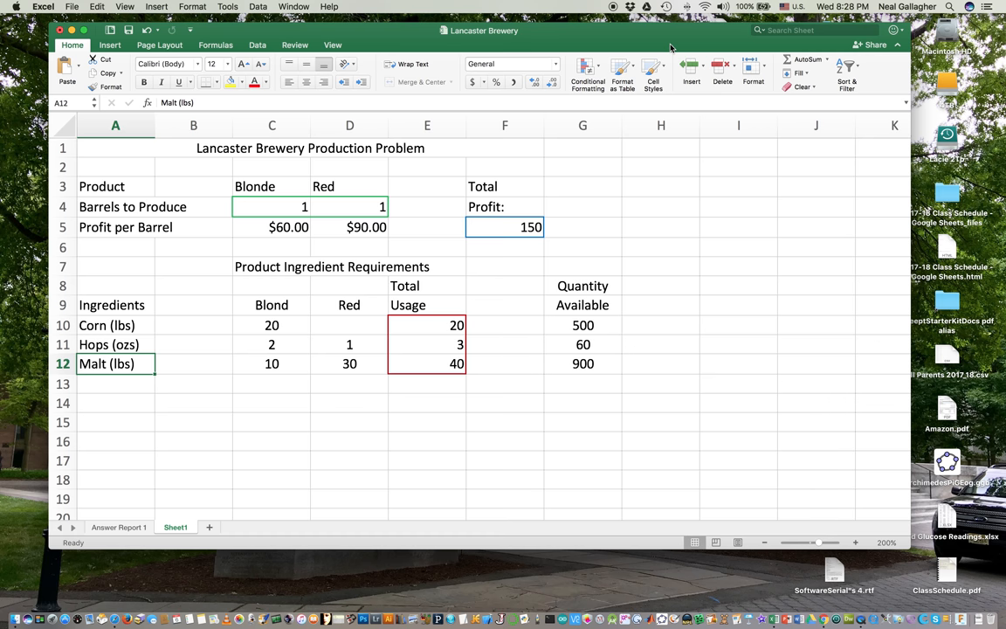
mouse_move(608, 154)
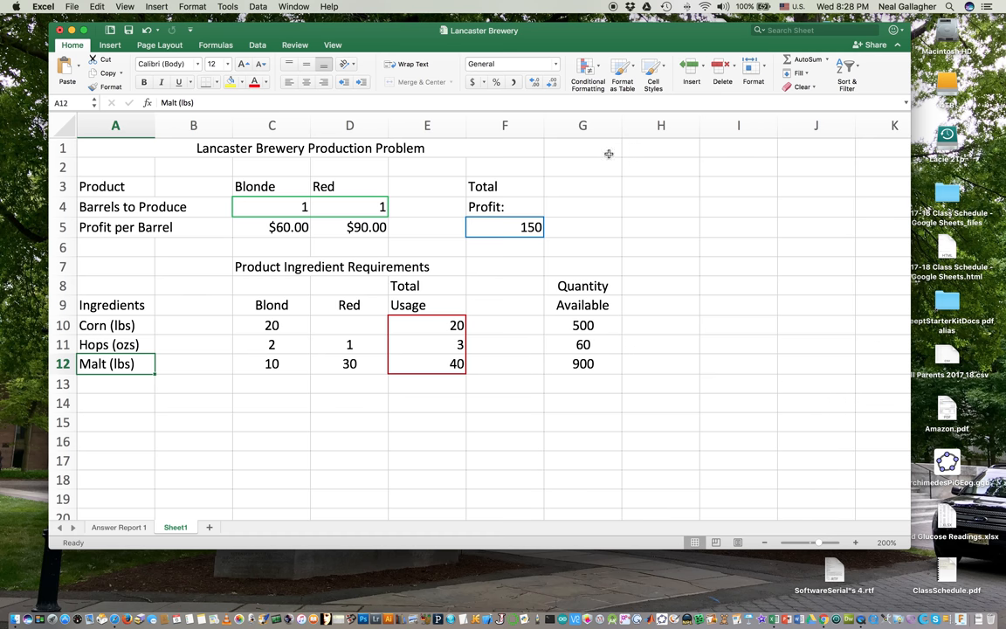
mouse_move(603, 386)
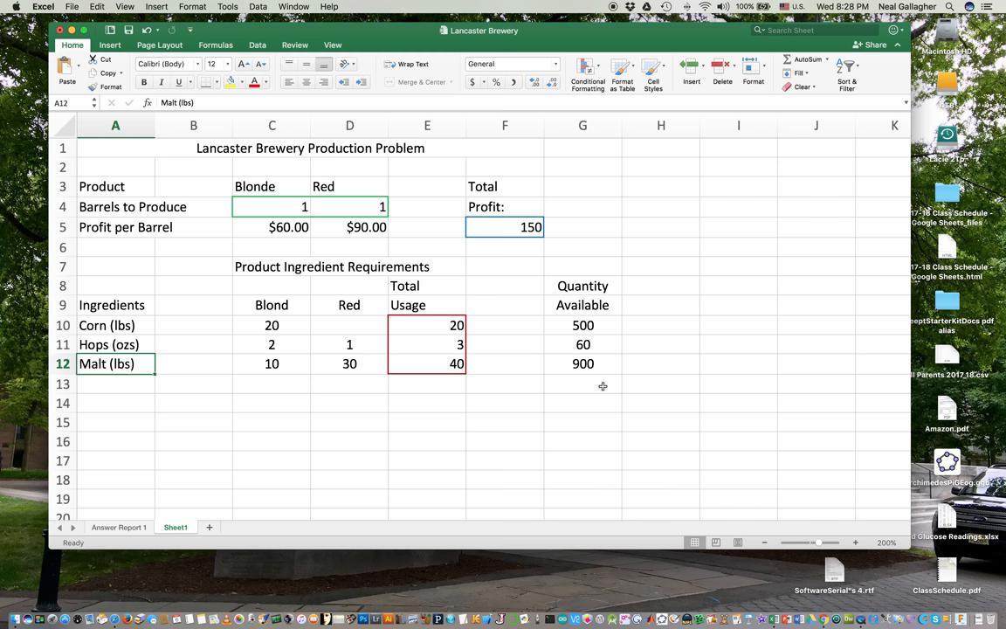
mouse_move(636, 346)
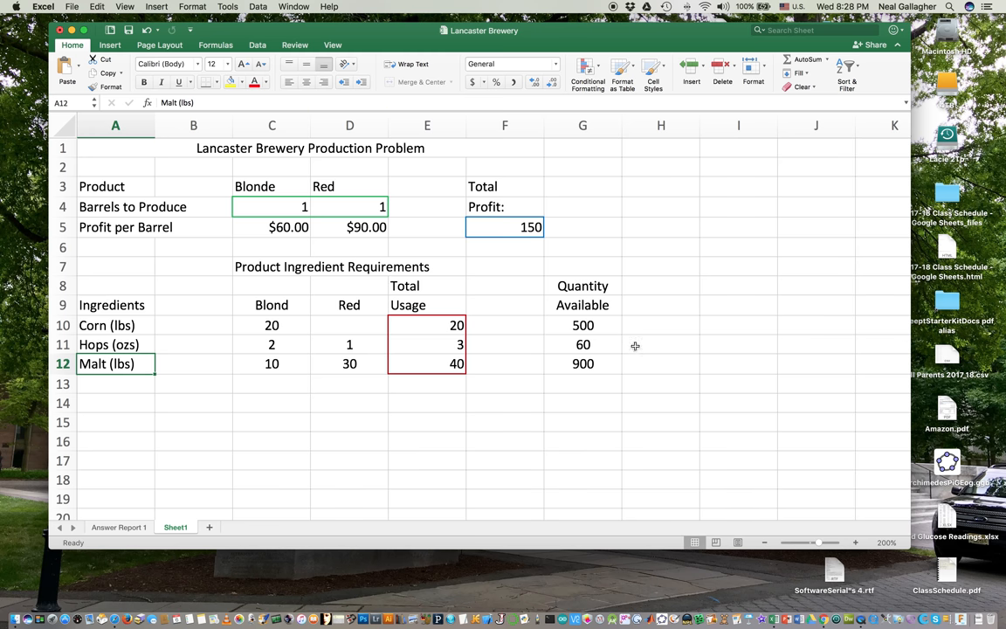
mouse_move(244, 168)
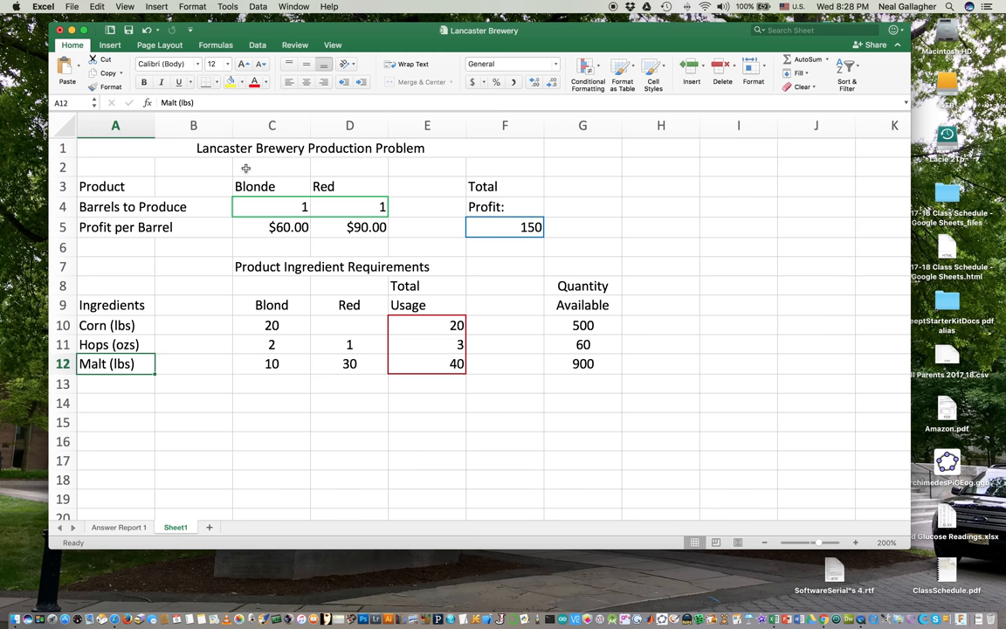
mouse_move(414, 150)
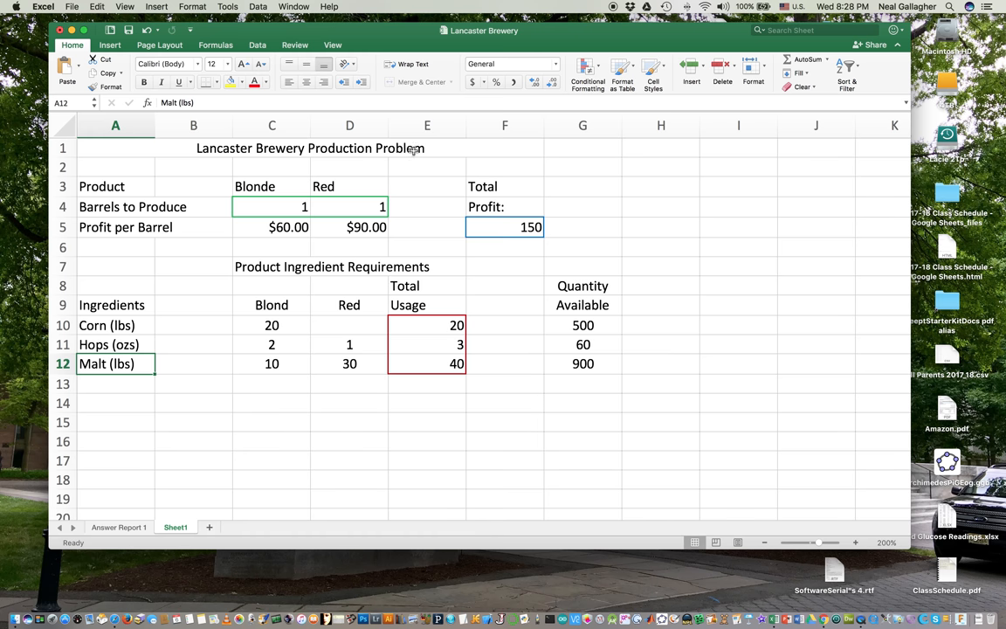
mouse_move(299, 178)
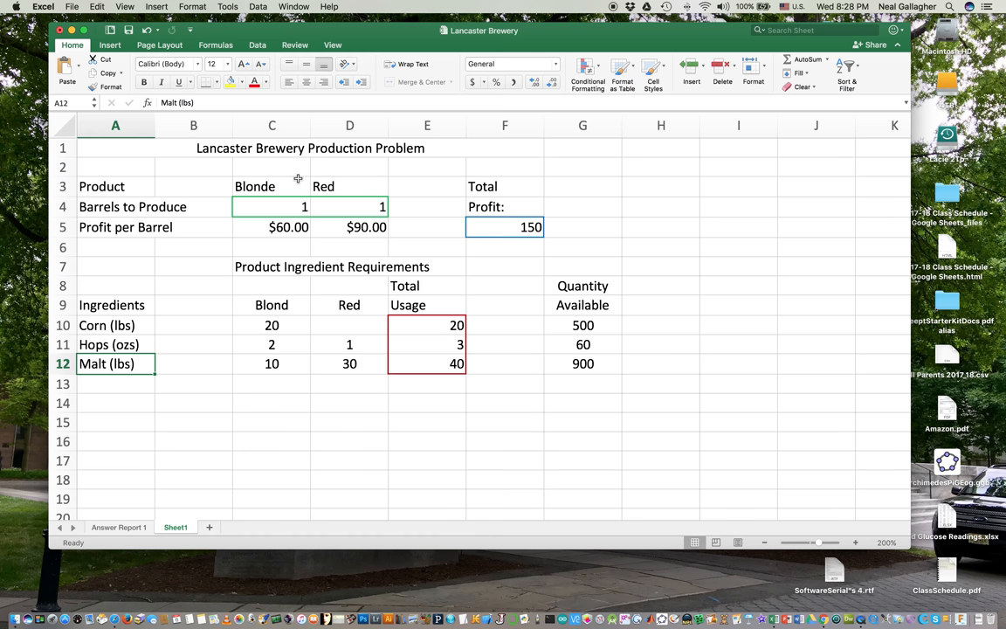
mouse_move(276, 186)
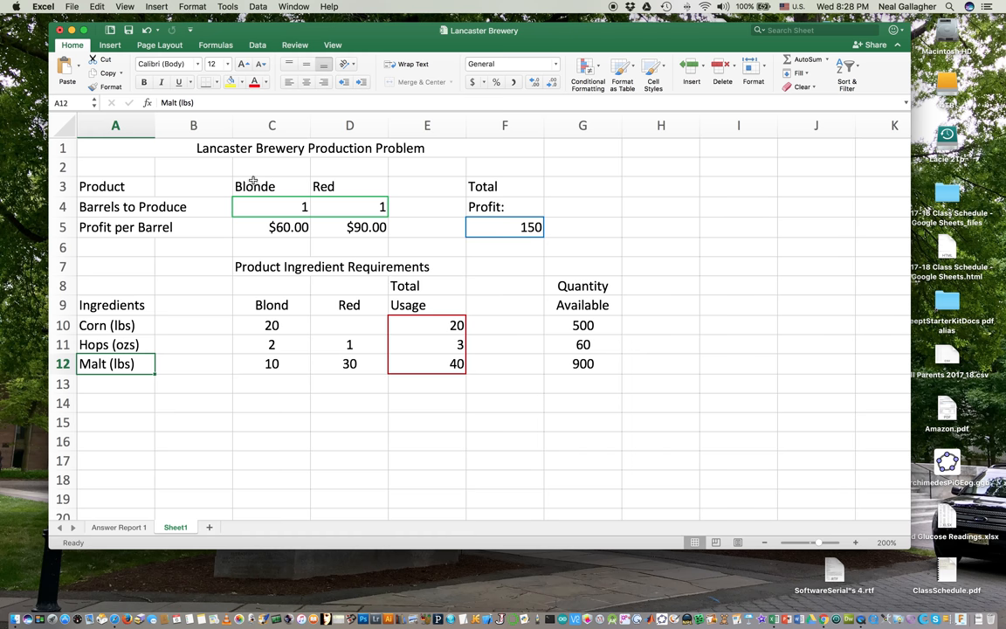
mouse_move(339, 191)
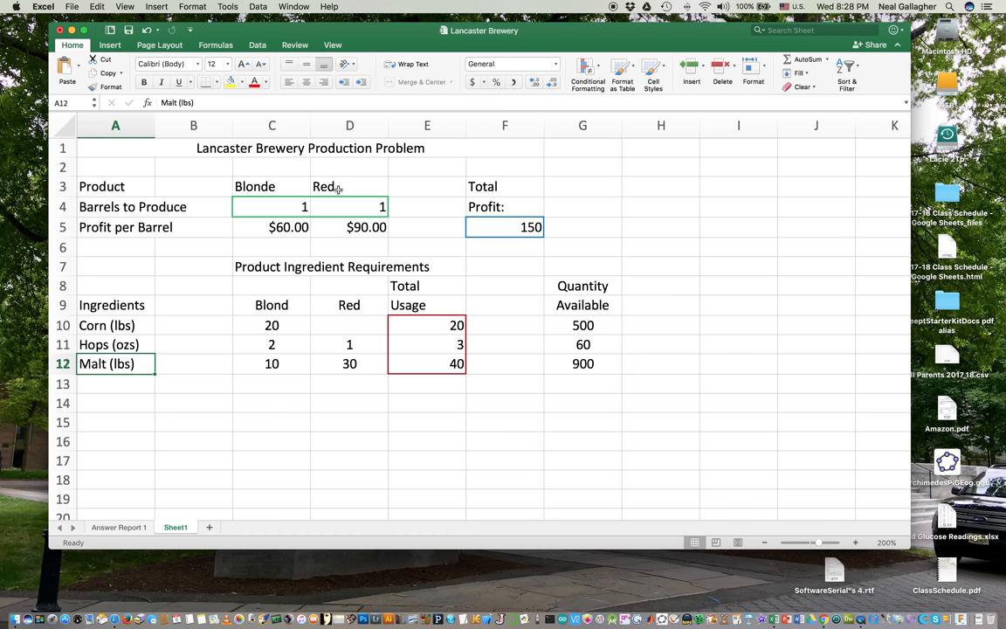
mouse_move(262, 183)
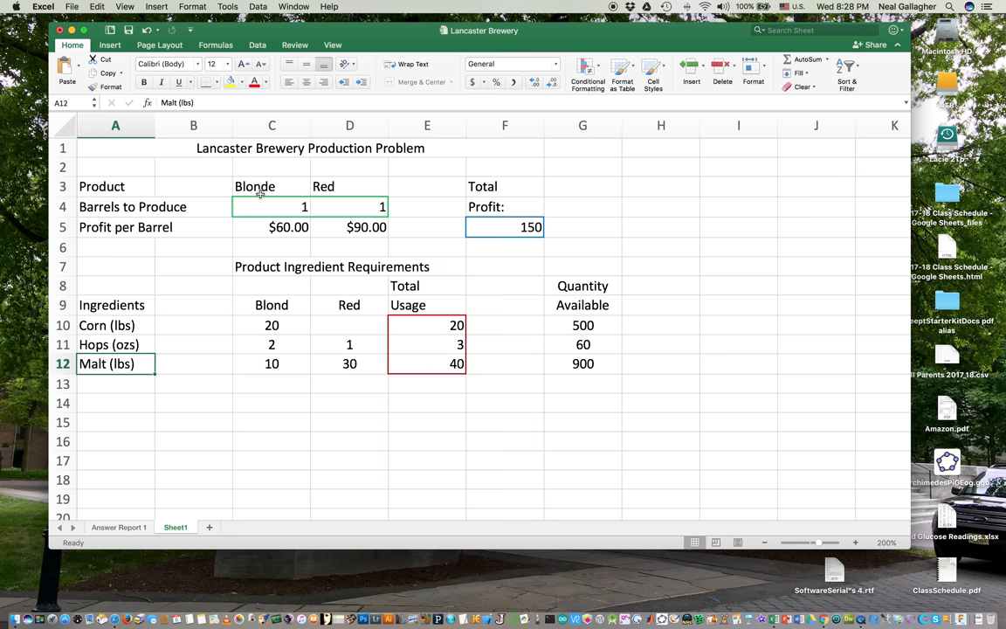
mouse_move(531, 393)
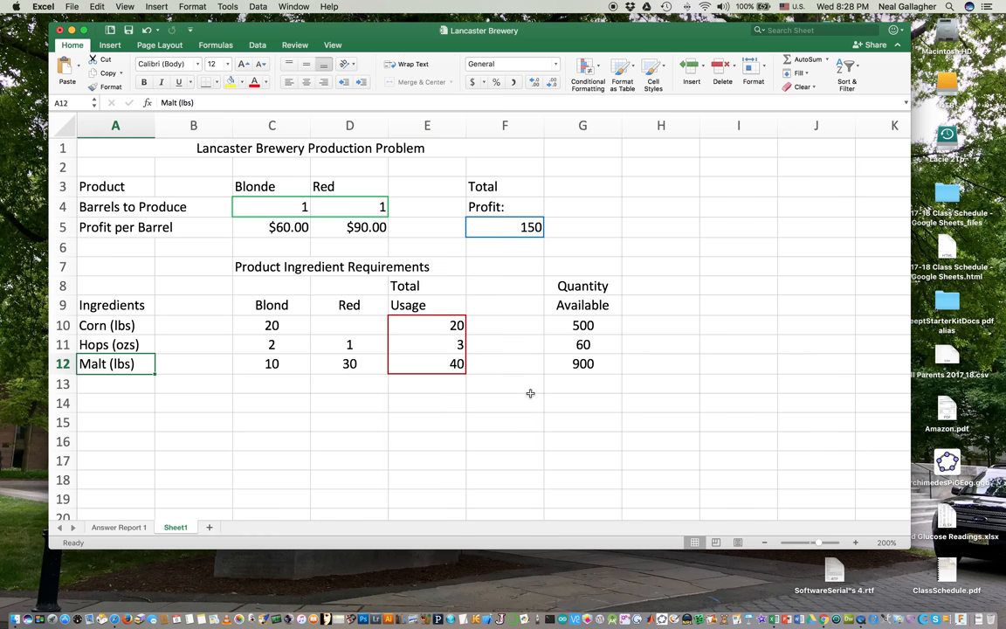
mouse_move(187, 339)
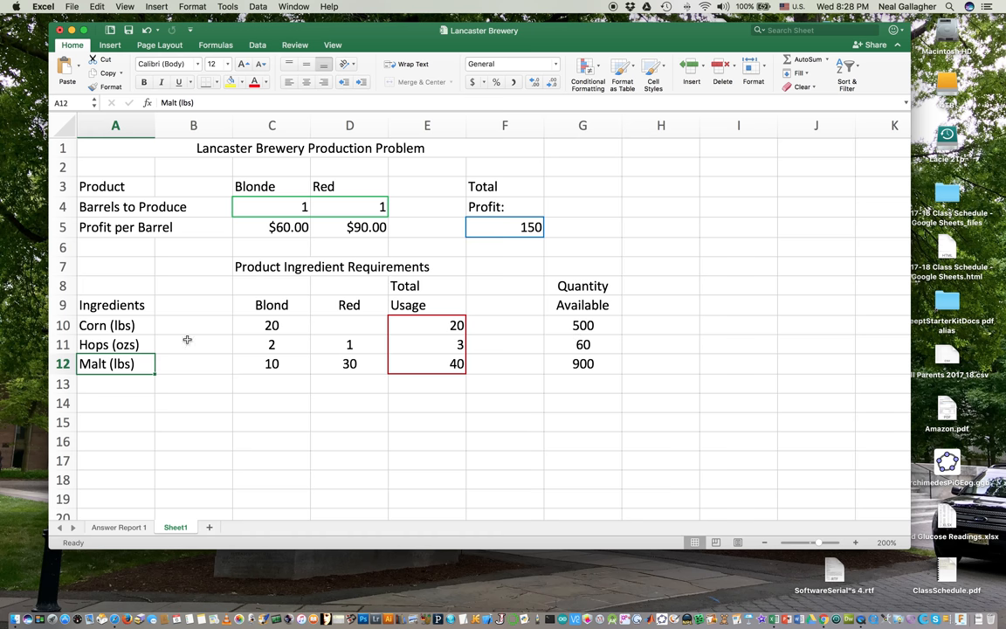
mouse_move(584, 323)
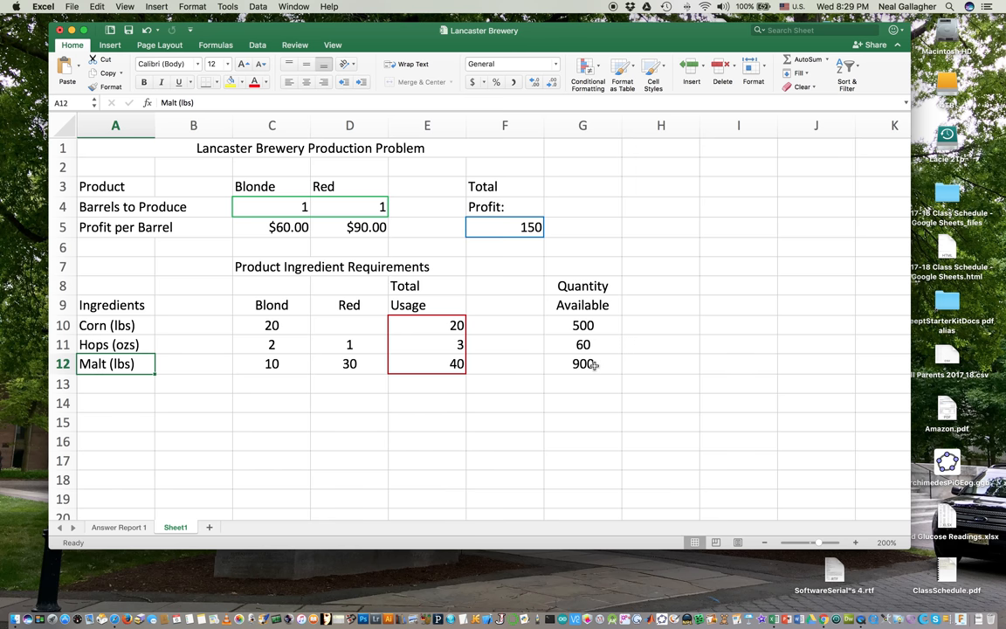
mouse_move(555, 344)
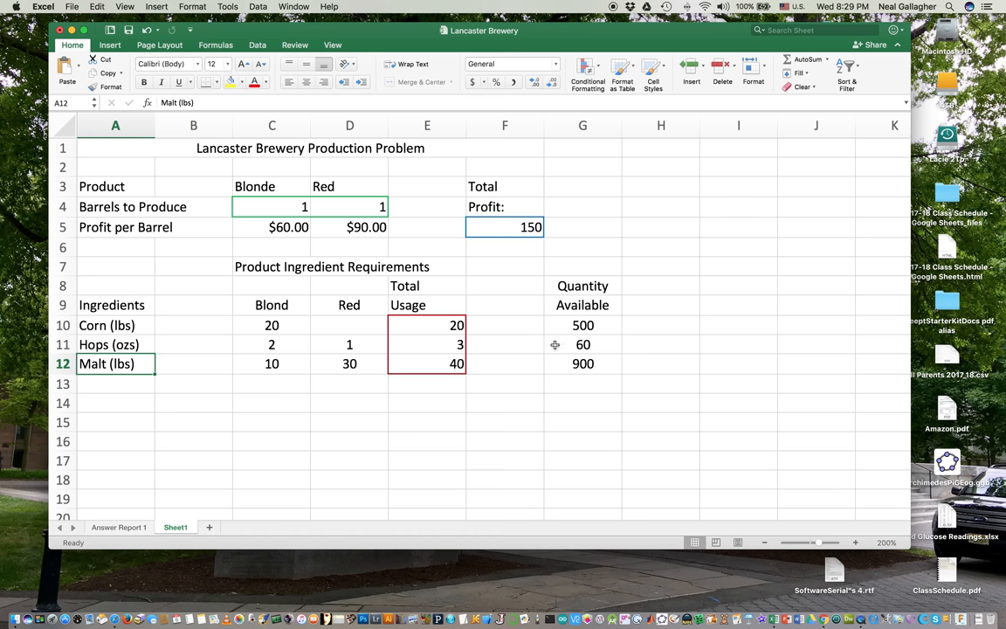
mouse_move(578, 358)
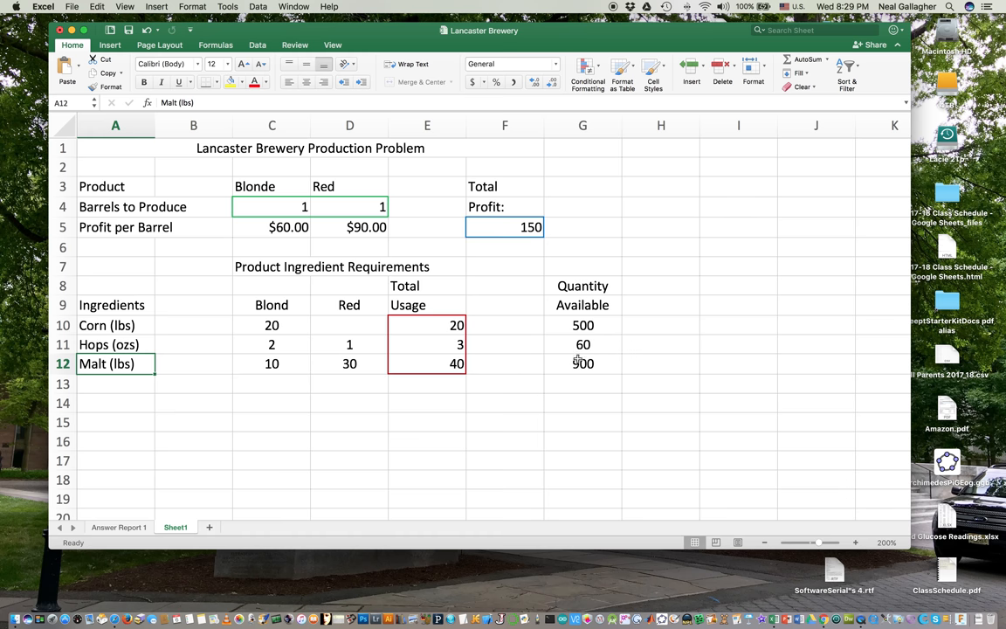
mouse_move(287, 210)
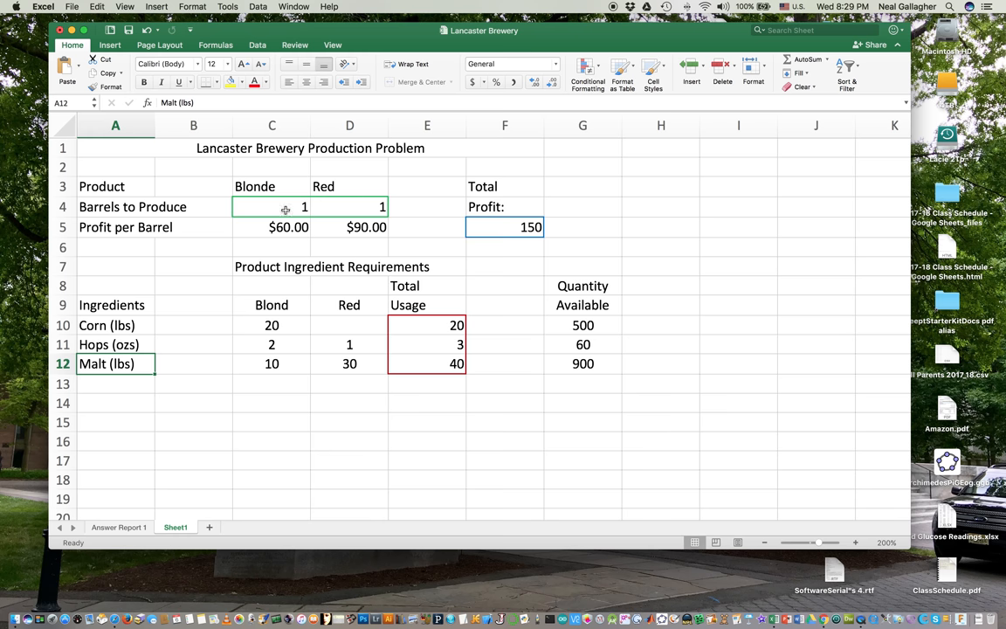
mouse_move(357, 206)
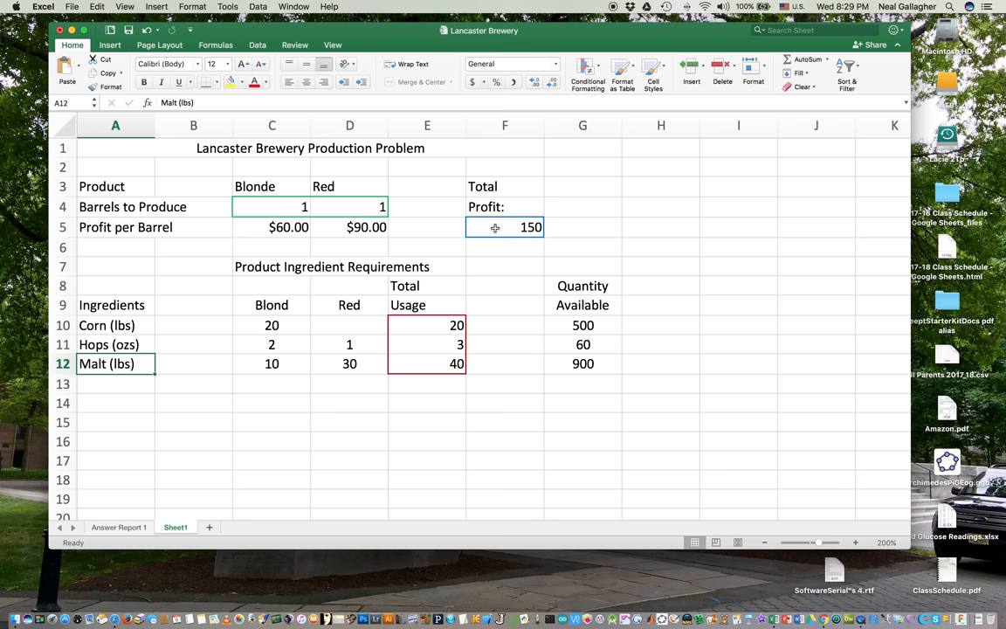
mouse_move(278, 202)
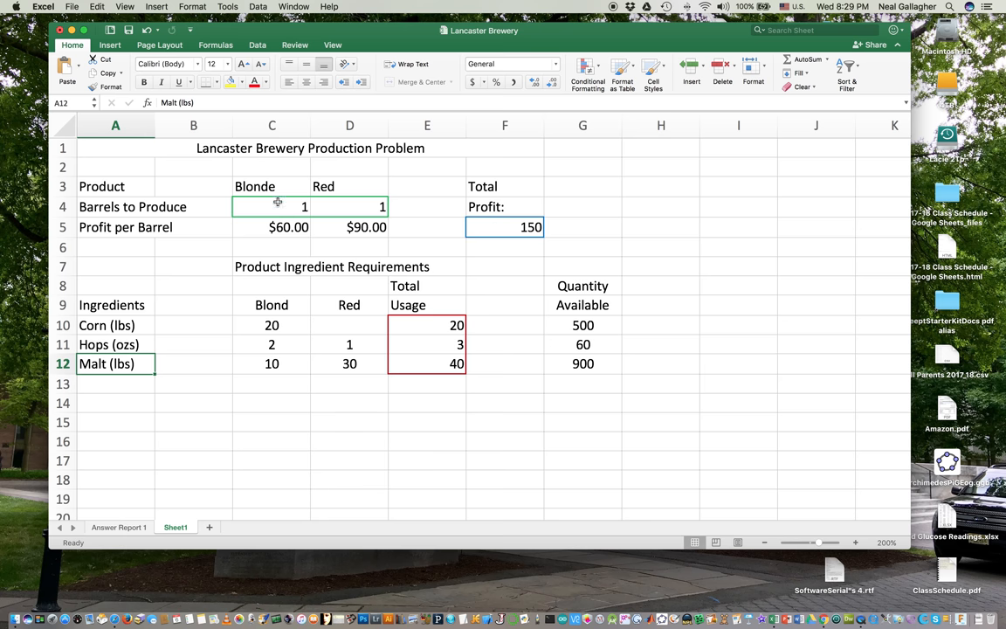
mouse_move(339, 203)
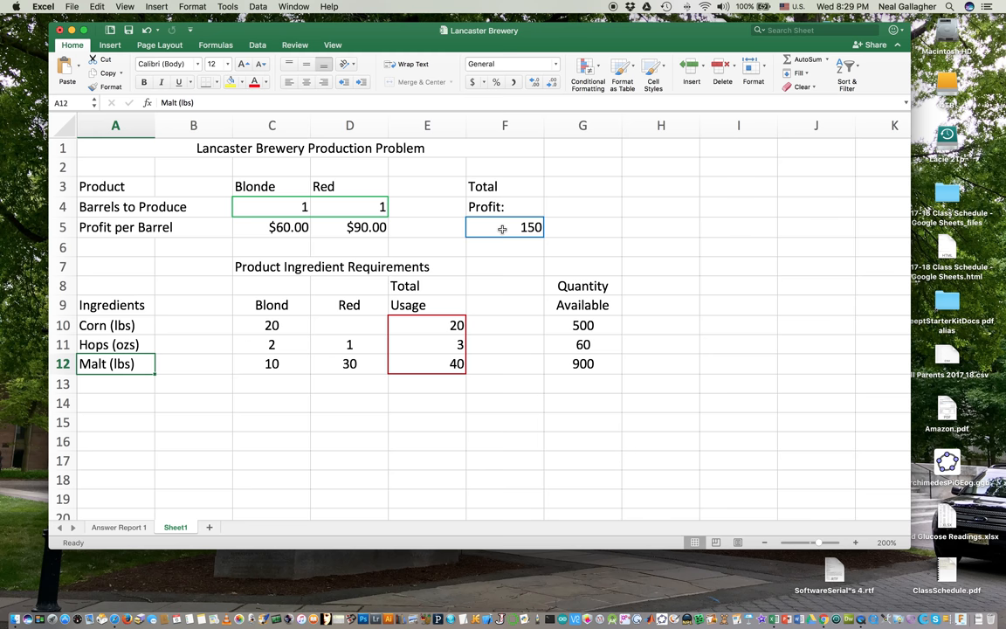
mouse_move(486, 332)
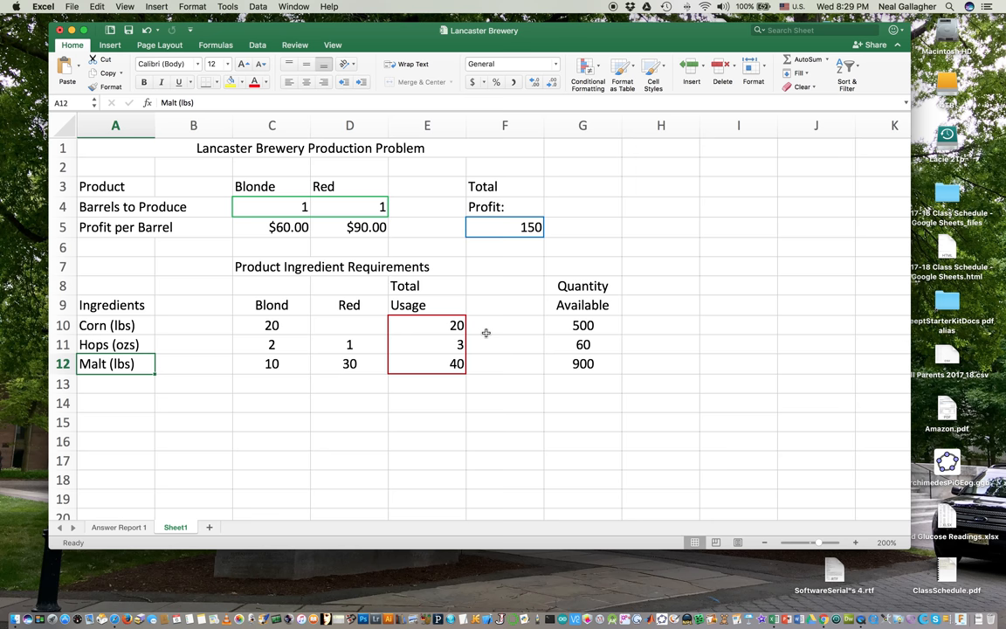
mouse_move(476, 339)
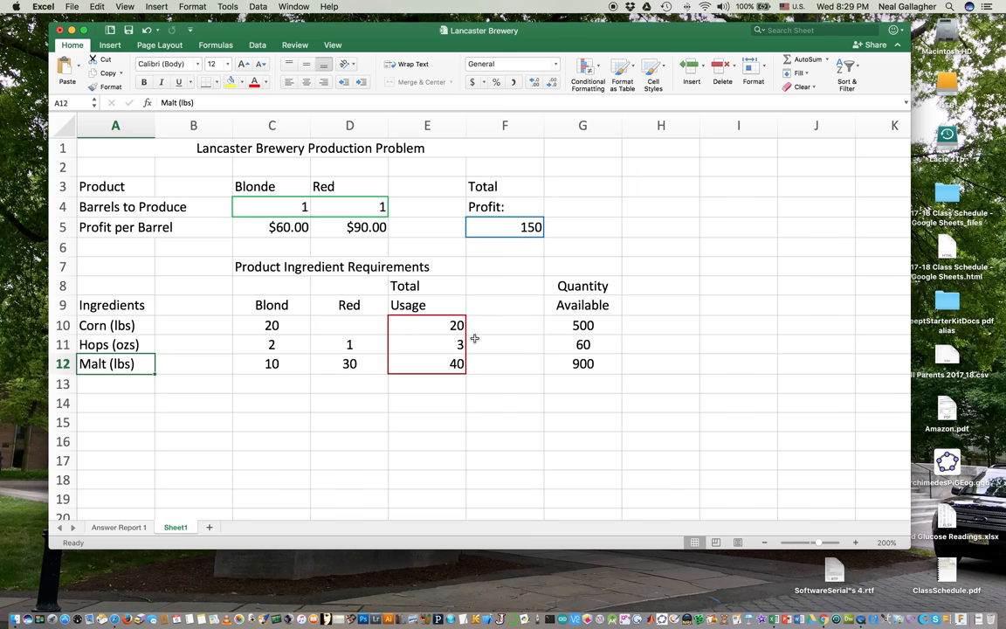
mouse_move(424, 345)
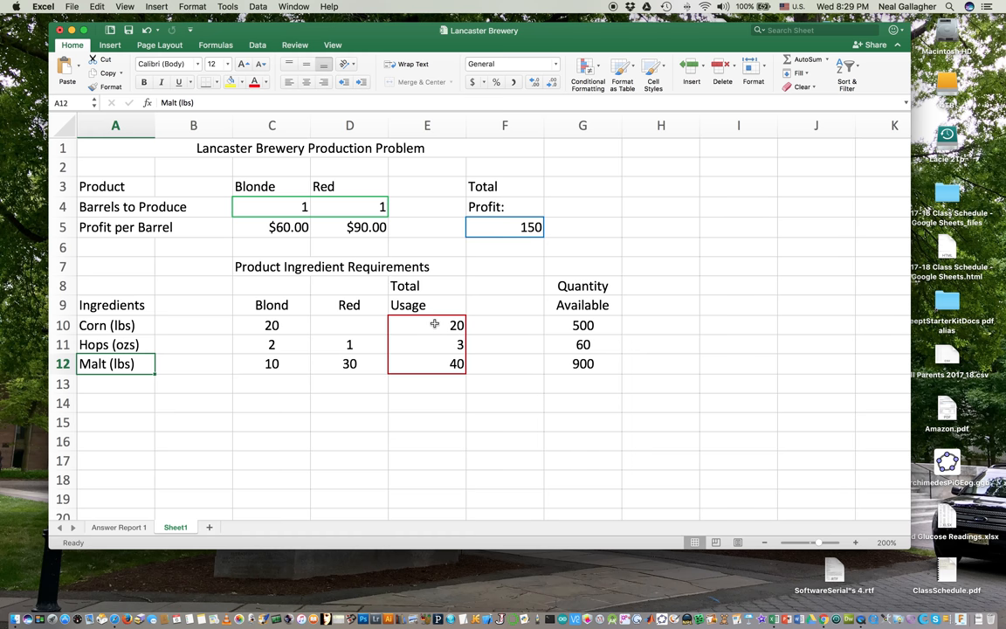
mouse_move(270, 327)
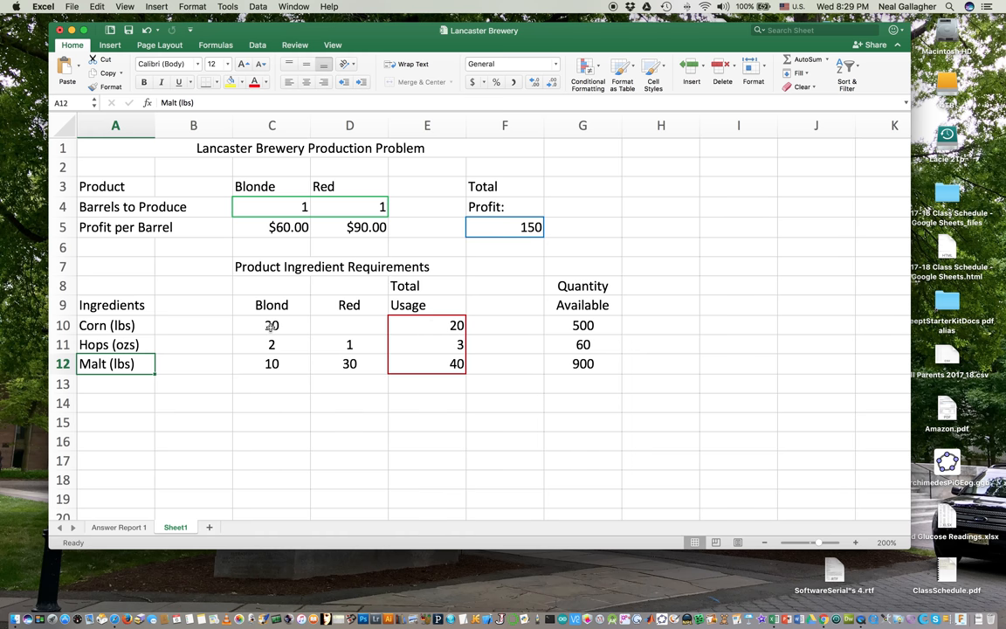
mouse_move(267, 282)
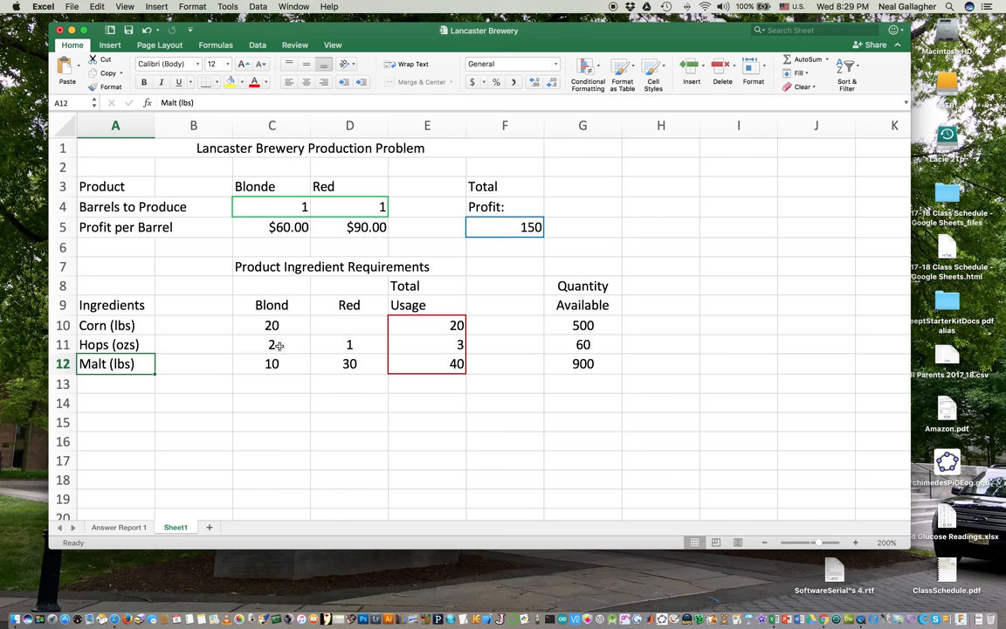
mouse_move(357, 332)
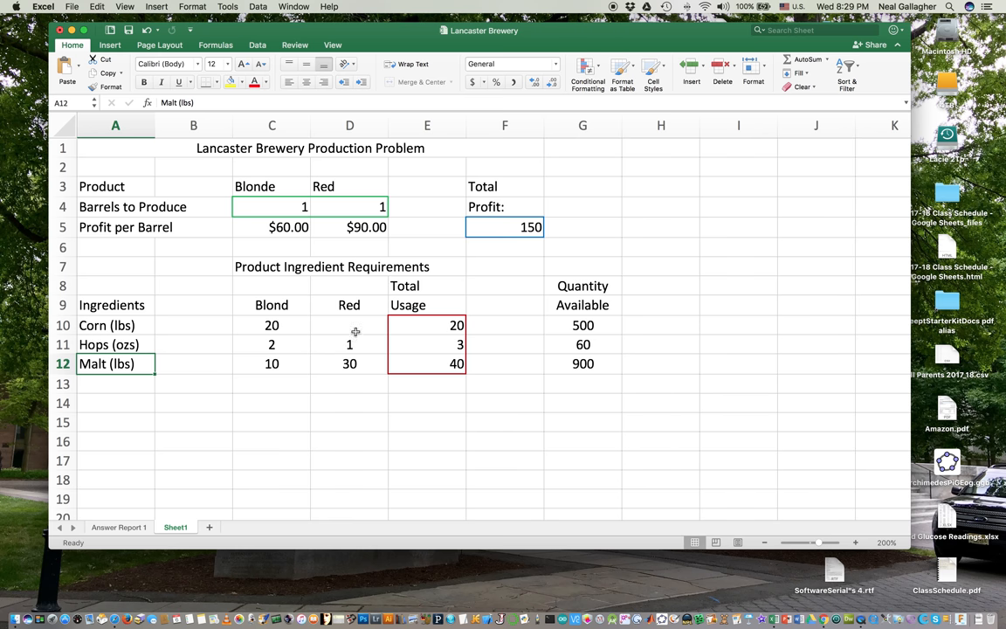
mouse_move(349, 345)
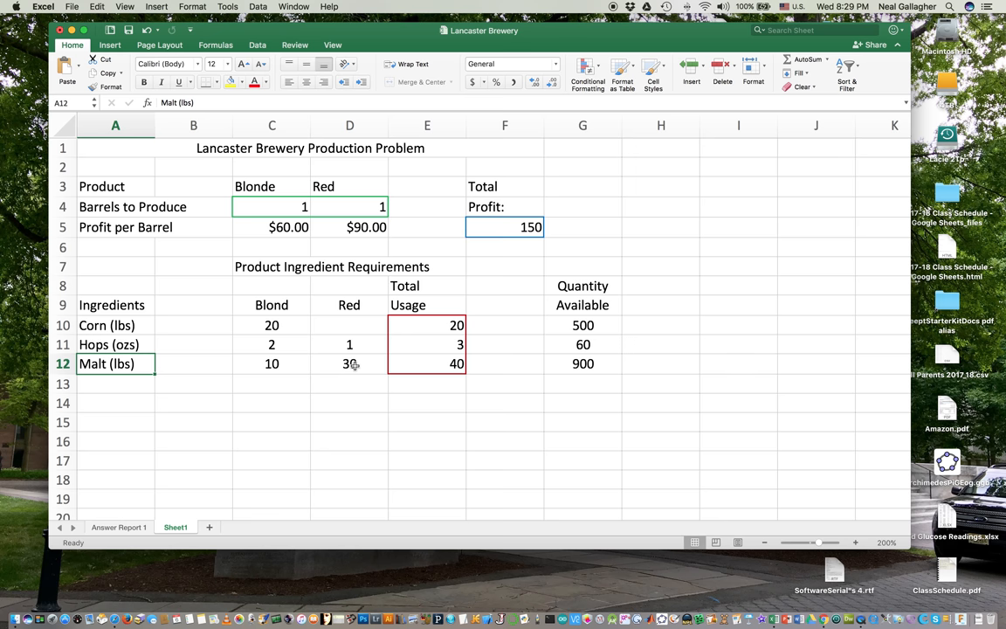
mouse_move(414, 381)
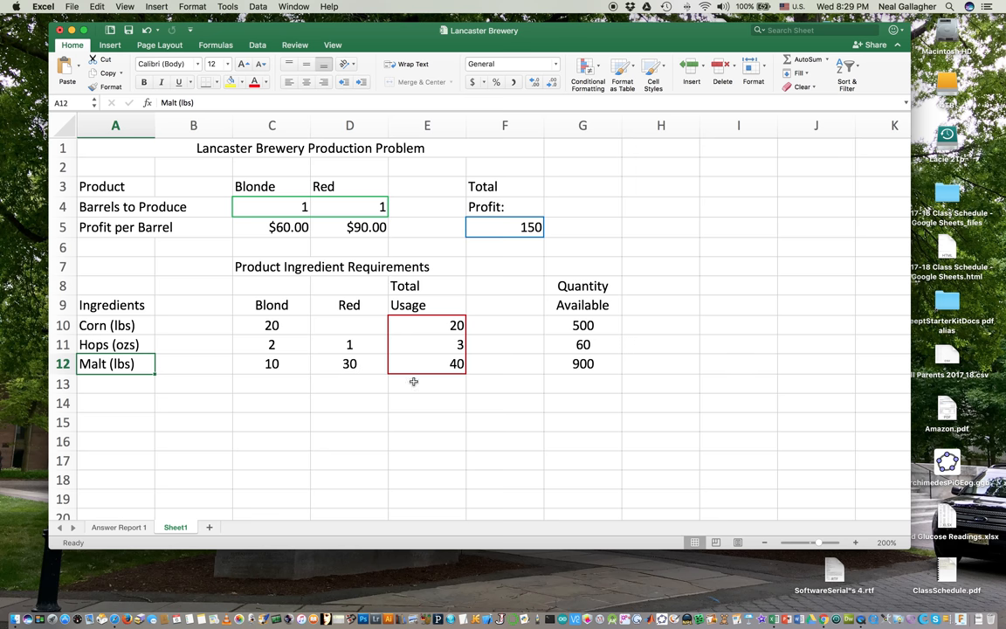
mouse_move(307, 328)
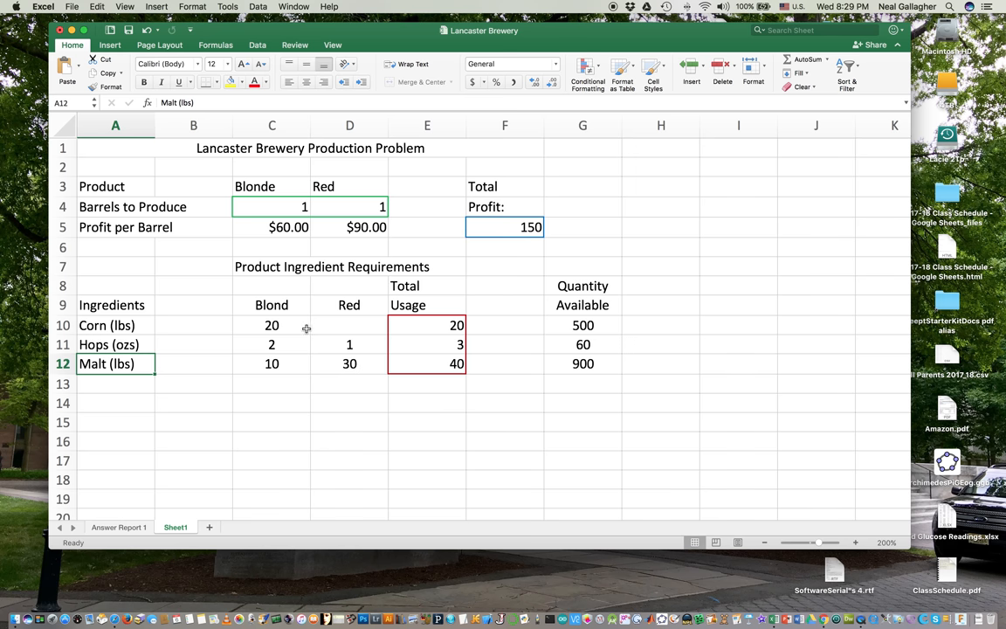
mouse_move(136, 328)
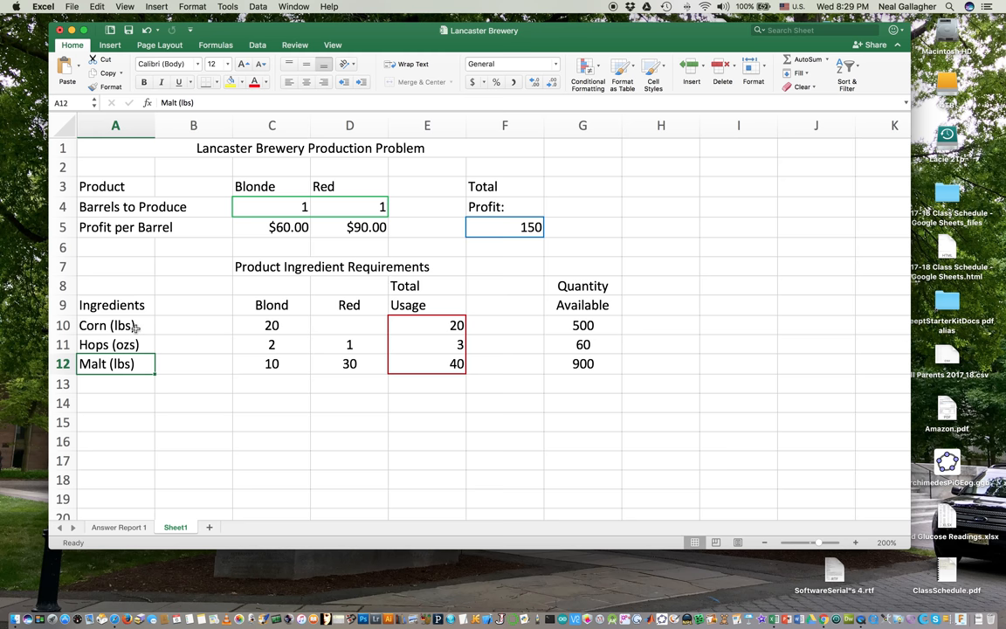
mouse_move(283, 328)
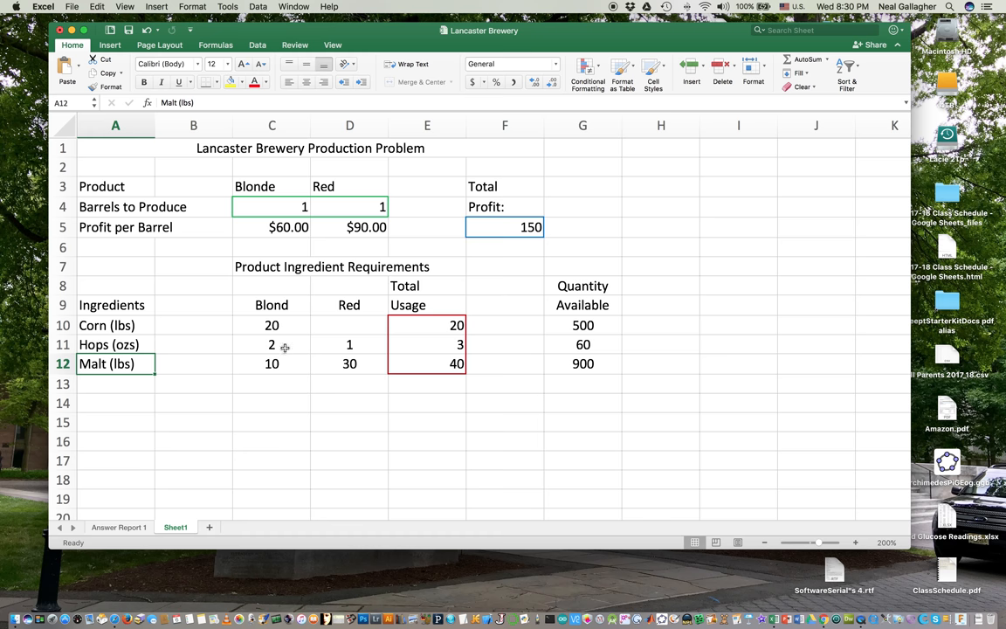
mouse_move(395, 395)
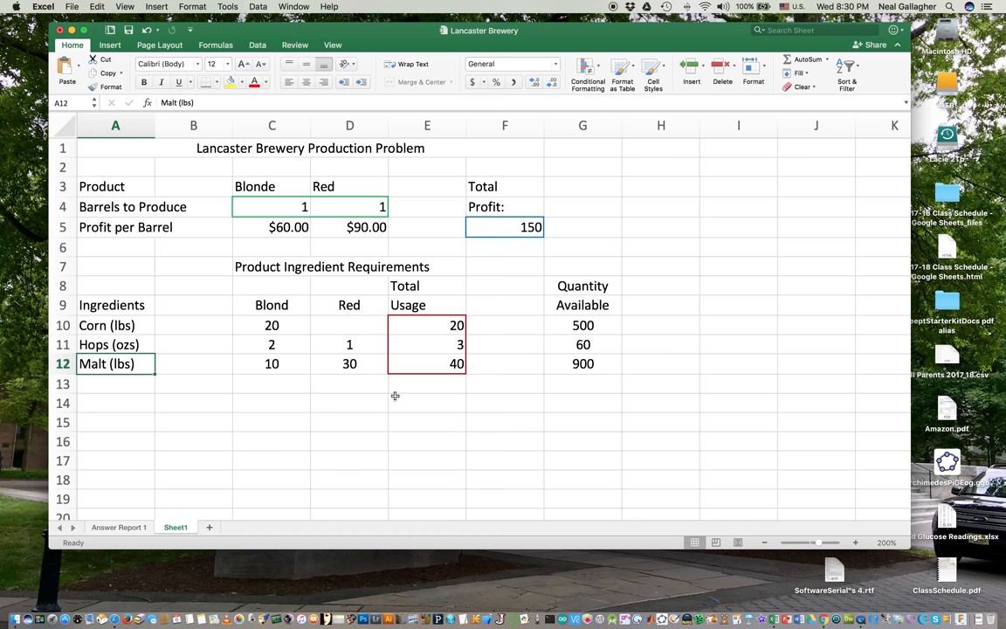
mouse_move(429, 333)
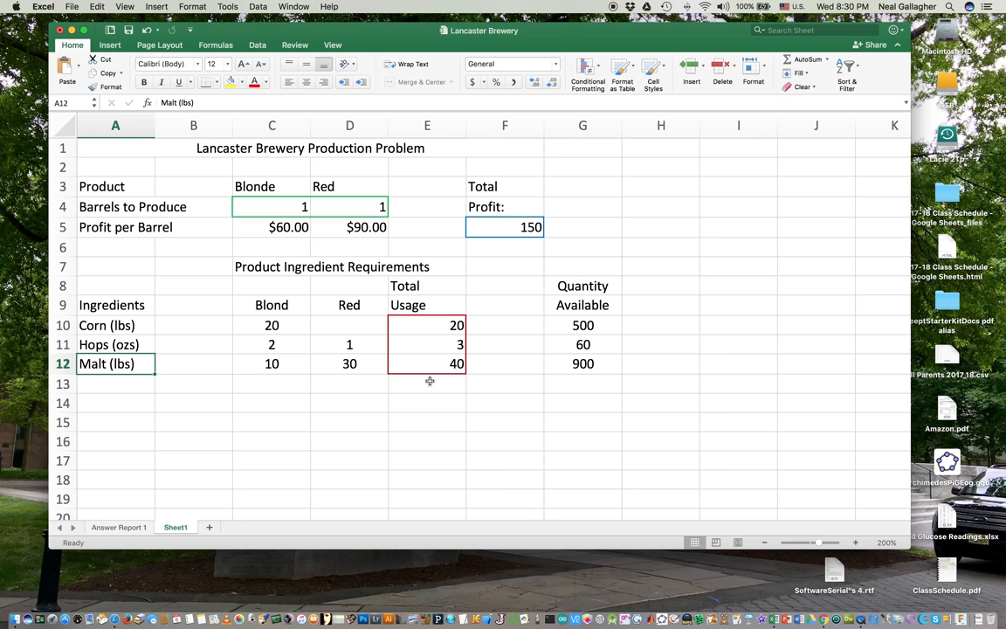
mouse_move(419, 329)
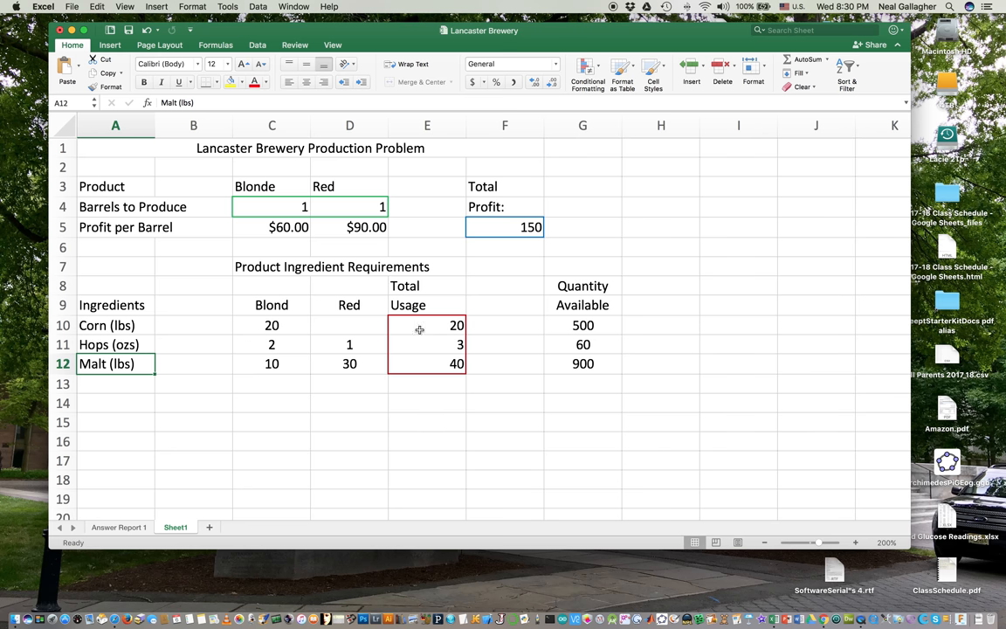
mouse_move(279, 206)
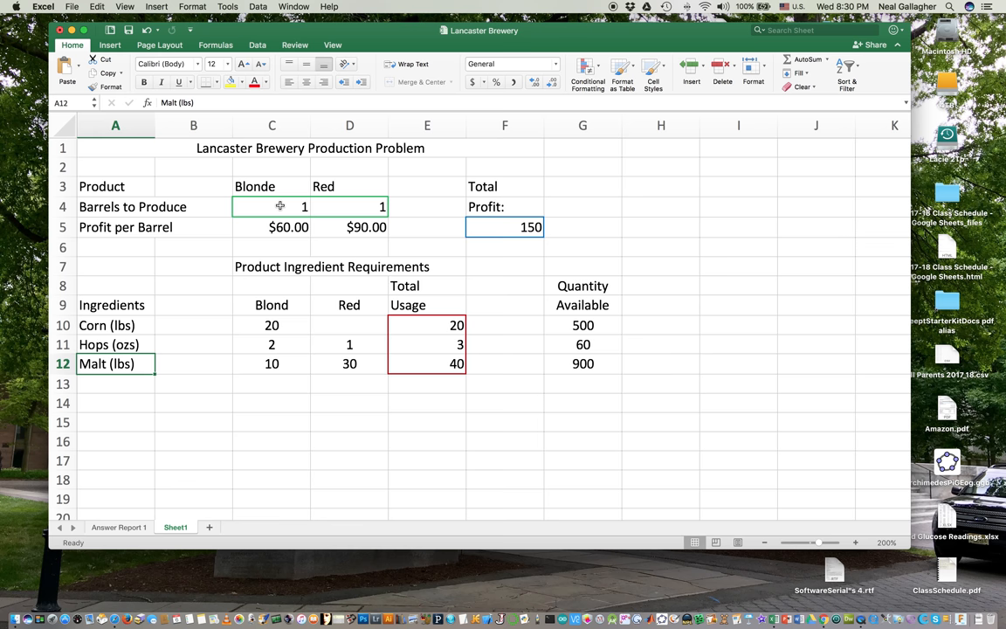
mouse_move(272, 311)
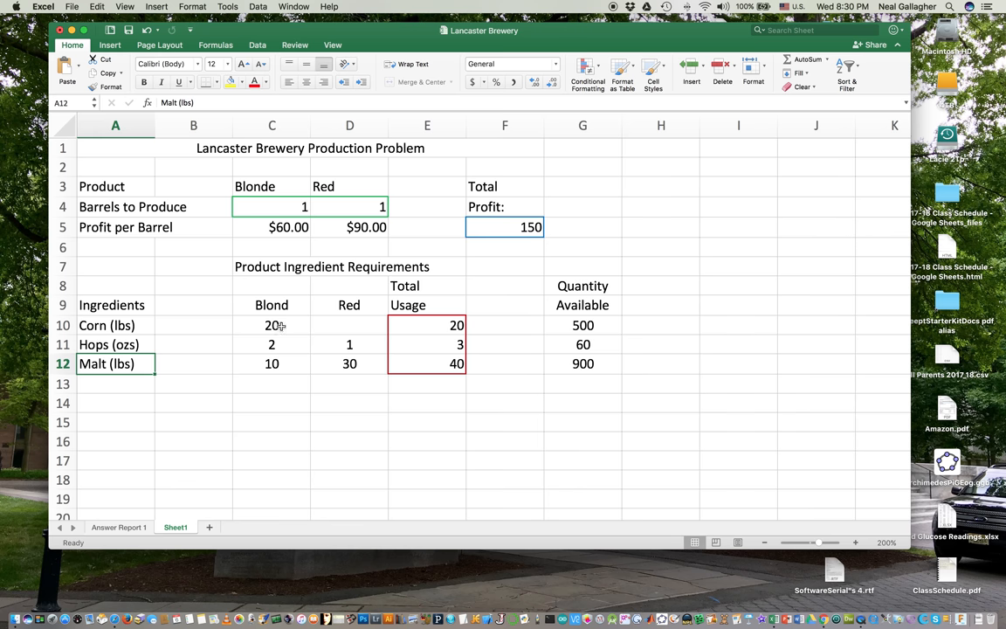
Step: Change Blonde barrels in C4 from 1 to 21, recalculating profit to 1350 and corn usage to 420
left_click(427, 325)
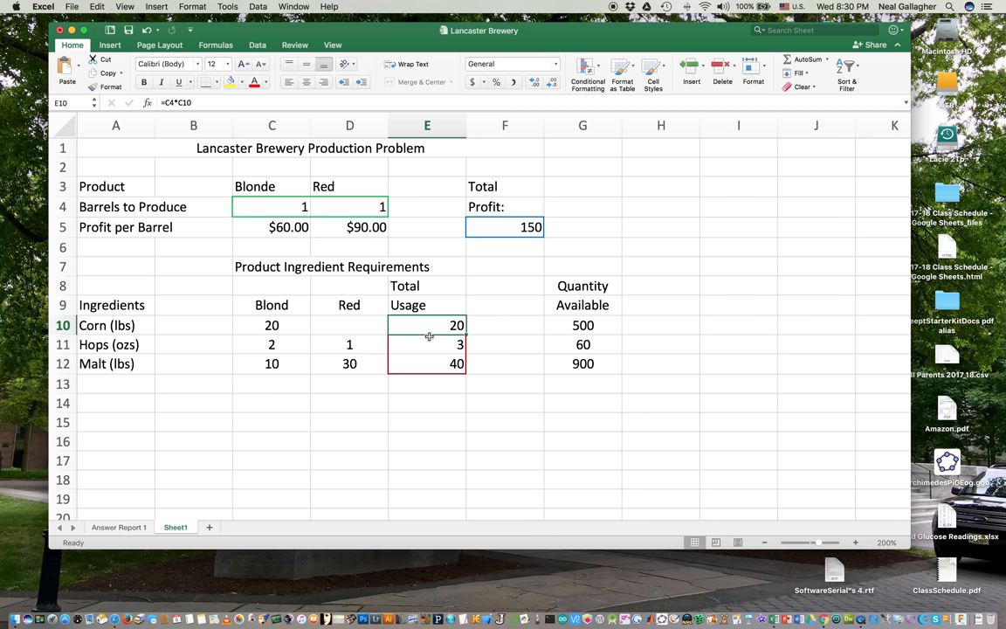
left_click(272, 206)
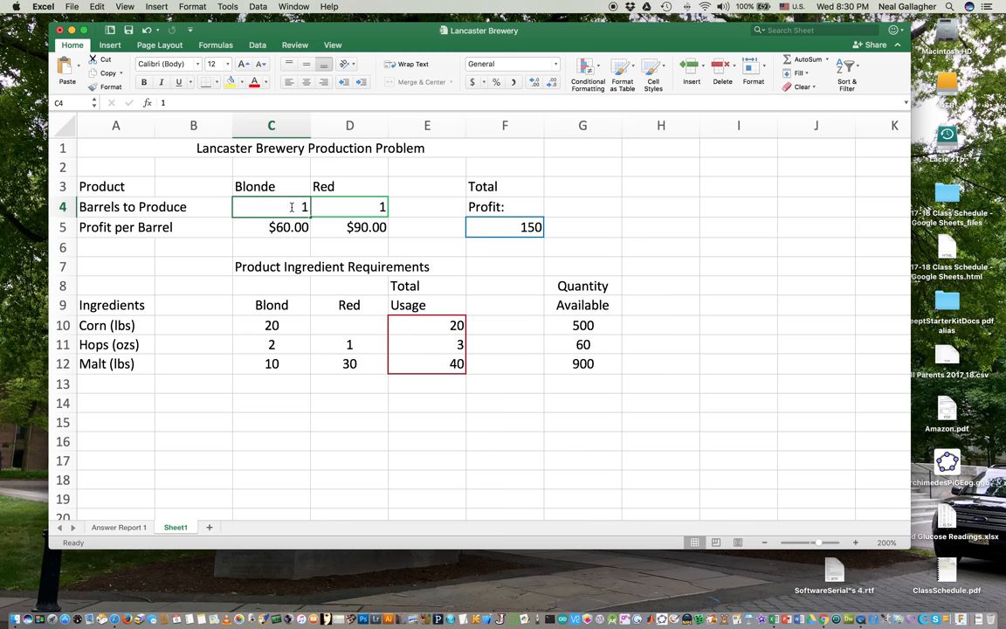
double_click(271, 206)
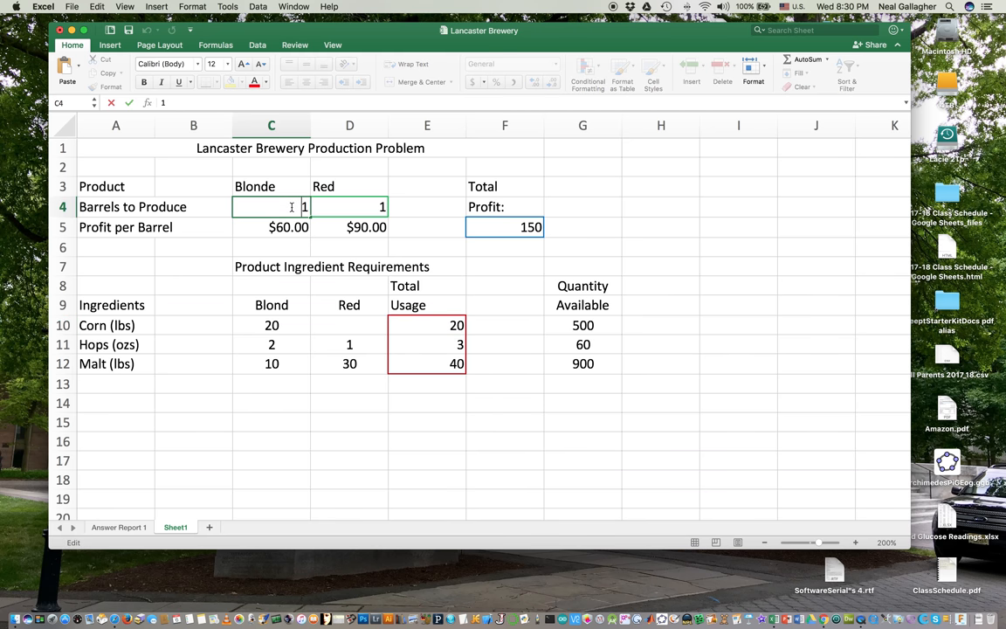
type("2")
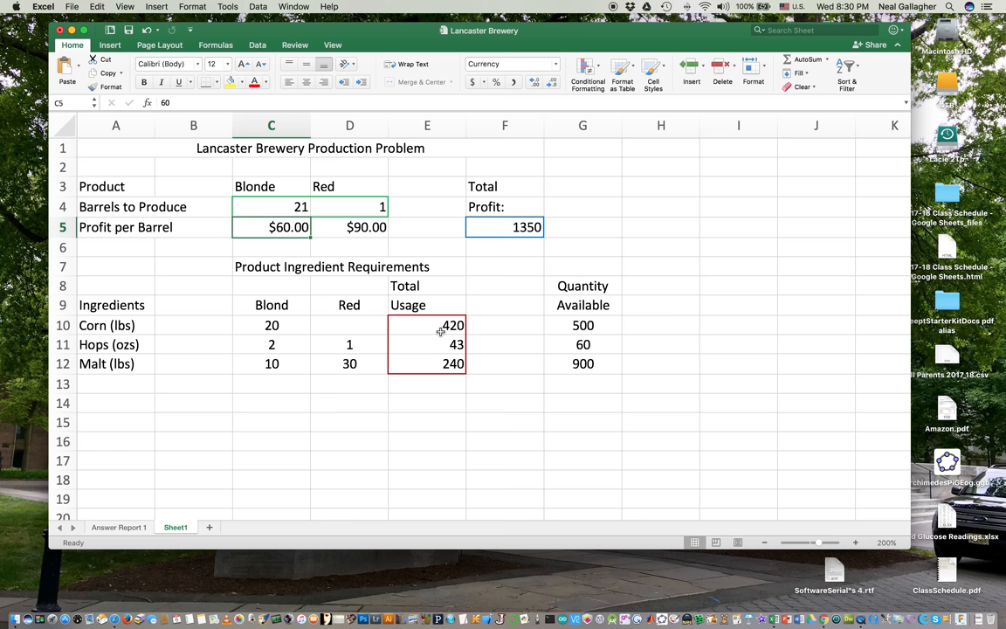
mouse_move(433, 332)
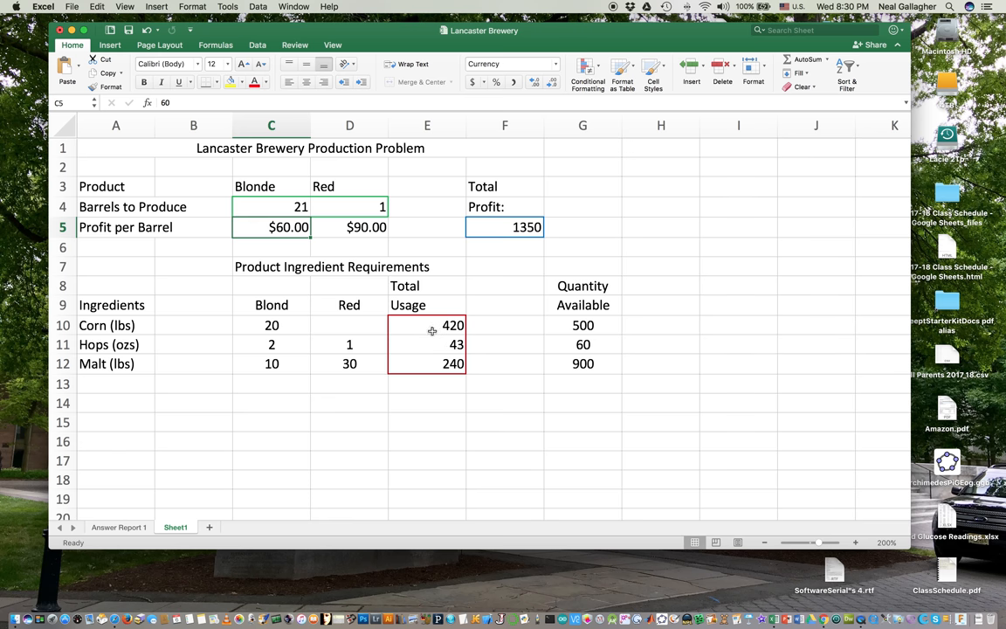
mouse_move(294, 206)
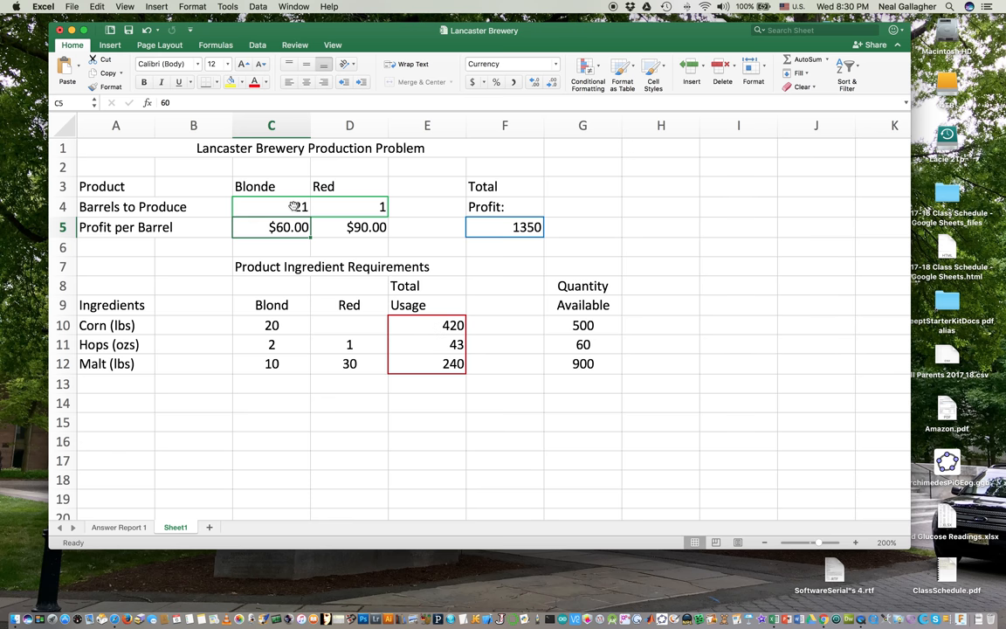
mouse_move(350, 206)
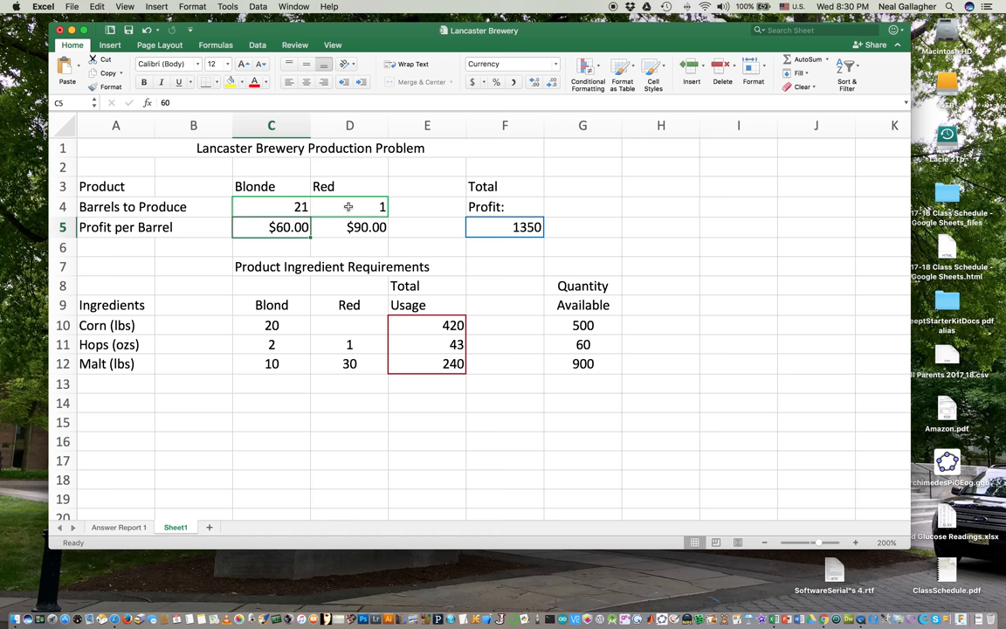
mouse_move(486, 325)
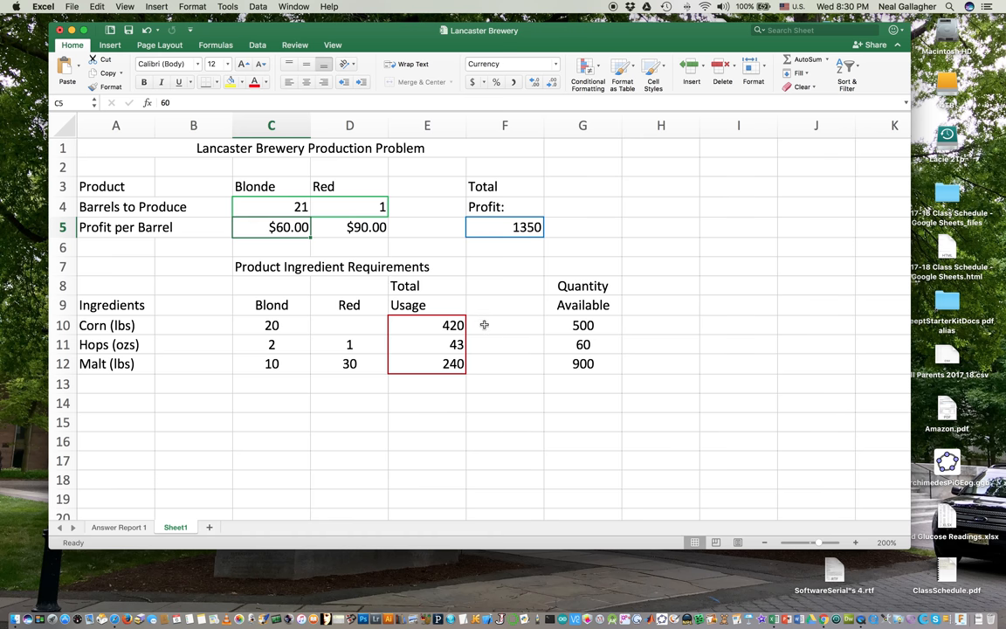
mouse_move(535, 329)
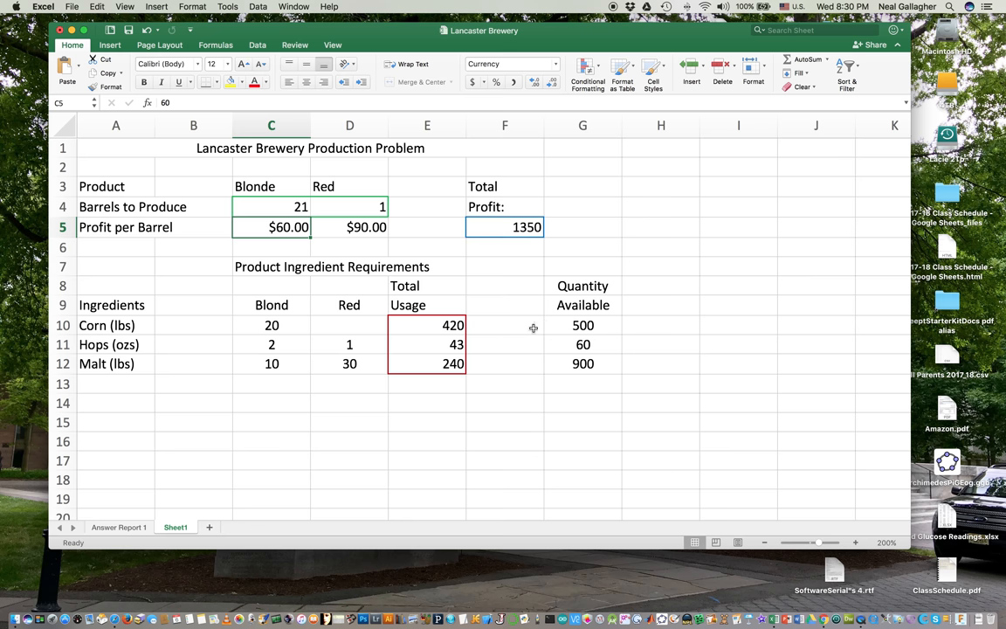
mouse_move(584, 325)
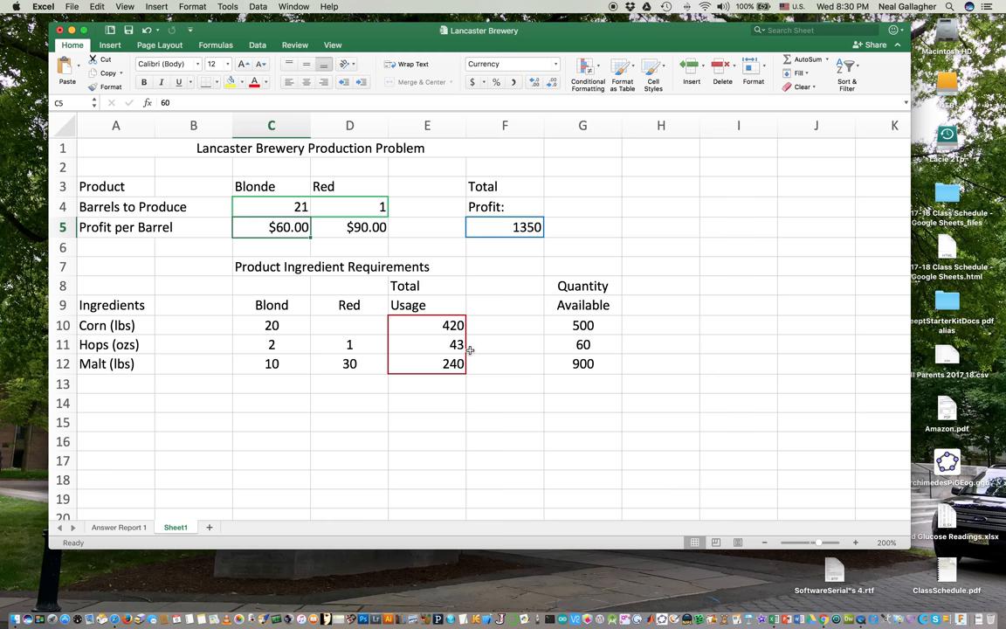
mouse_move(519, 355)
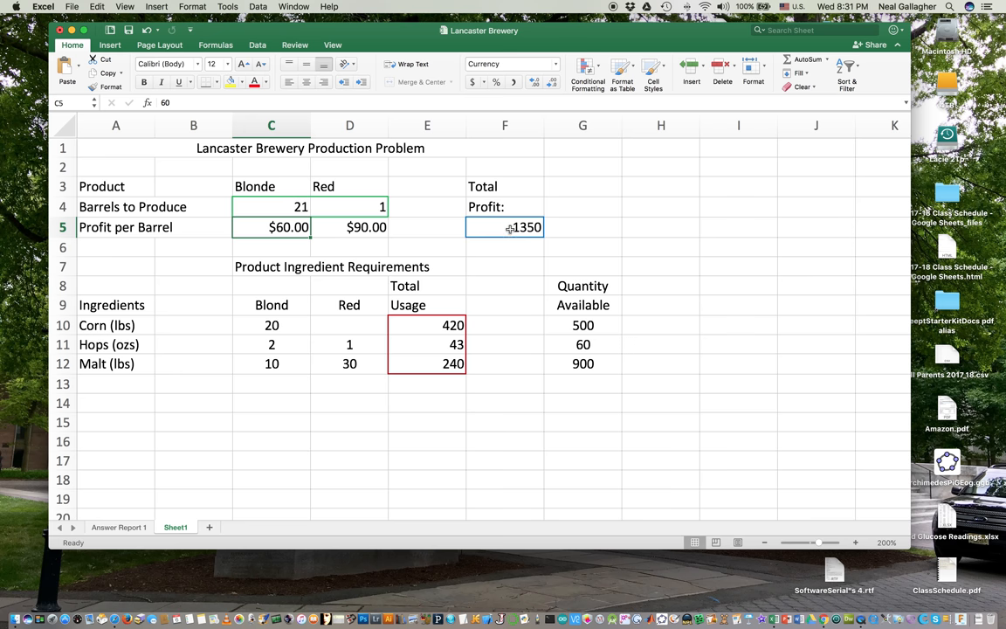
mouse_move(451, 393)
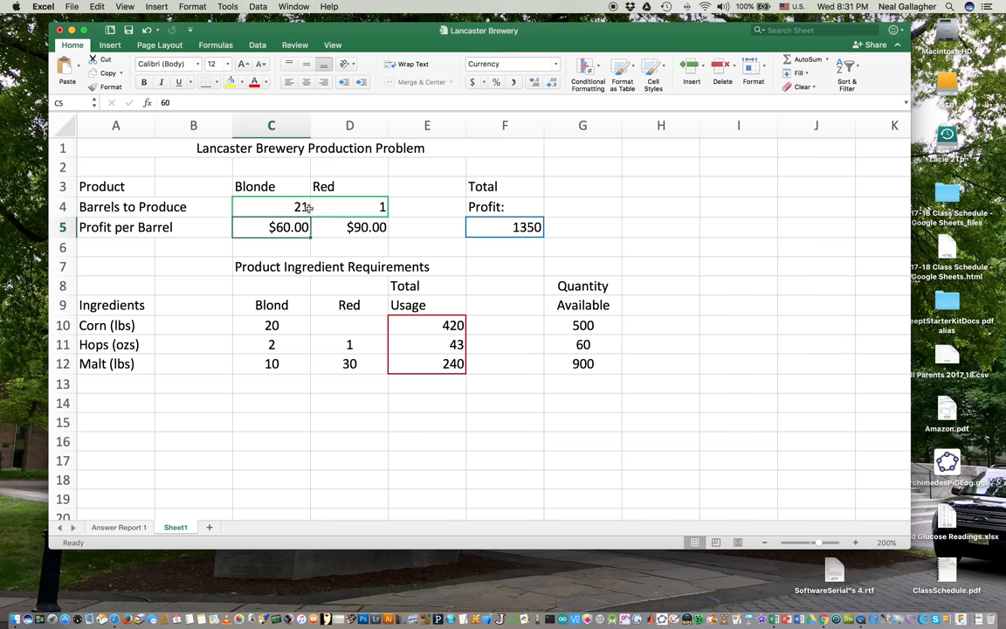
Step: Enter 10 Blonde barrels in C4 and 6 Red in D4, giving profit 1140 and usages 200, 26, 280
left_click(271, 206)
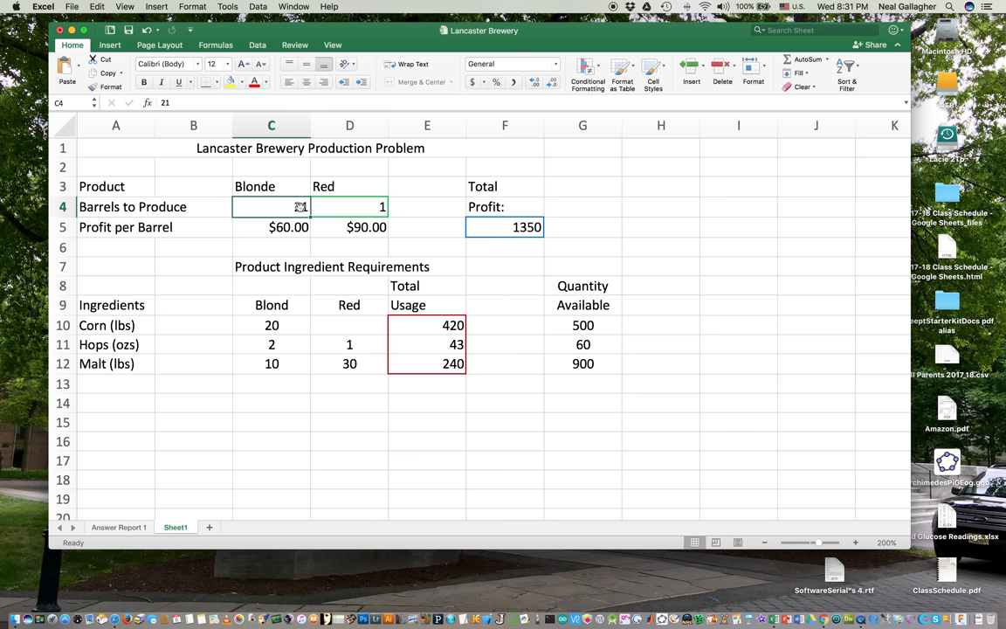
type("10")
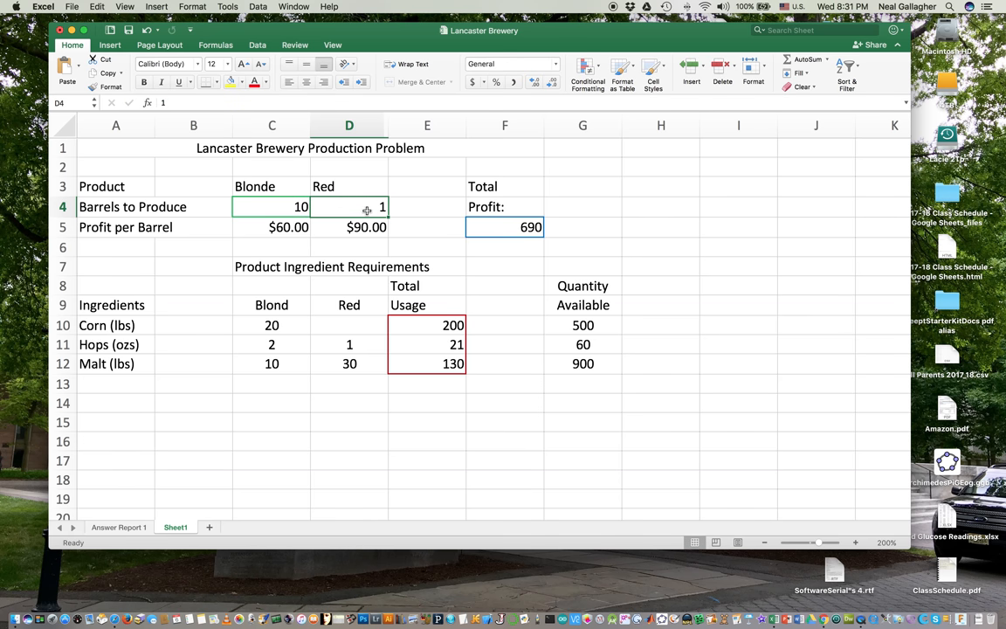
type("6")
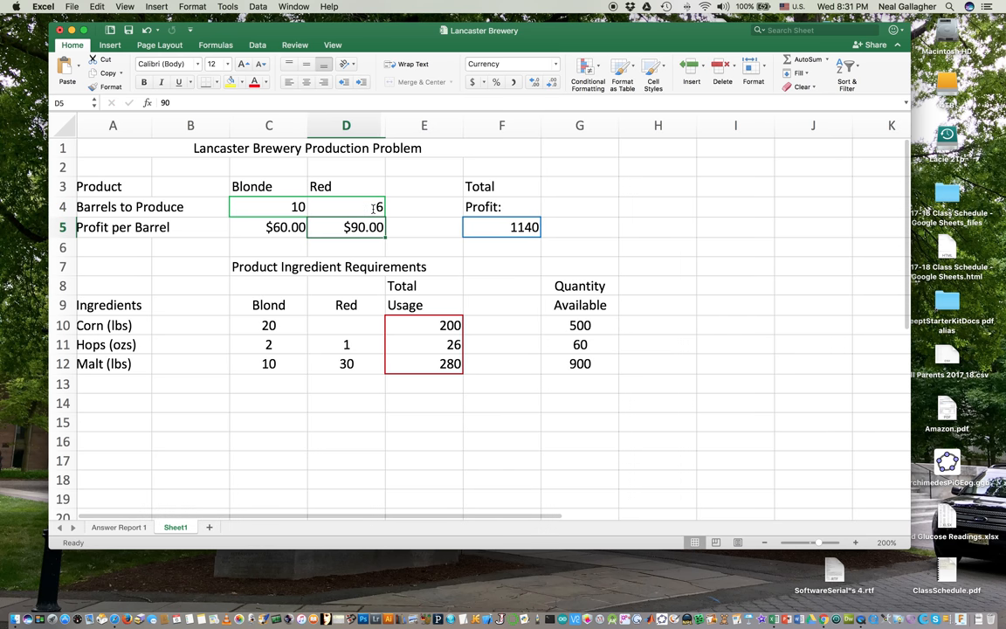
scroll("right", 3)
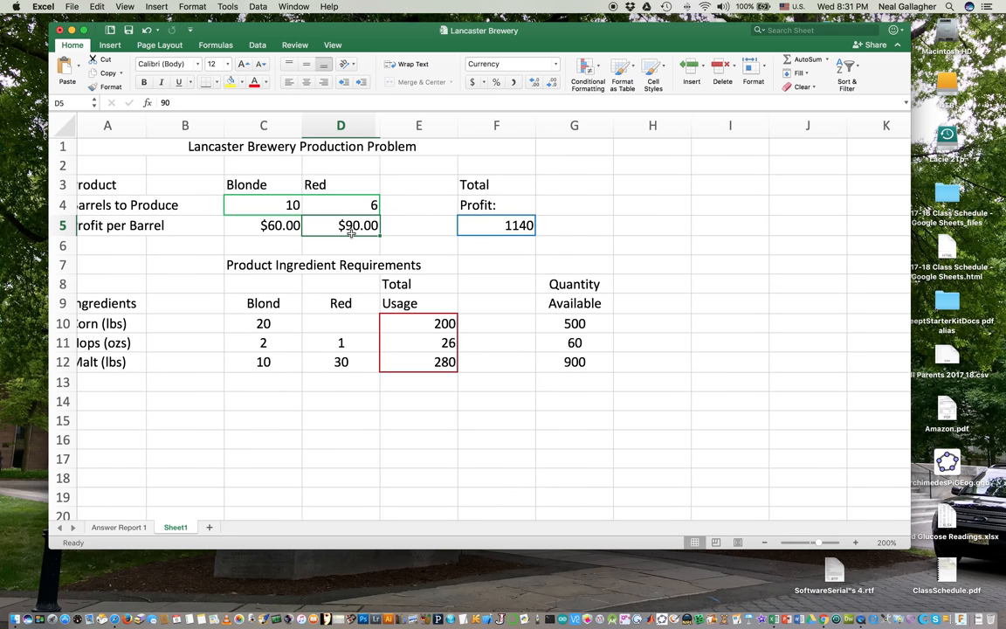
scroll("left", 3)
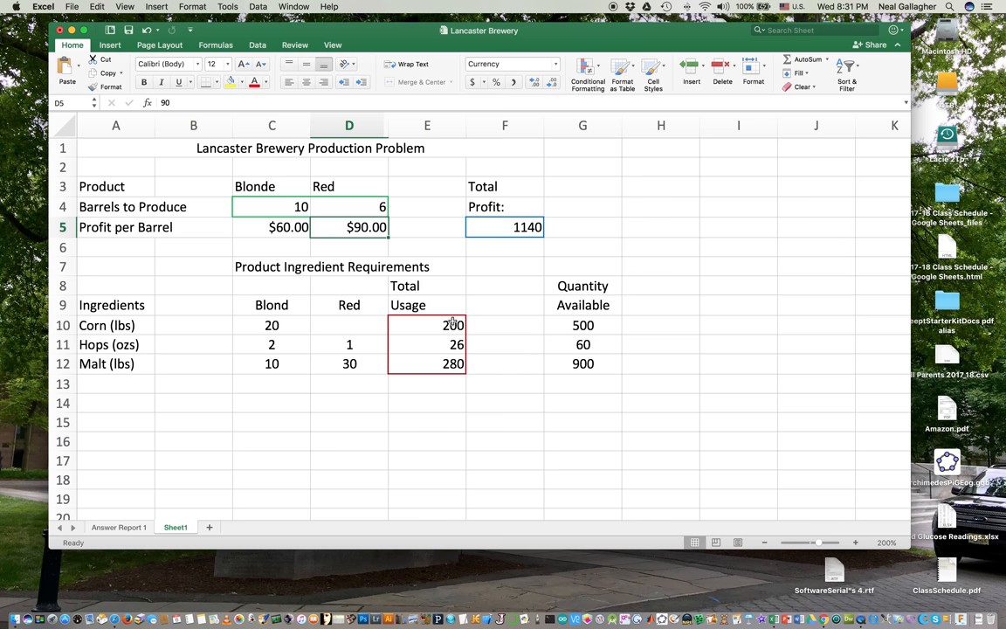
mouse_move(540, 350)
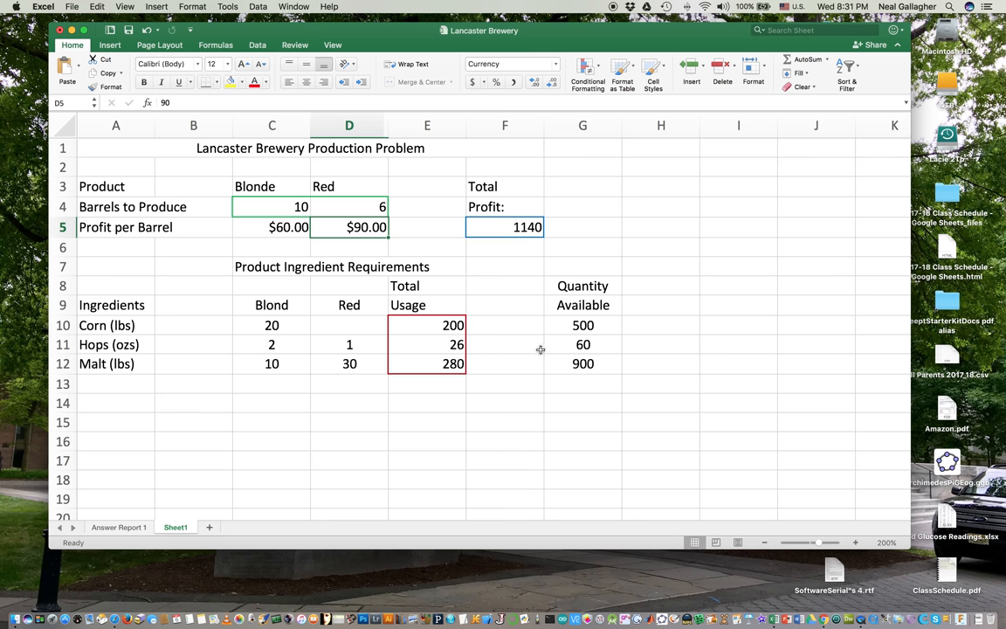
mouse_move(497, 391)
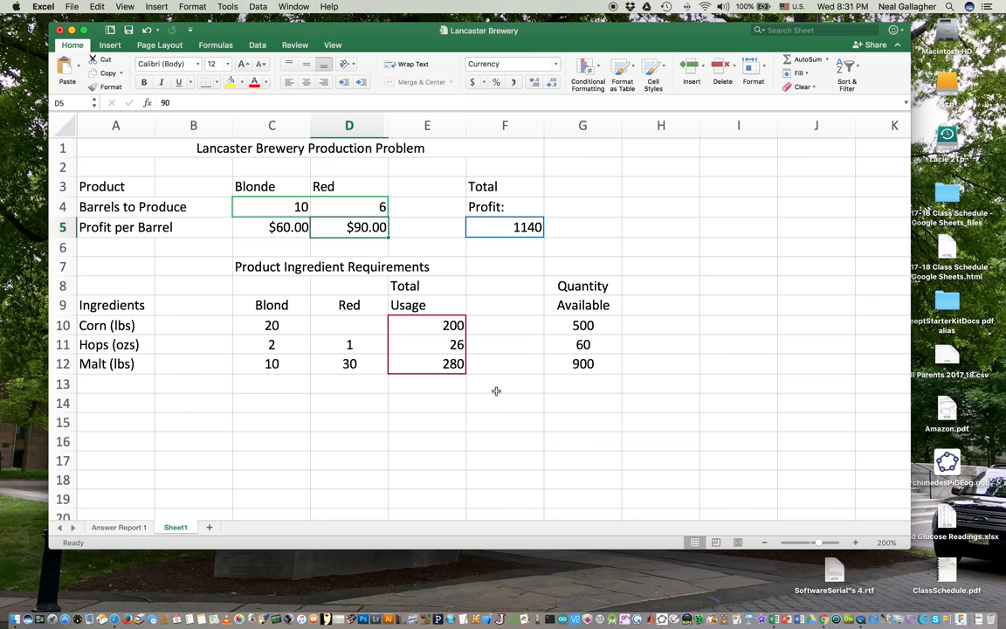
mouse_move(515, 227)
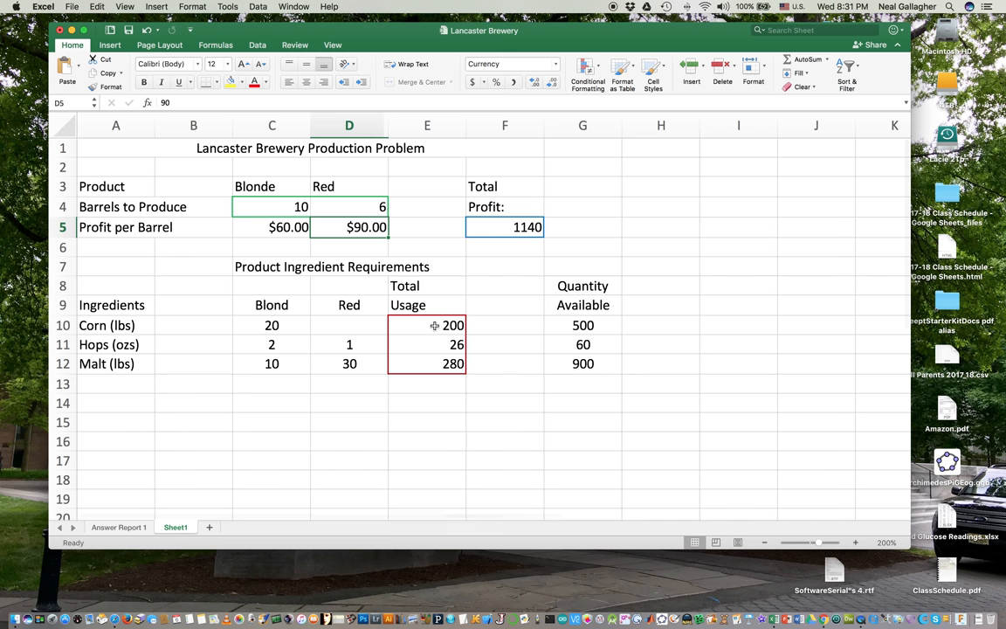
left_click(427, 325)
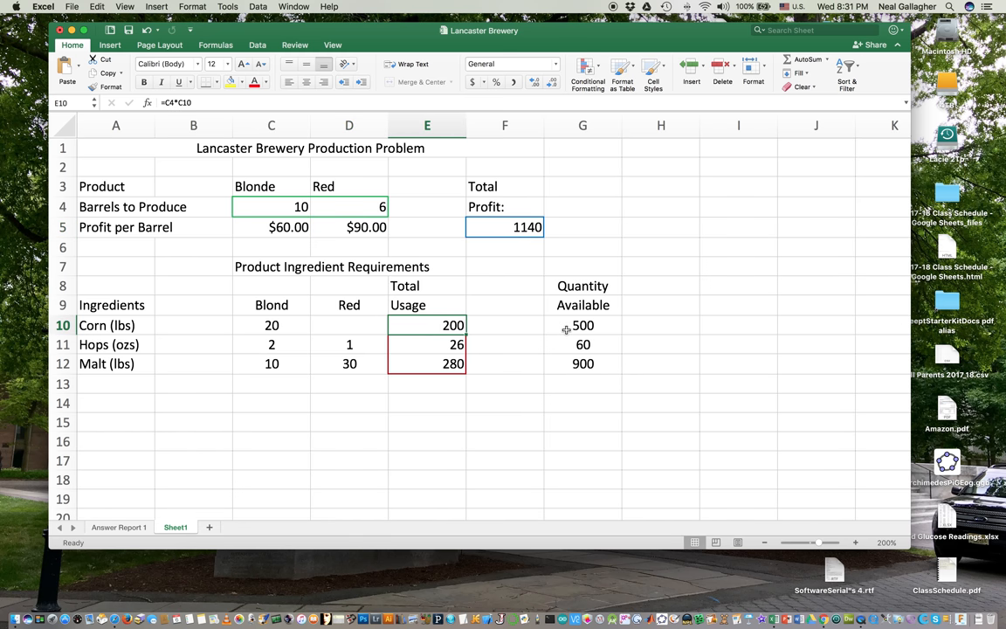
left_click(426, 344)
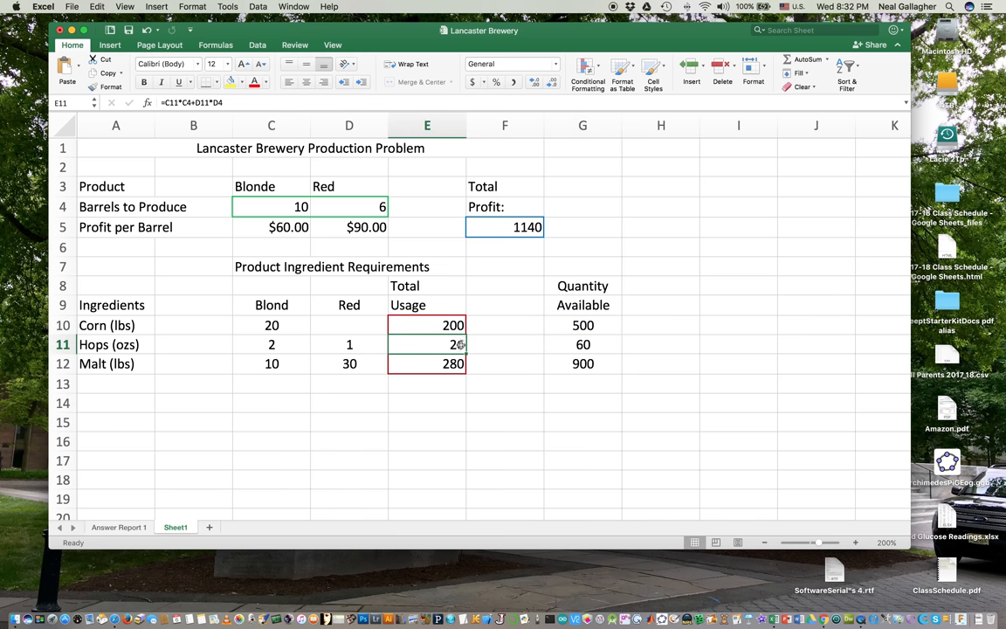
left_click(427, 364)
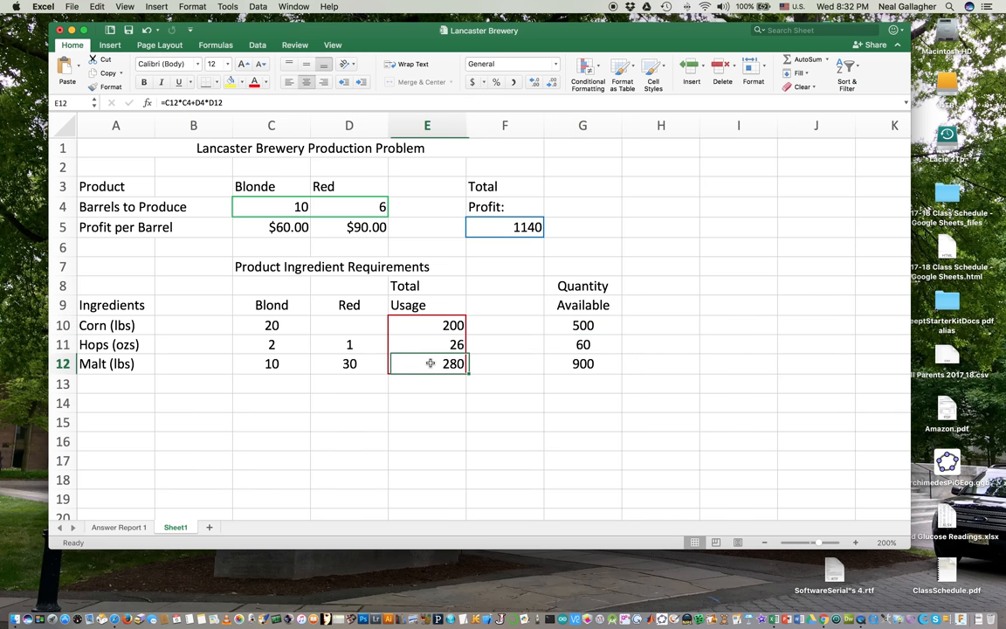
left_click(584, 363)
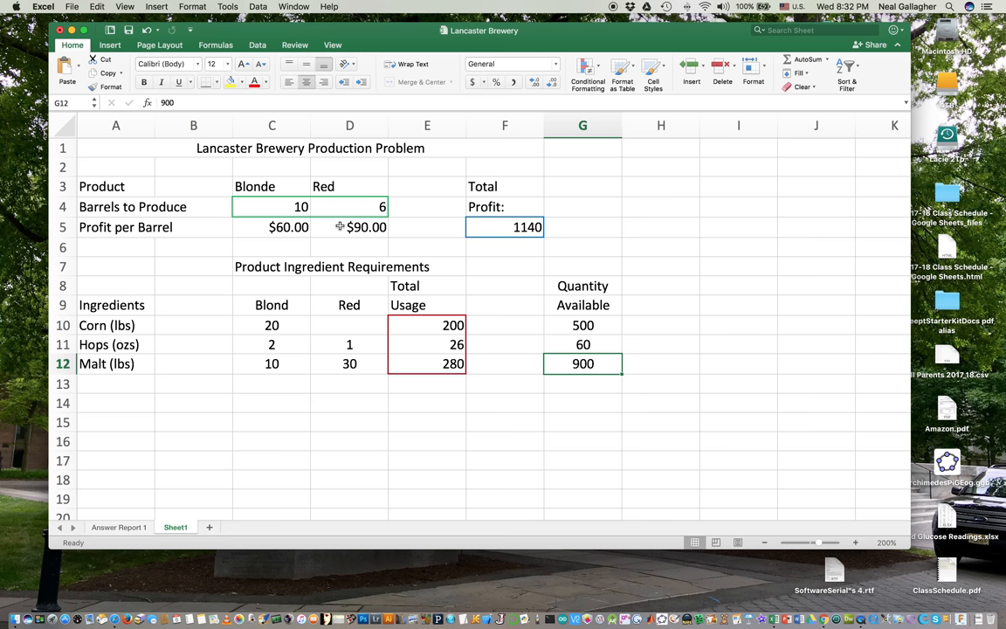
mouse_move(299, 322)
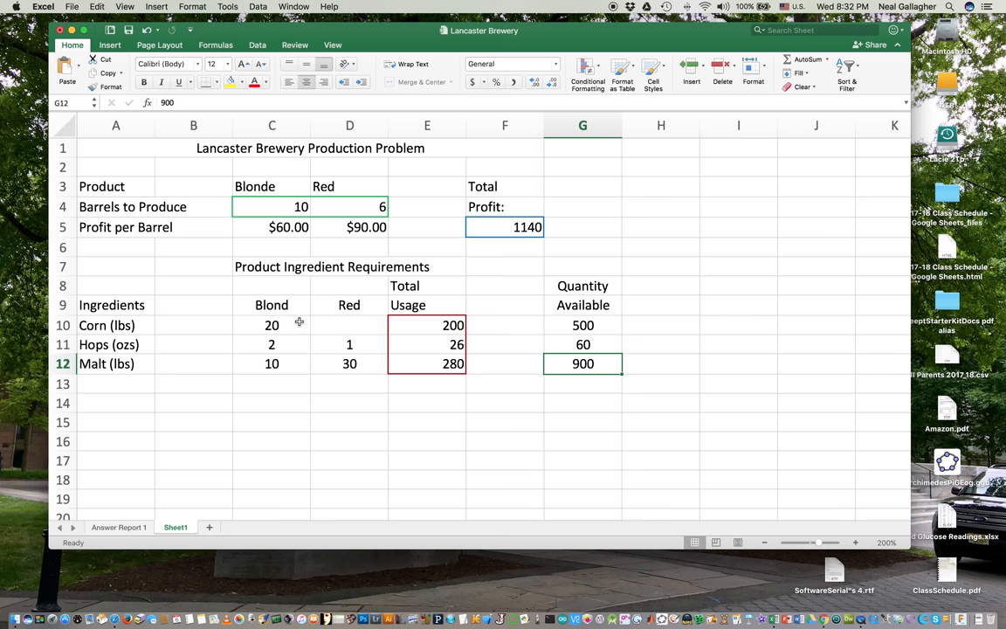
mouse_move(301, 335)
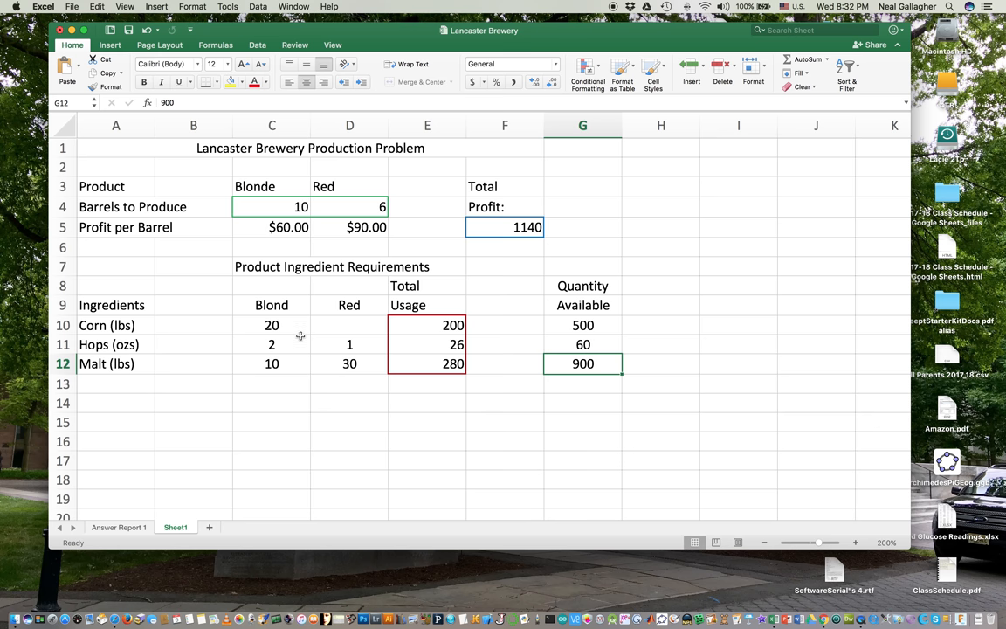
mouse_move(301, 338)
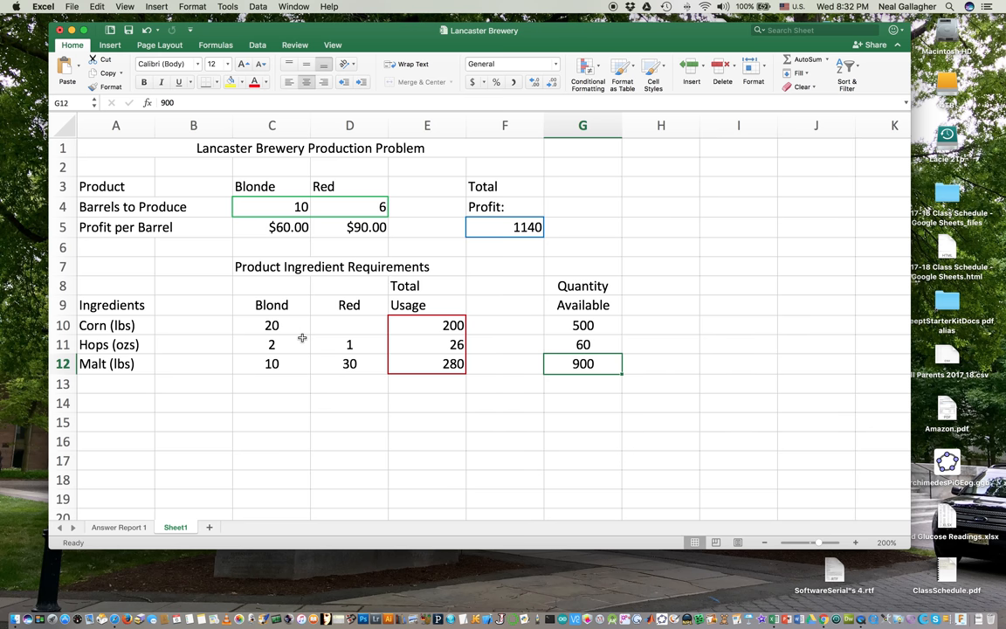
mouse_move(300, 339)
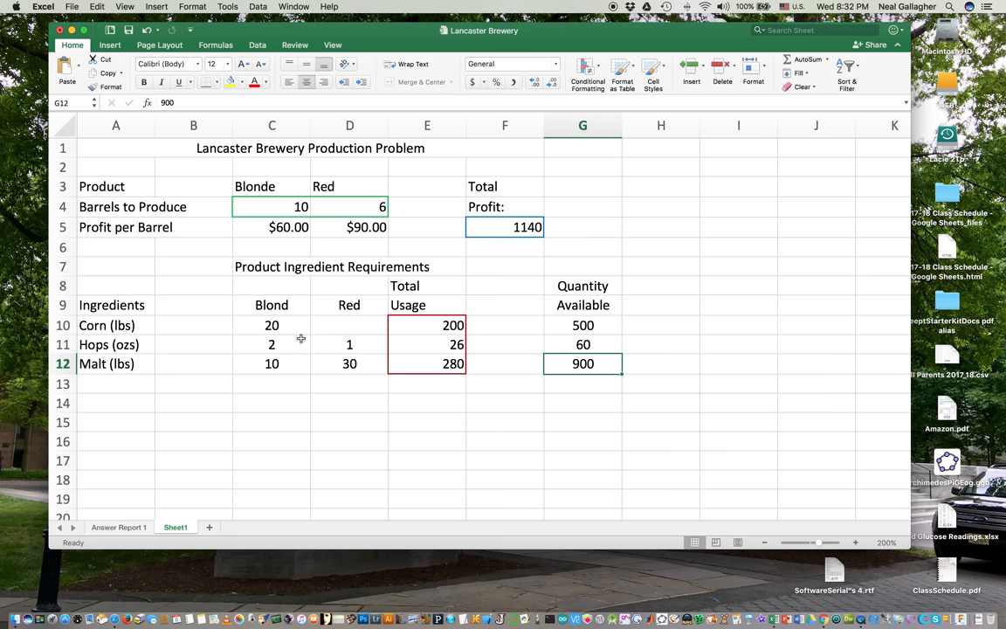
mouse_move(301, 340)
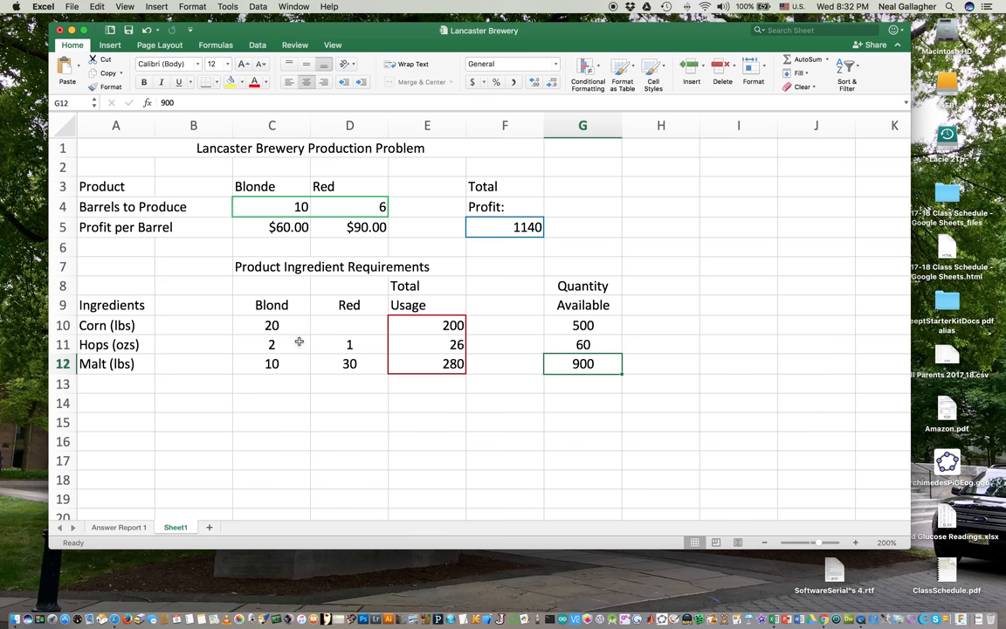
mouse_move(381, 200)
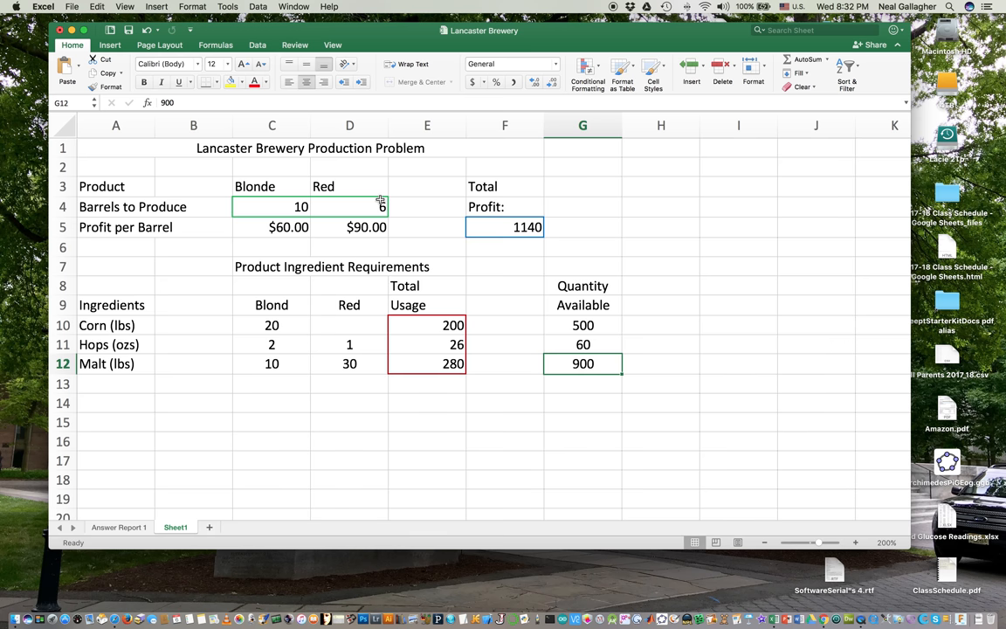
mouse_move(437, 211)
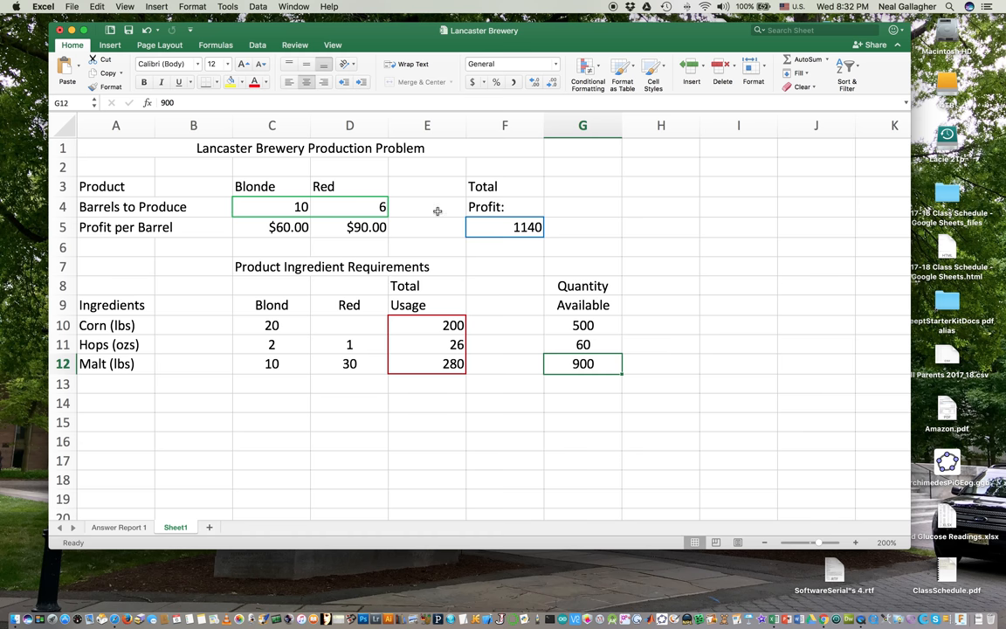
Step: Switch the ribbon to the Data tab where Solver lives
left_click(257, 45)
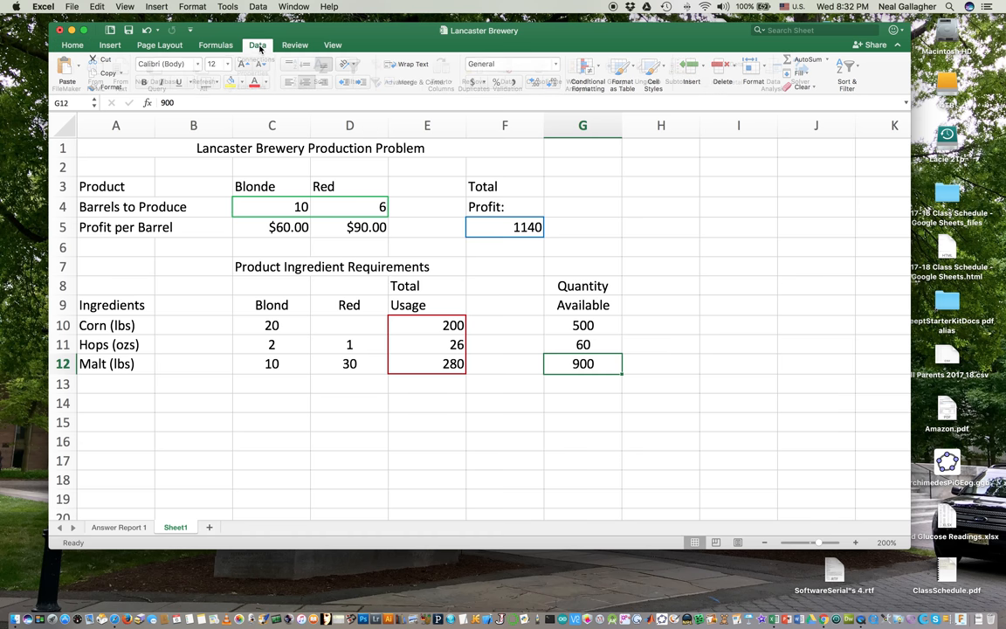
left_click(257, 45)
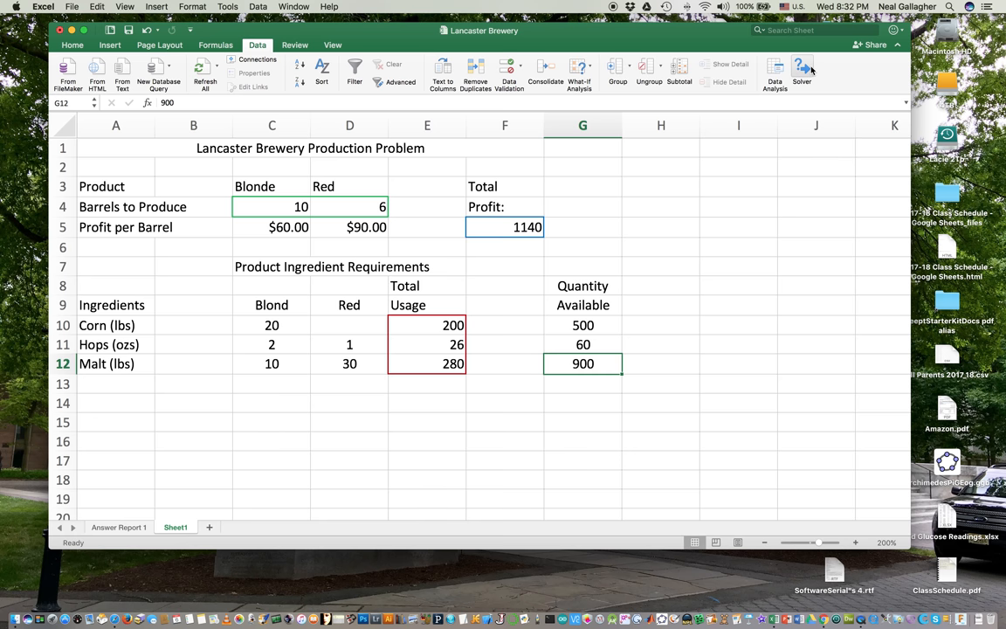
mouse_move(802, 71)
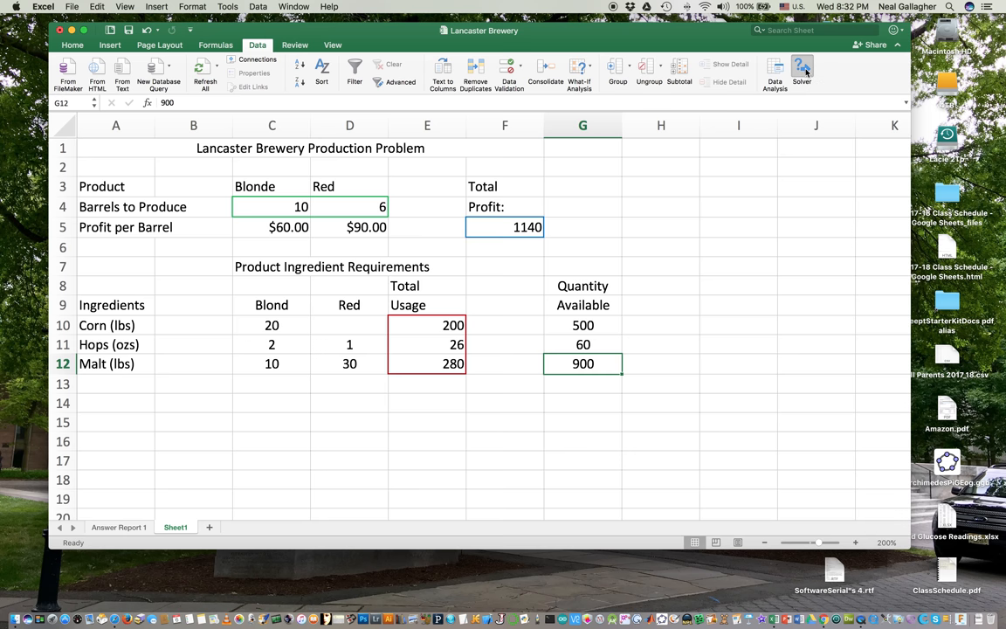
left_click(800, 70)
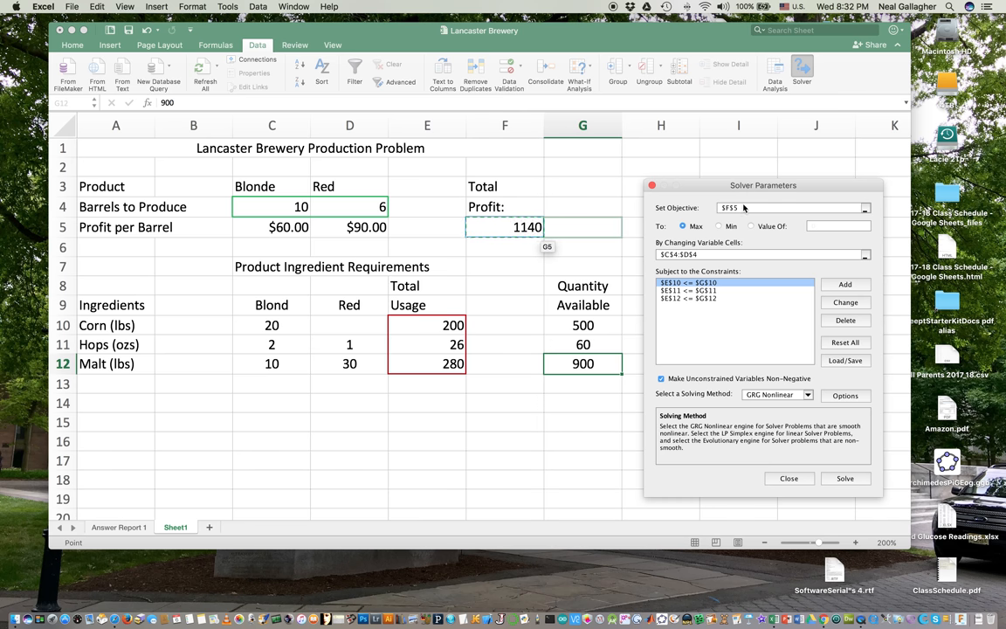
mouse_move(673, 231)
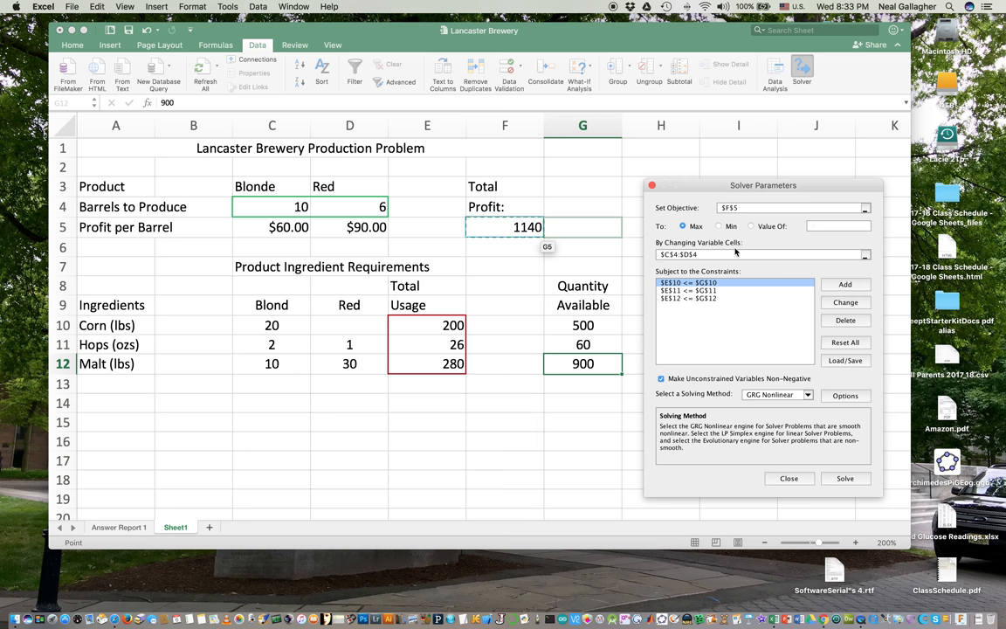
mouse_move(650, 235)
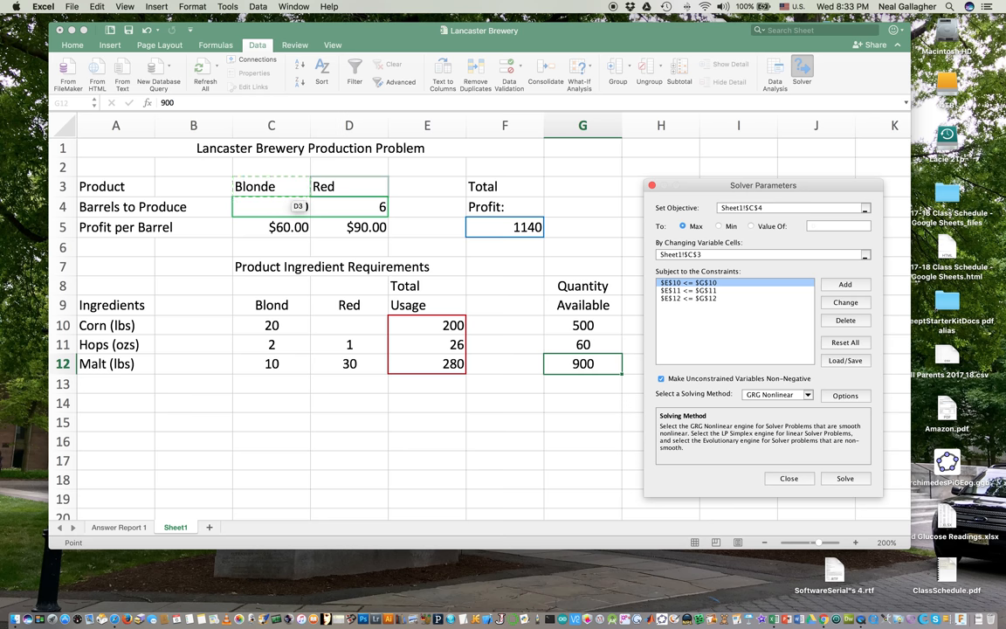
type("10")
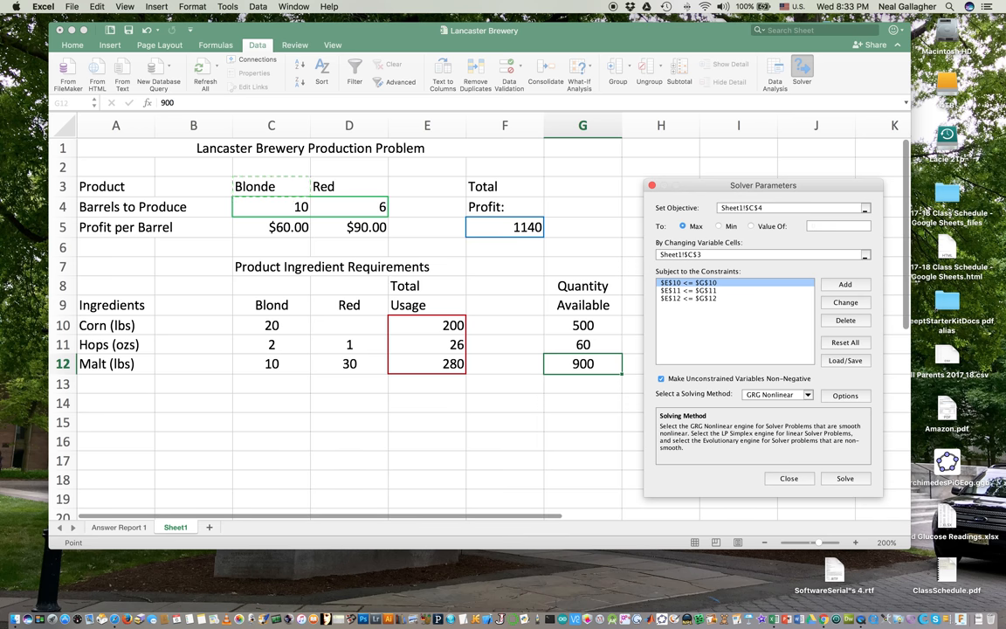
left_click(788, 479)
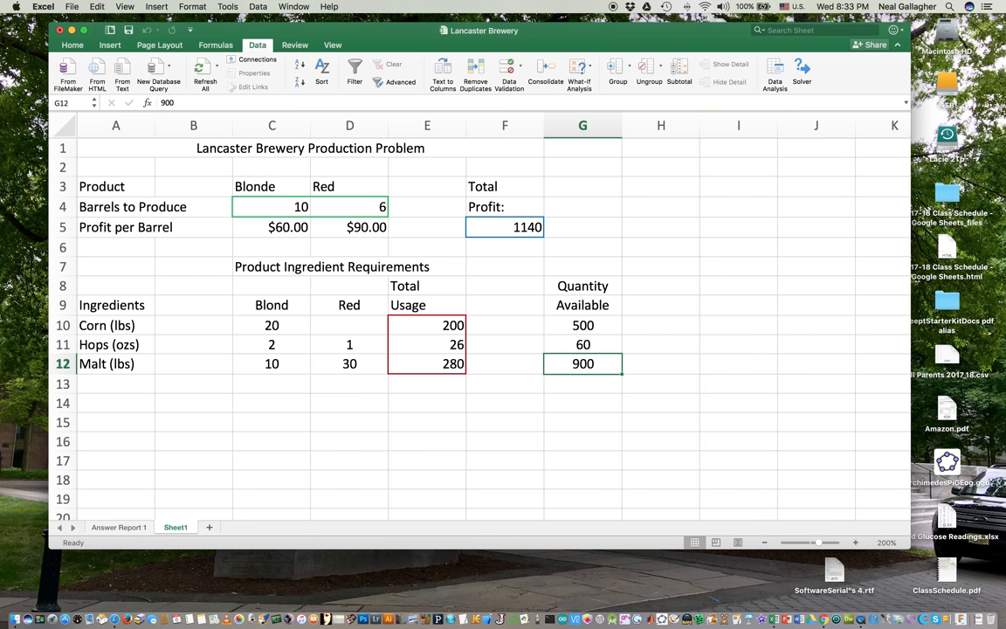
left_click(871, 46)
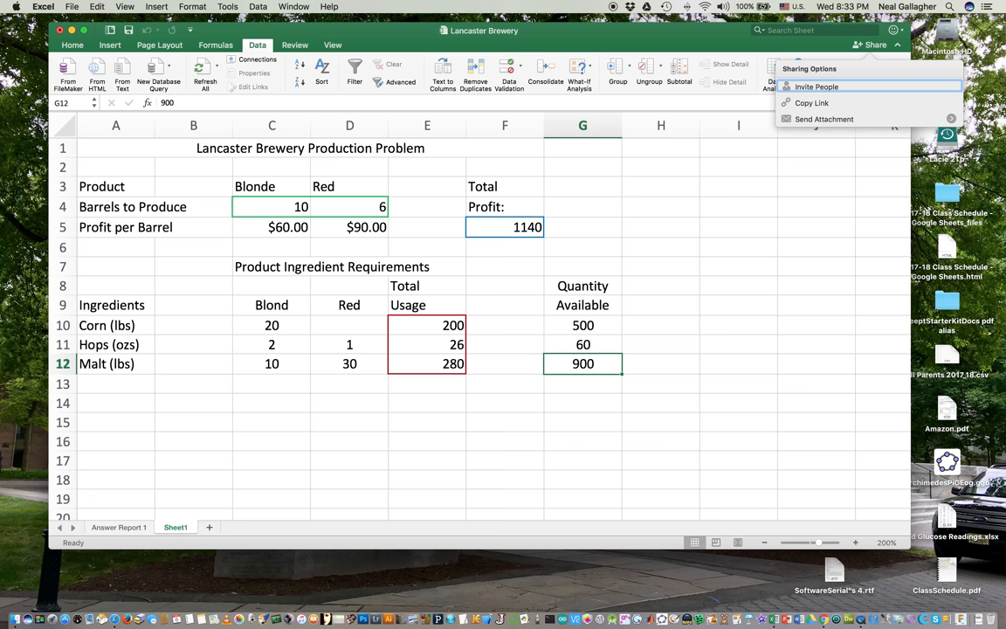
left_click(734, 32)
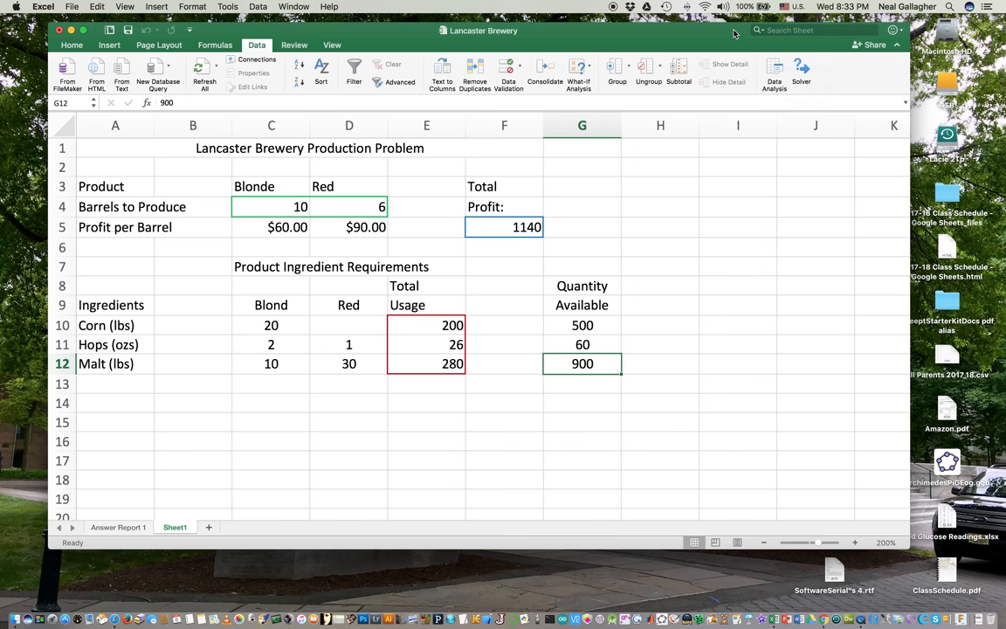
Step: Solve with changing cells $C$4:$D$4, reaching 25 Blonde, 6 Red and profit 2040
left_click(800, 72)
type("$")
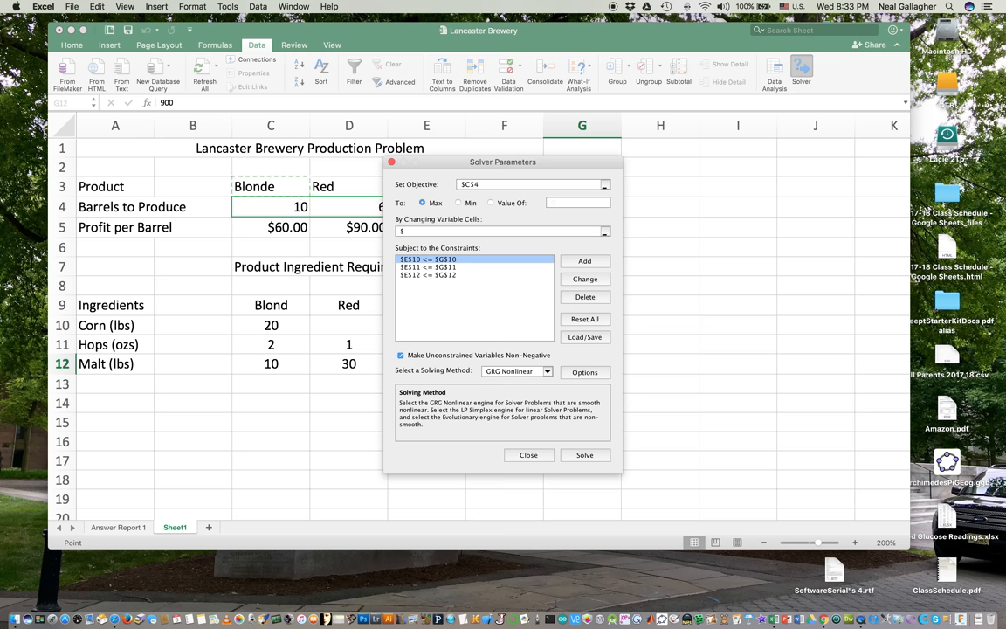
type("c$4:$d$4")
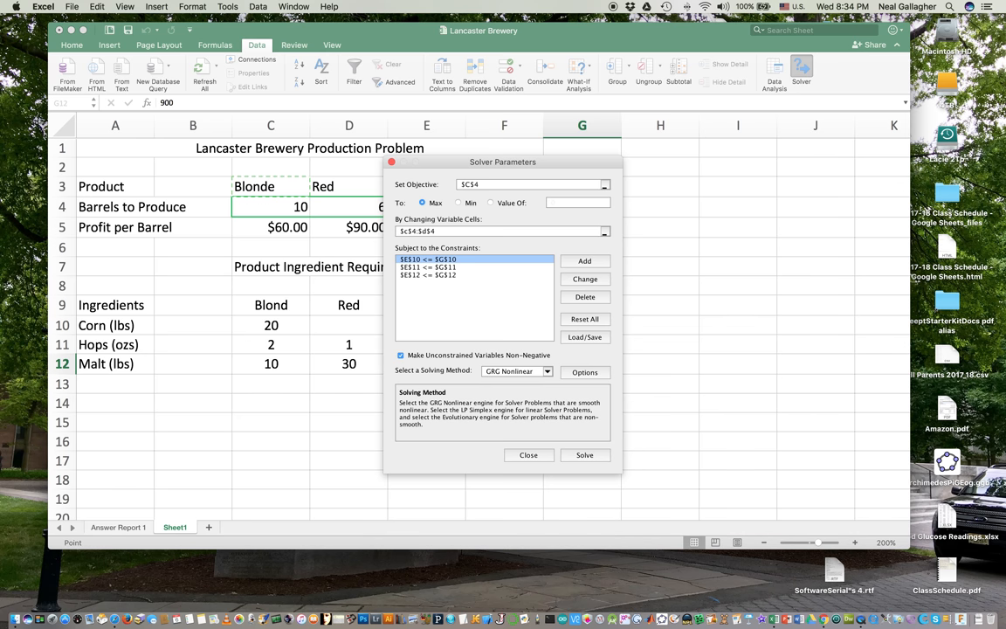
left_click(585, 455)
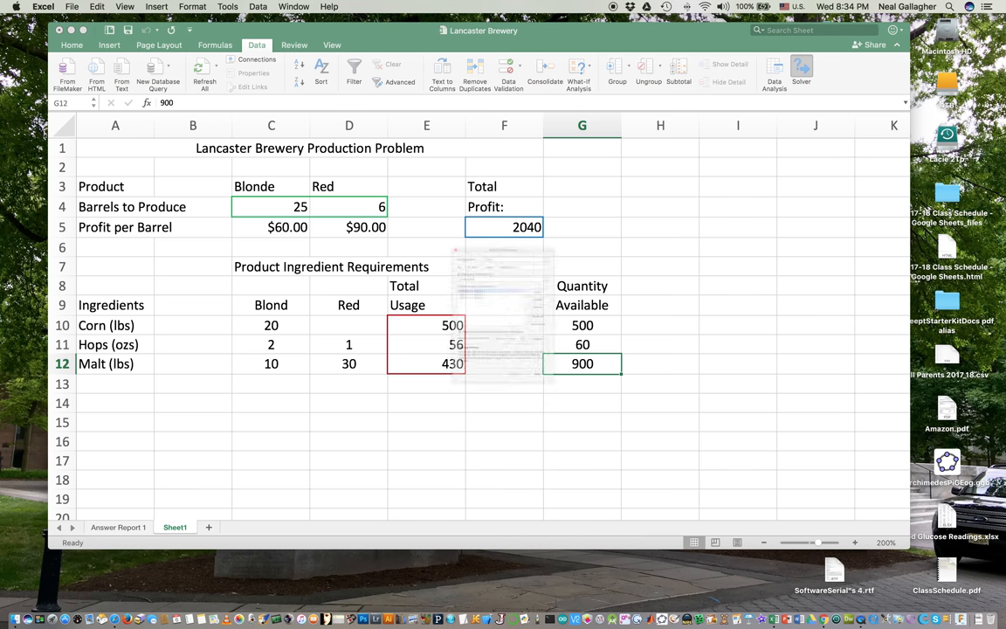
left_click(800, 70)
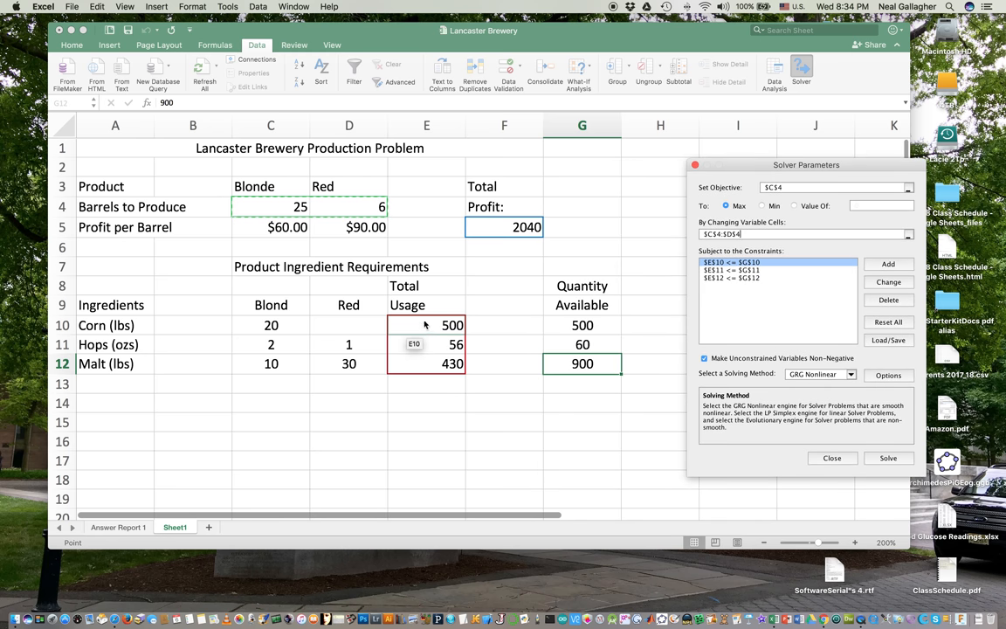
Step: Delete the corn constraint $E$10<=$G$10, leaving only hops and malt limits
left_click(582, 325)
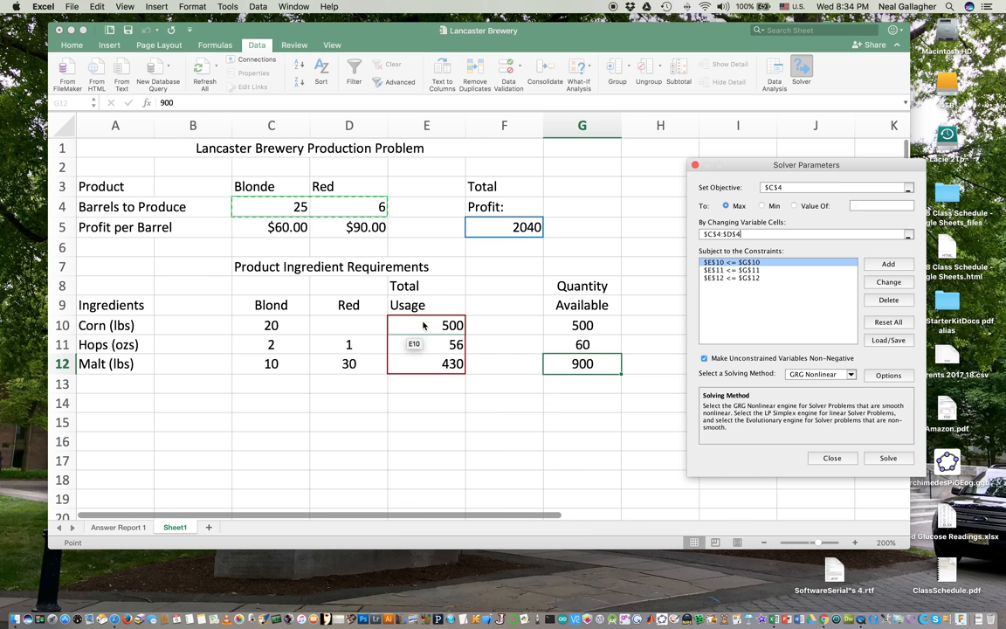
left_click(582, 325)
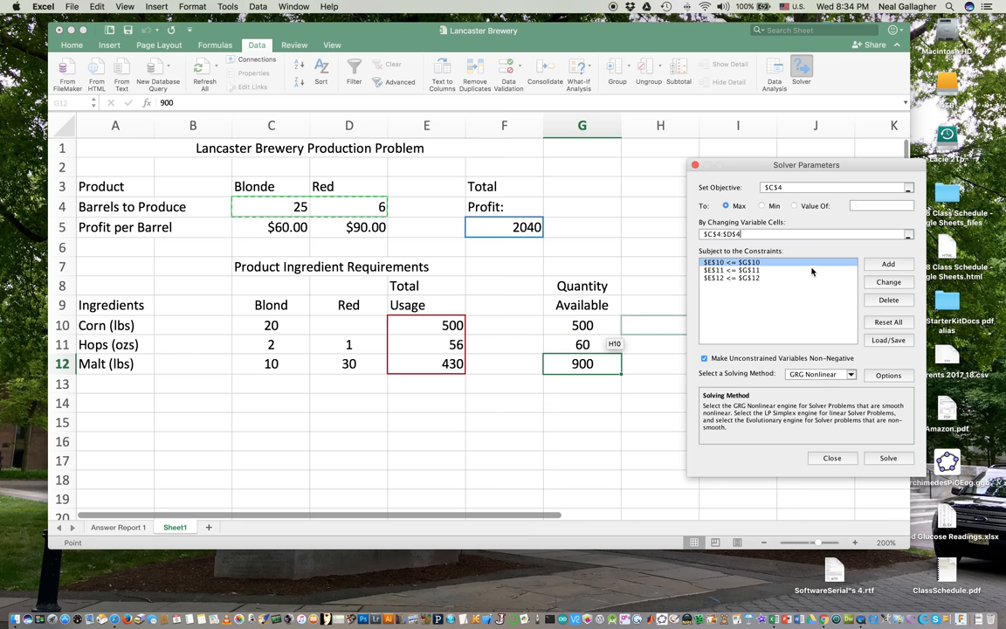
mouse_move(783, 279)
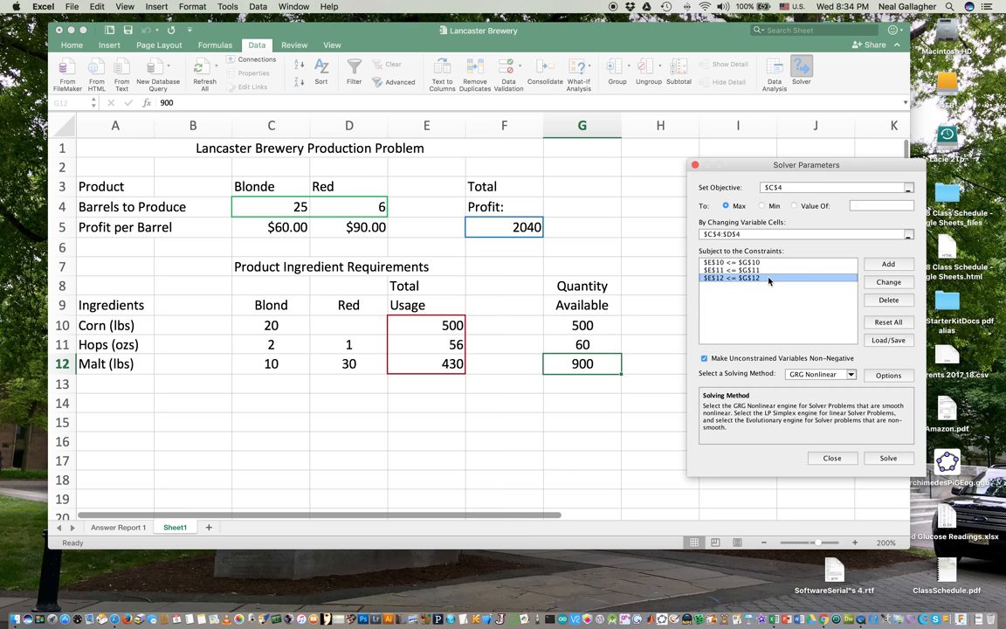
left_click(730, 262)
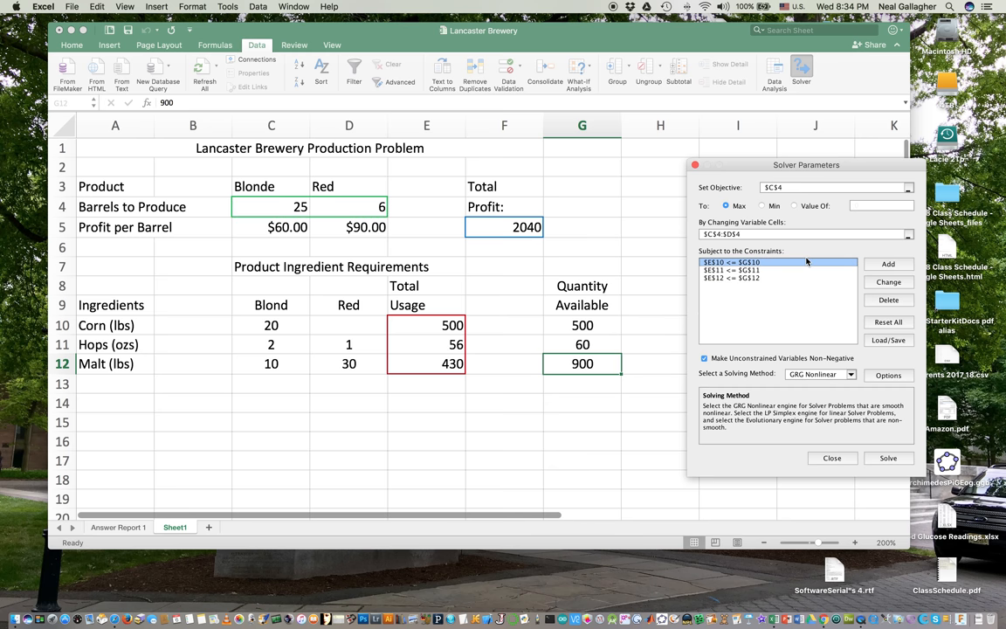
left_click(888, 301)
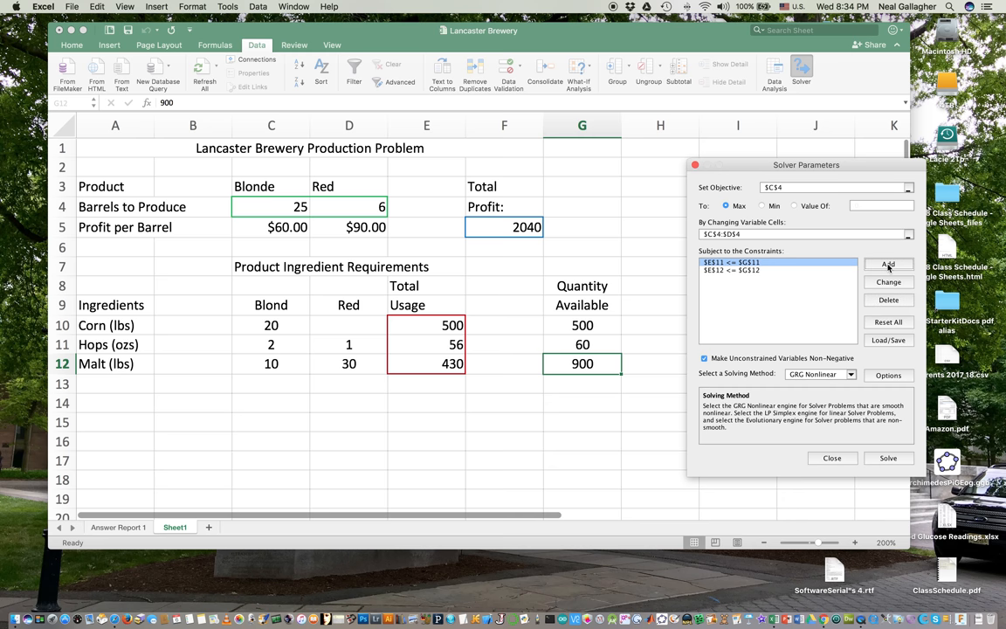
Step: Start a new corn constraint and dismiss the invalid cell reference warning from the incomplete entry
left_click(887, 263)
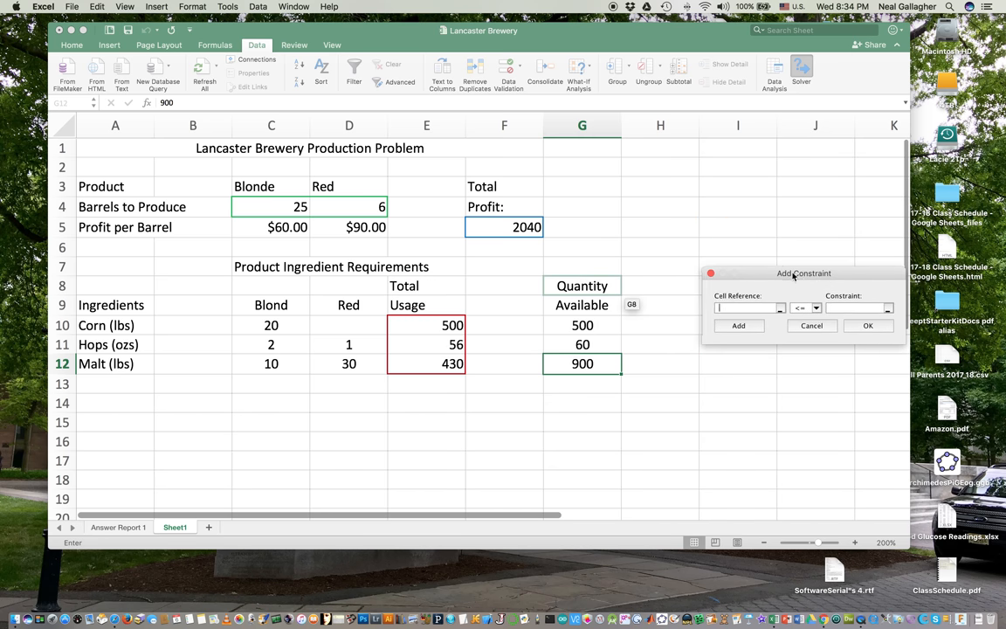
left_click(661, 325)
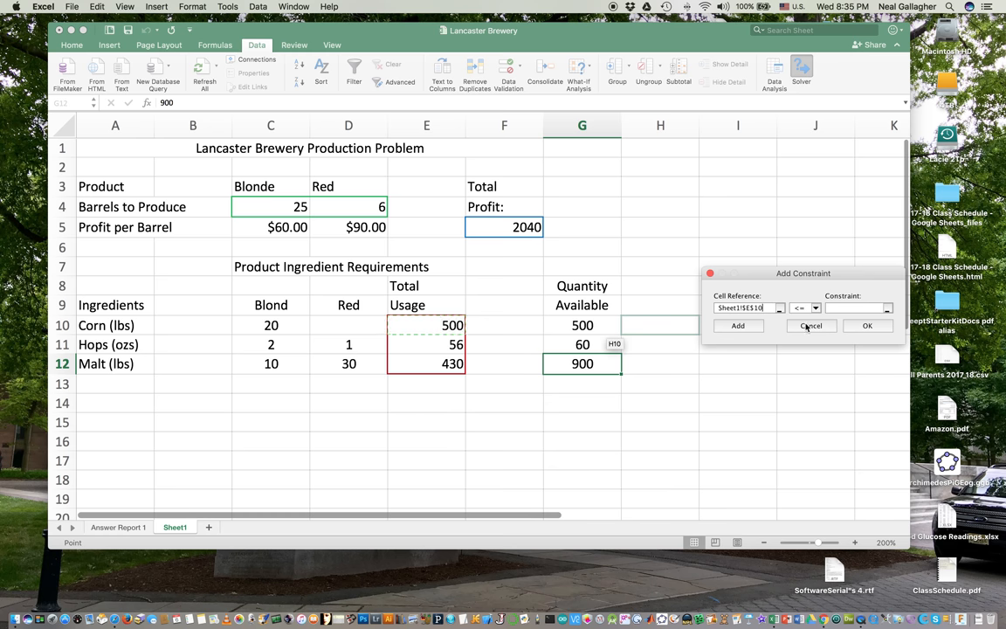
mouse_move(818, 318)
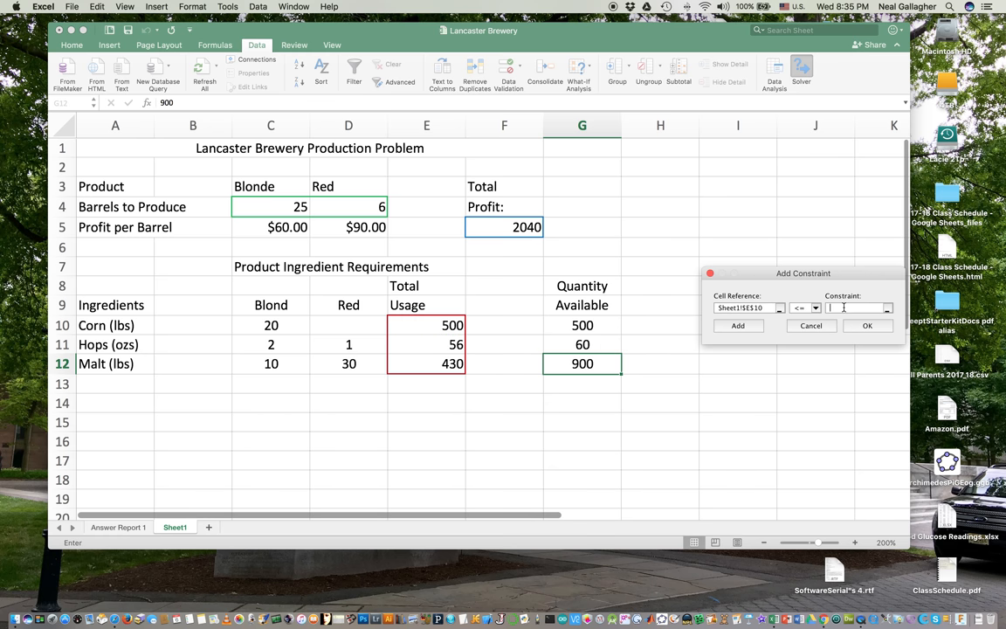
left_click(582, 325)
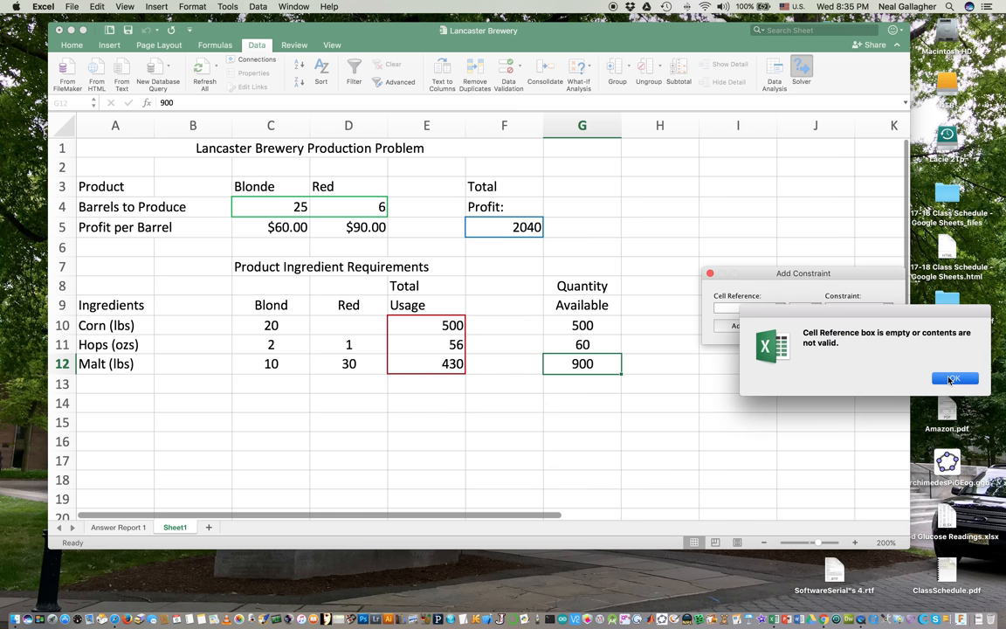
left_click(954, 378)
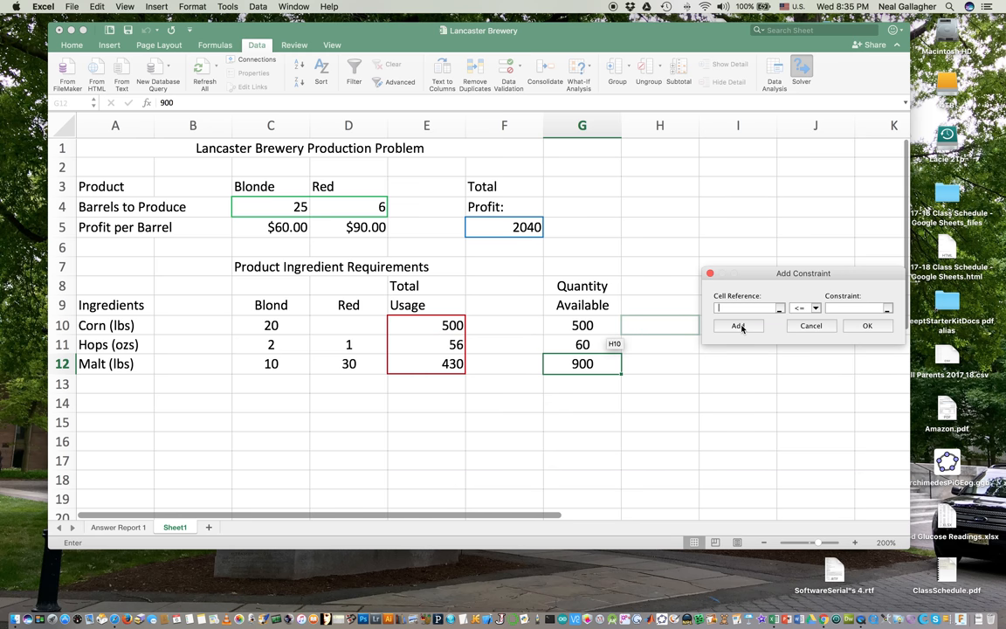
Step: Add the constraint $E$10 <= $G$10 keeping corn usage within availability and confirm it
left_click(427, 325)
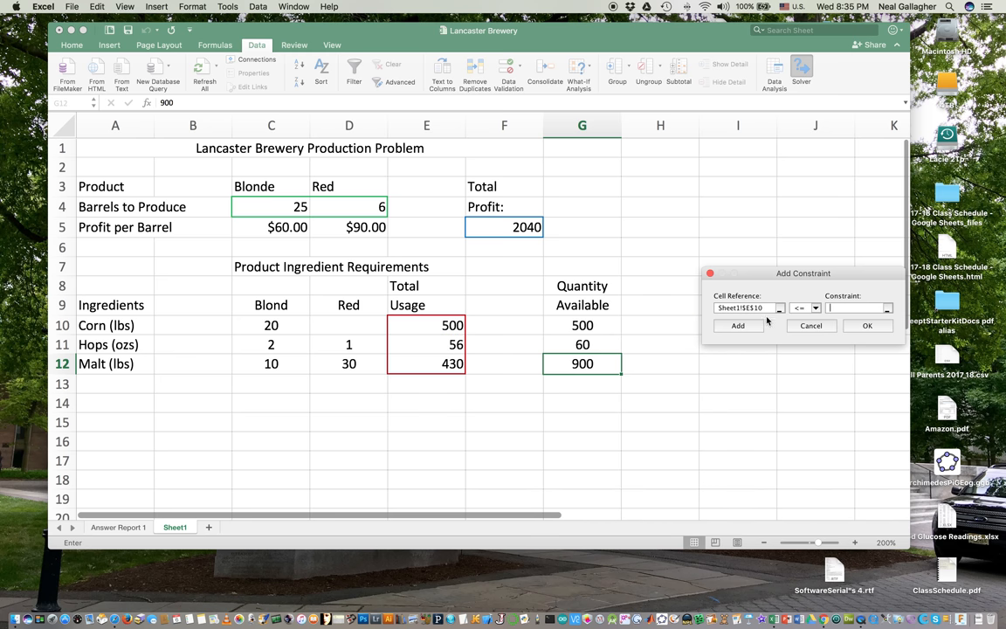
left_click(582, 325)
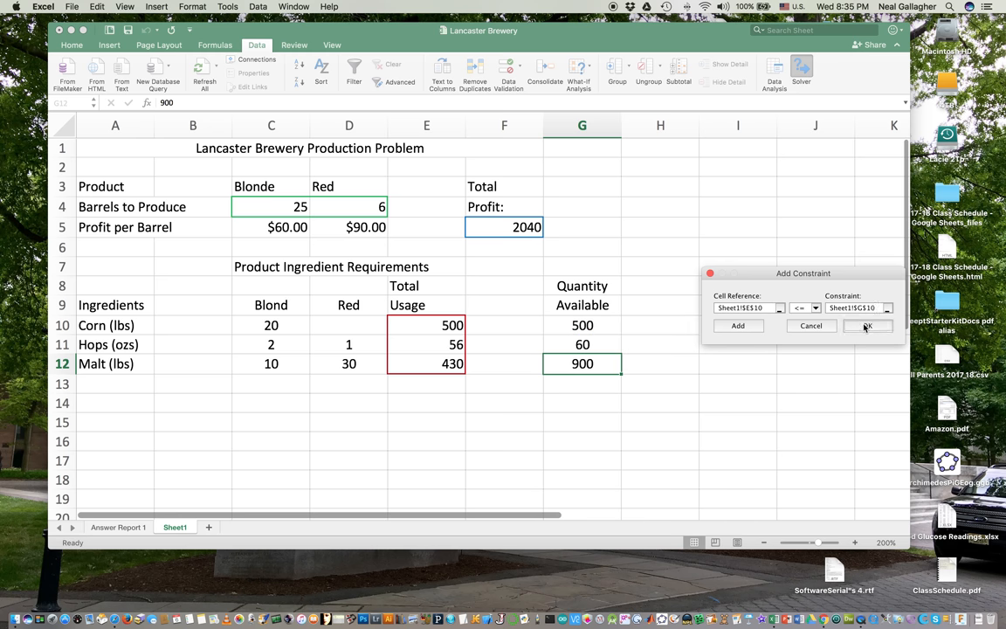
left_click(867, 325)
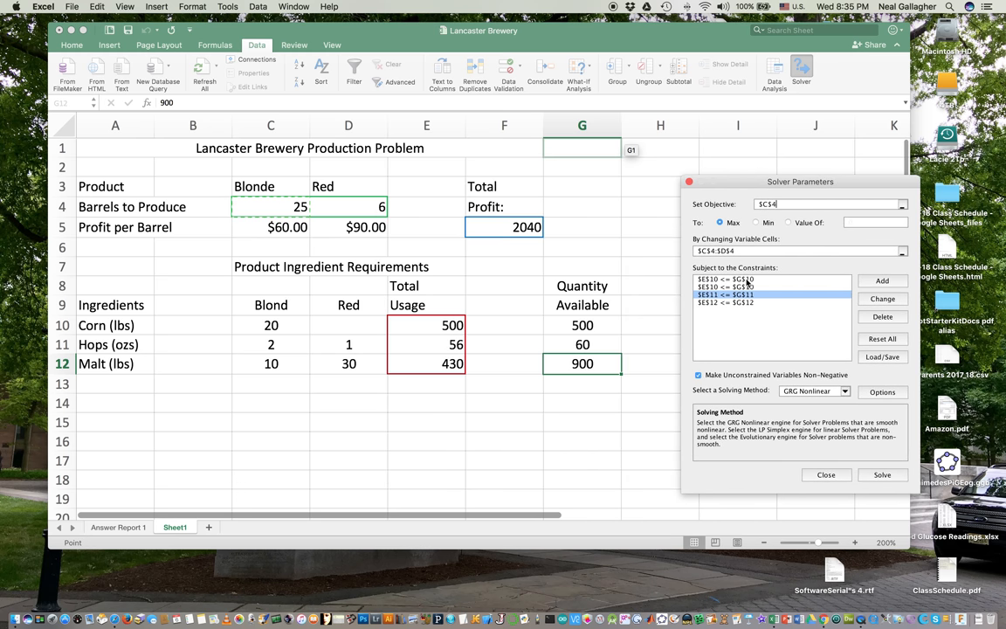
Step: Delete the duplicate $E$10 <= $G$10 constraint, leaving corn, hops and malt limits
left_click(725, 279)
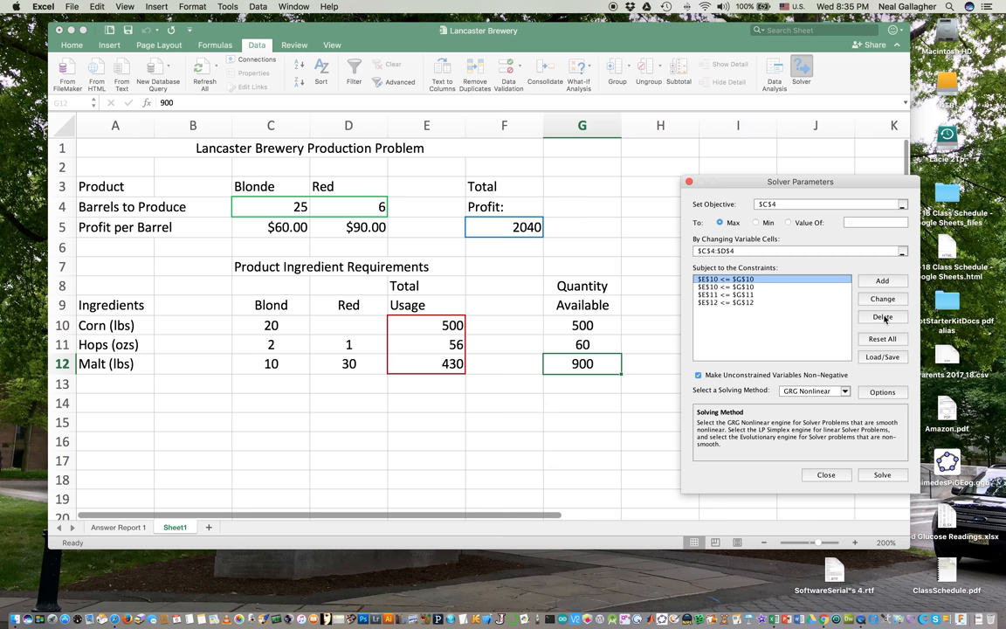
left_click(883, 316)
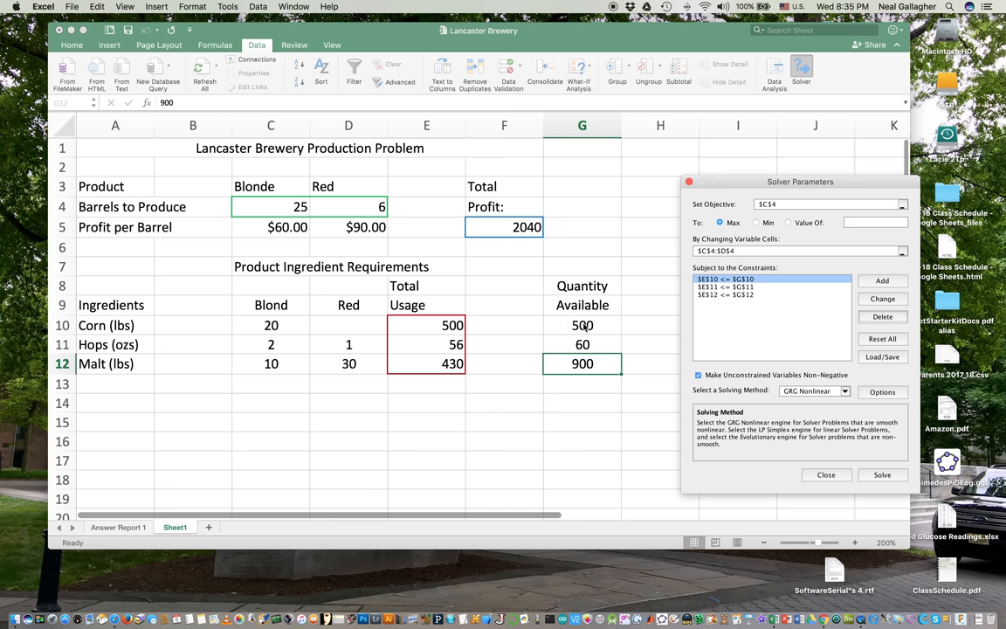
mouse_move(528, 217)
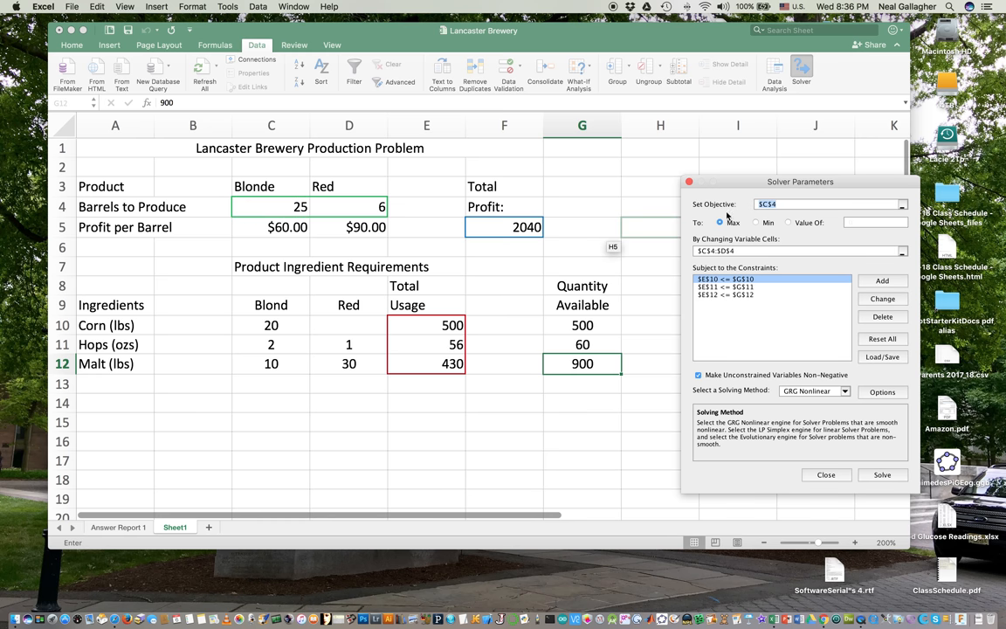
Step: Set the objective to total profit $F$5 and the solving method to Simplex LP
left_click(504, 227)
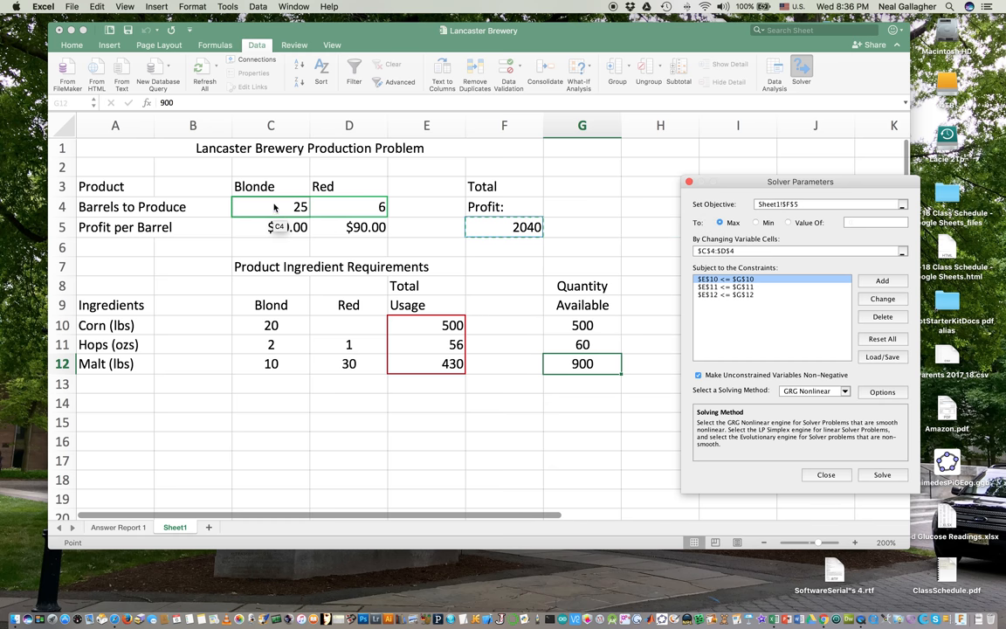
mouse_move(367, 210)
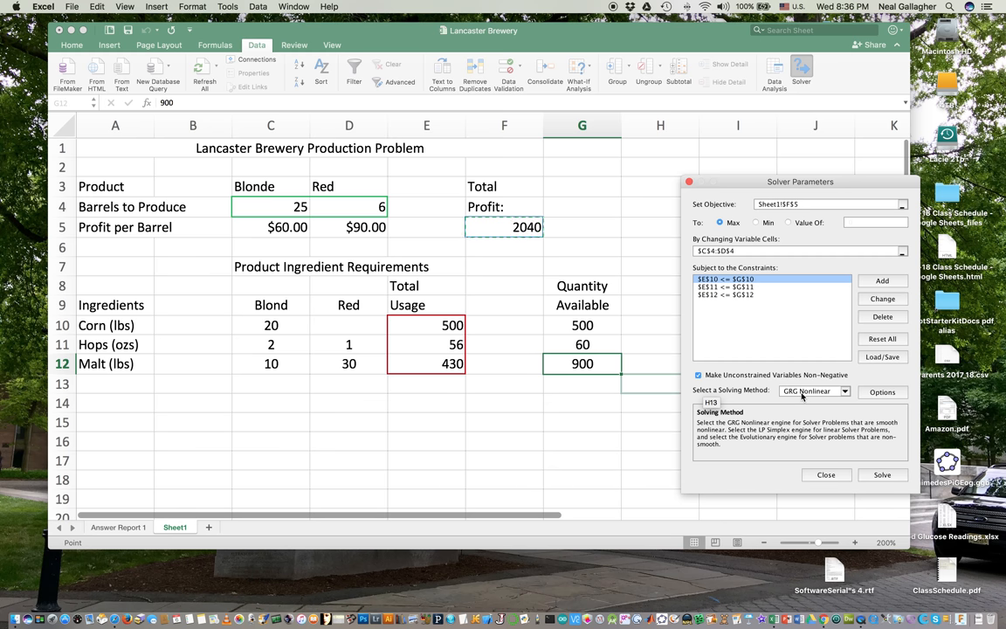
left_click(844, 392)
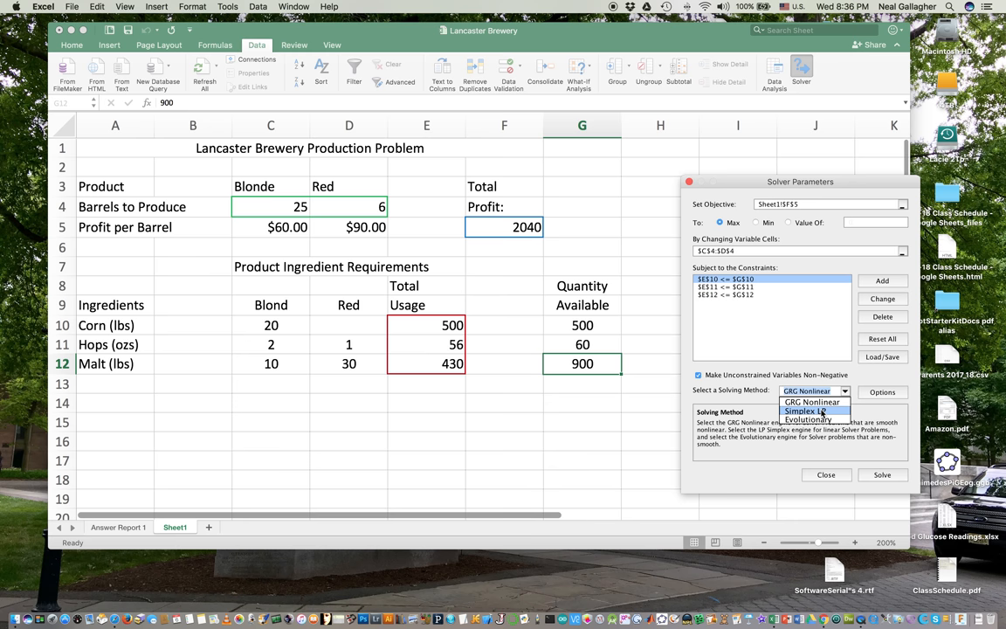
left_click(813, 411)
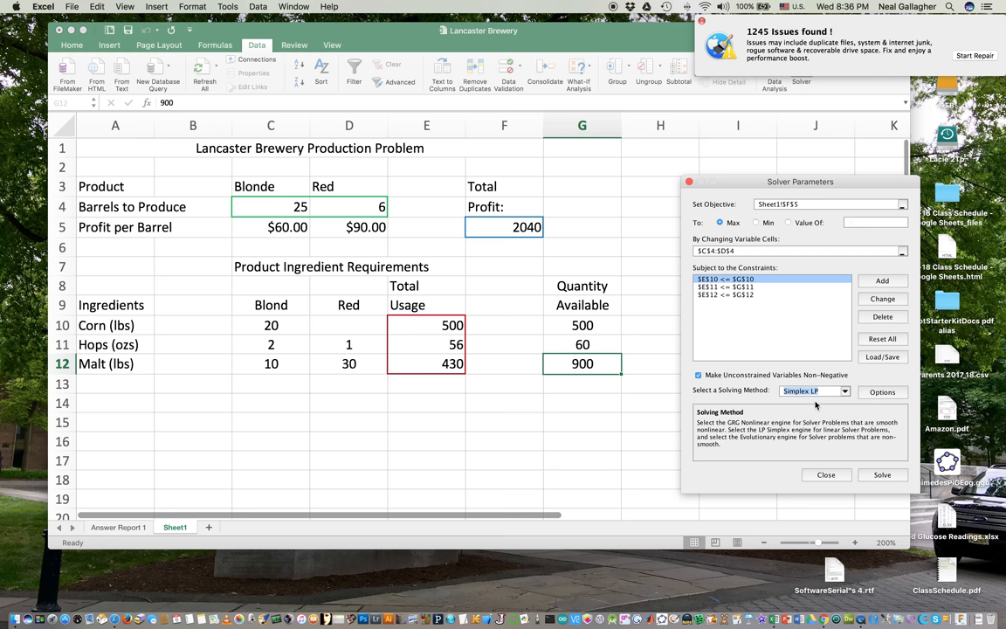
mouse_move(814, 407)
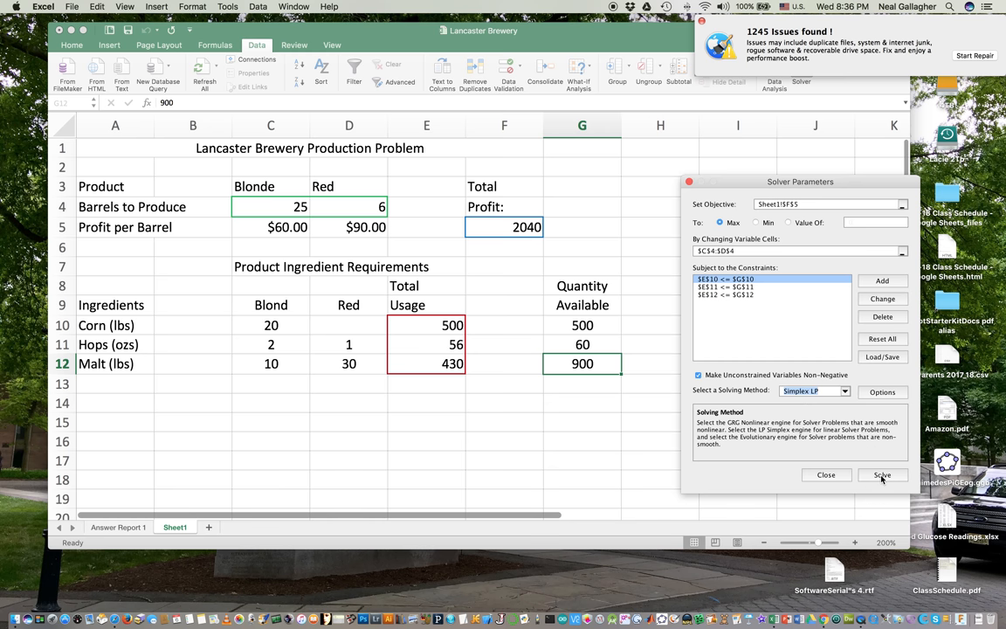
Step: Solve to 18 Blonde, 24 Red and profit 3240, keep the solution with an Answer Report sheet
left_click(881, 475)
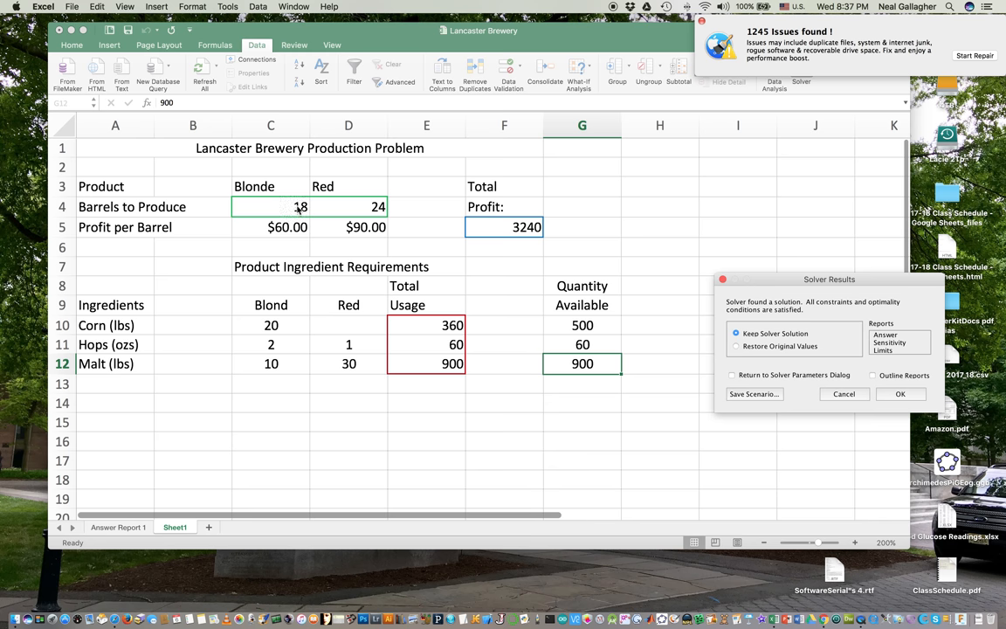
mouse_move(357, 206)
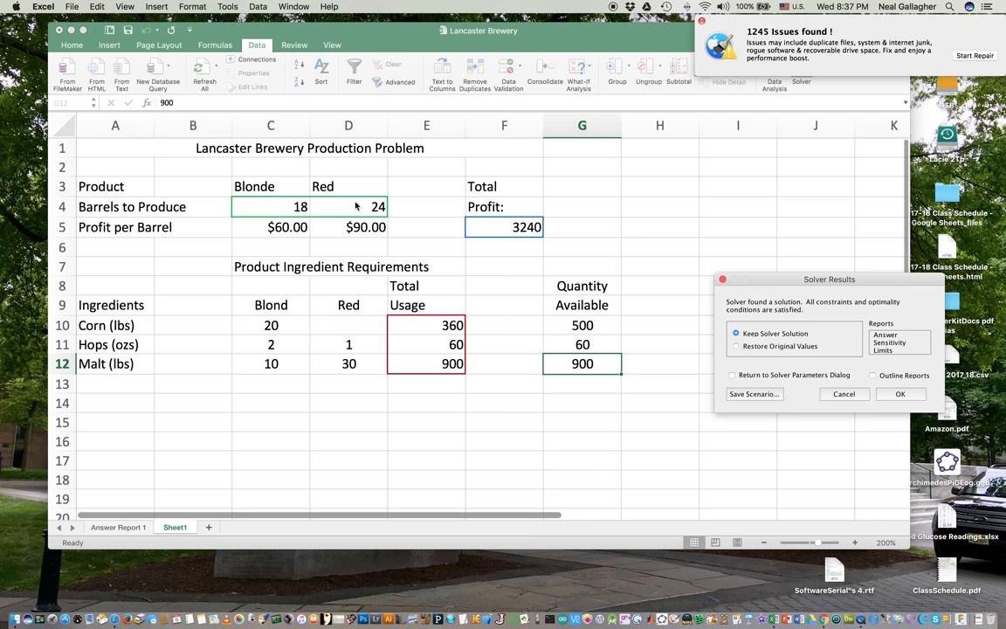
mouse_move(537, 236)
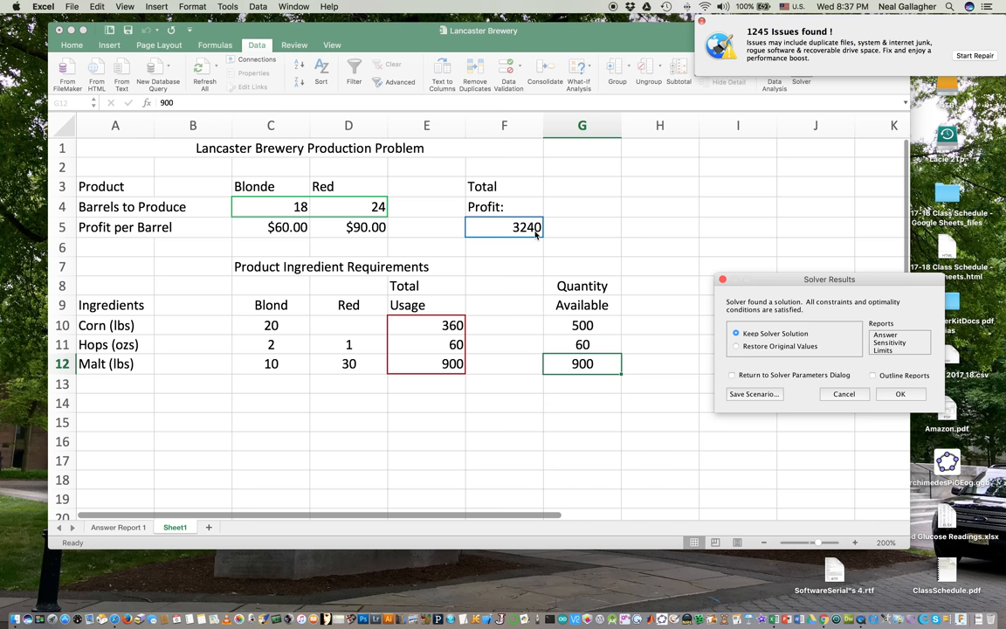
mouse_move(738, 374)
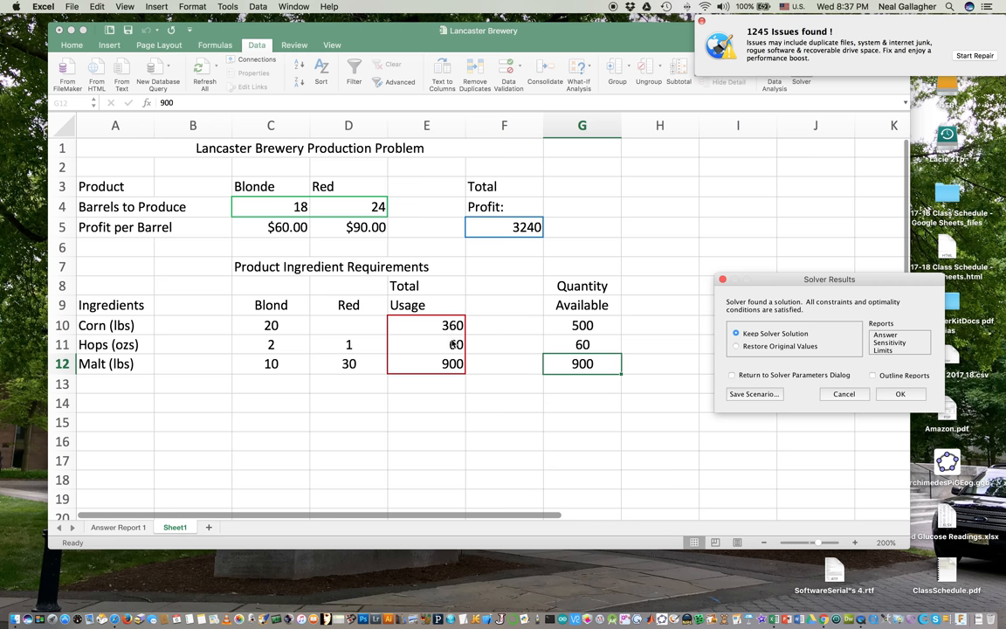
mouse_move(485, 349)
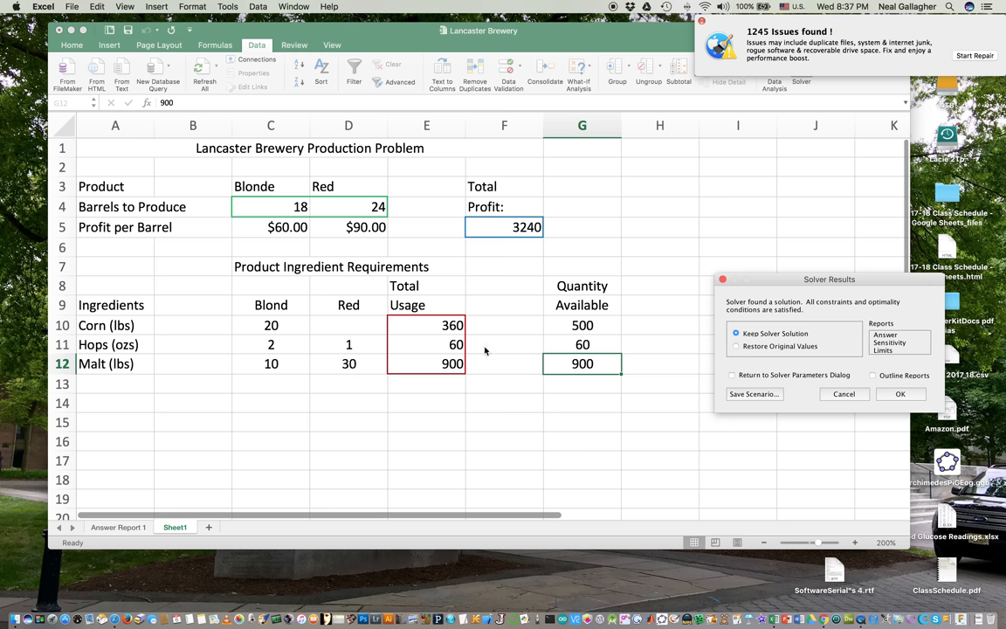
mouse_move(486, 378)
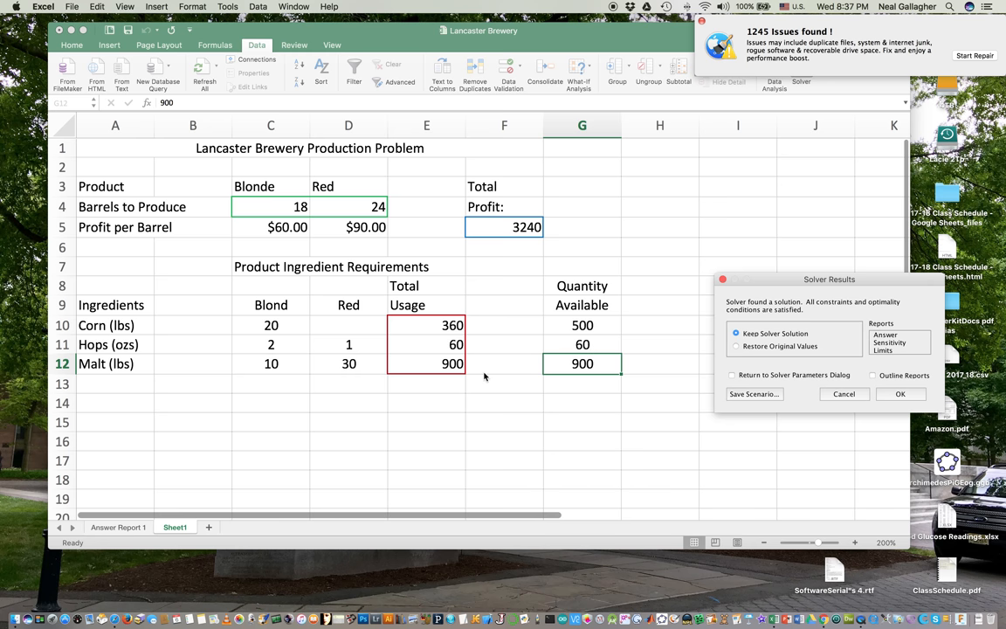
mouse_move(582, 370)
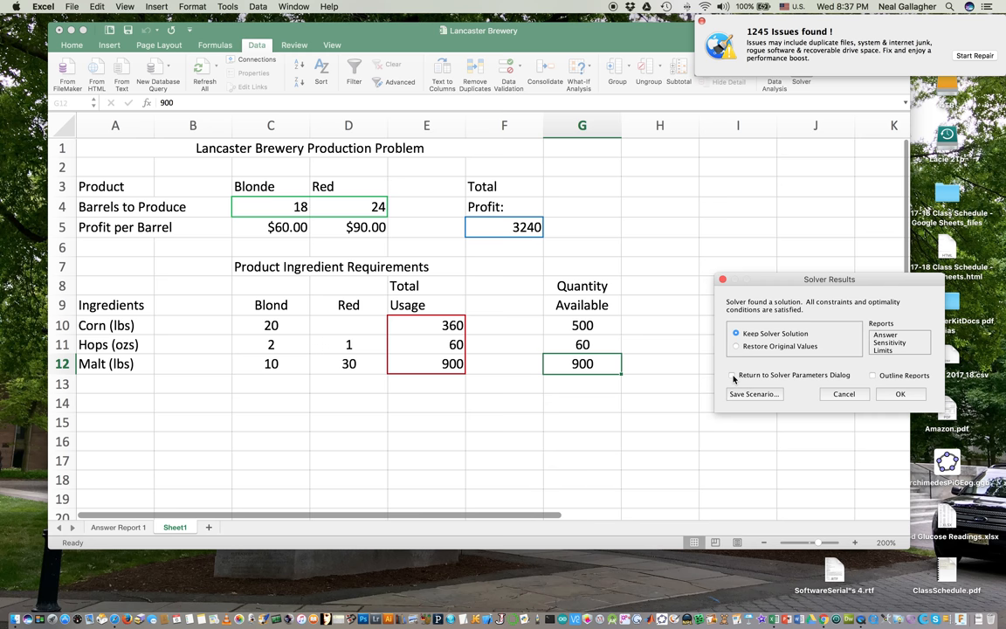
left_click(732, 376)
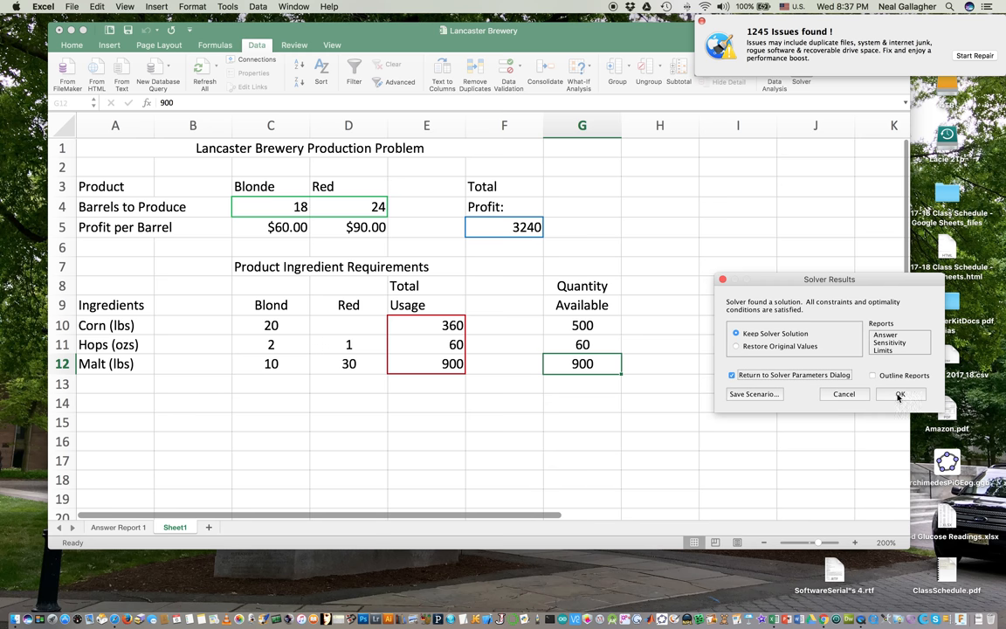
left_click(902, 395)
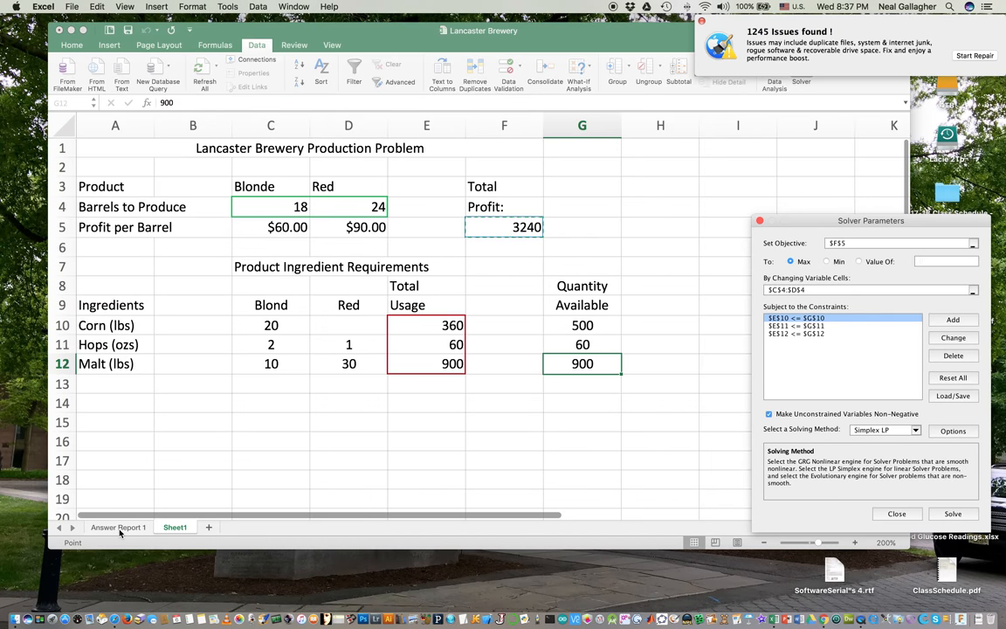
left_click(119, 527)
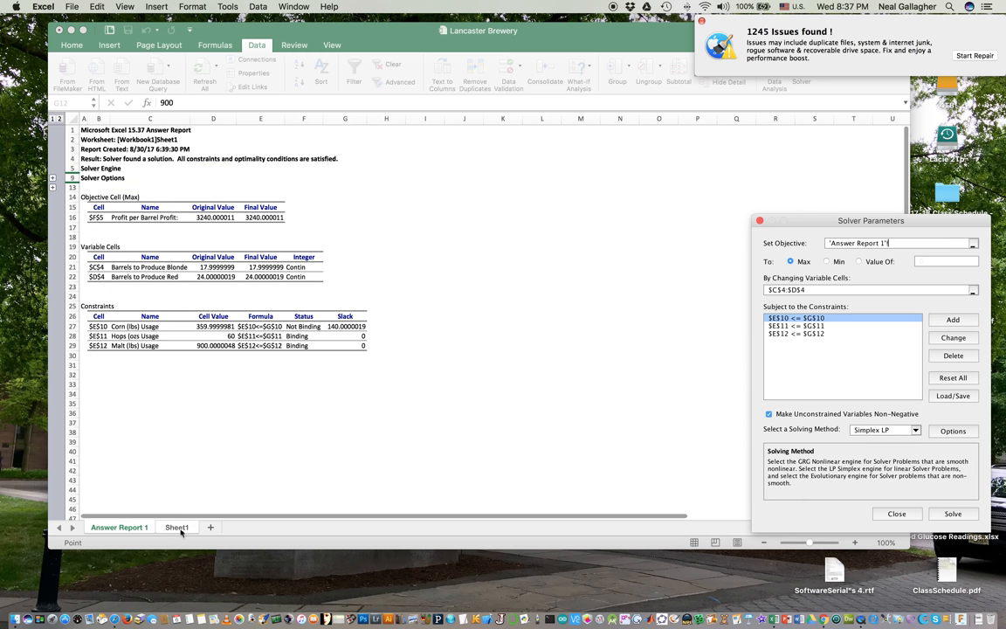
left_click(175, 528)
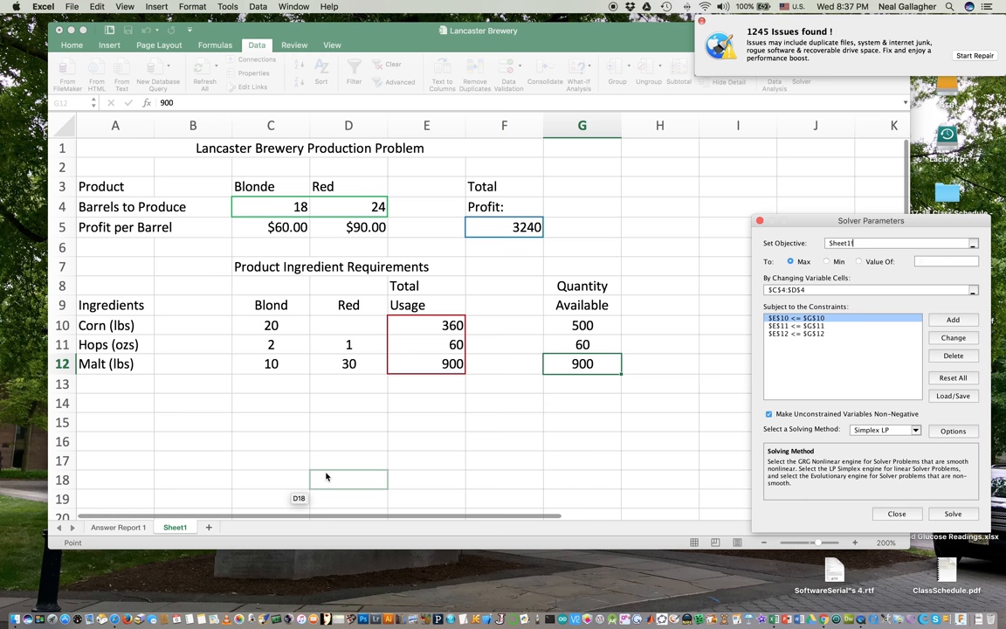
left_click(426, 462)
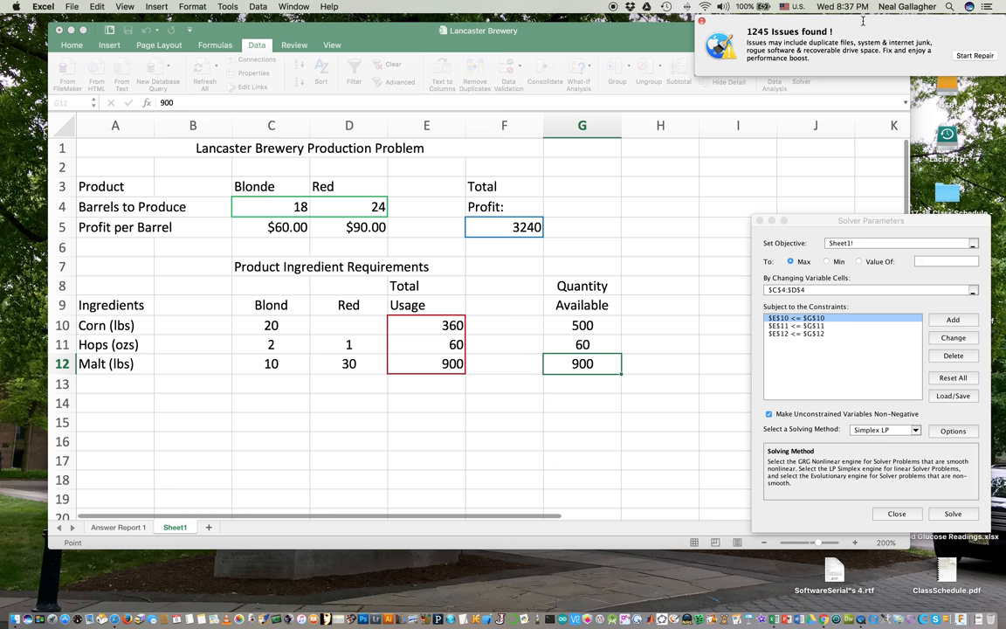
mouse_move(849, 33)
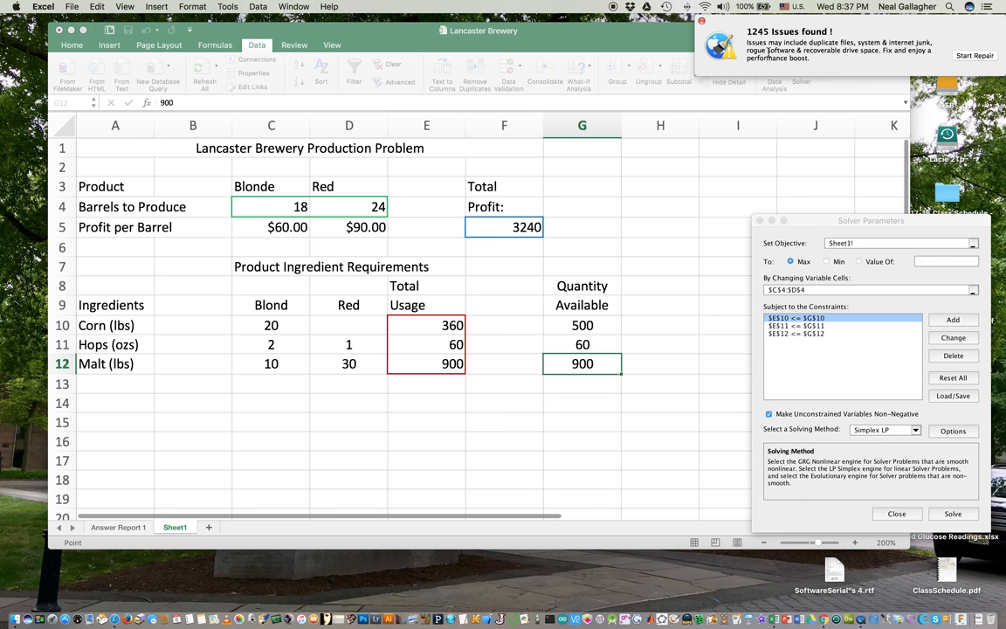
mouse_move(769, 51)
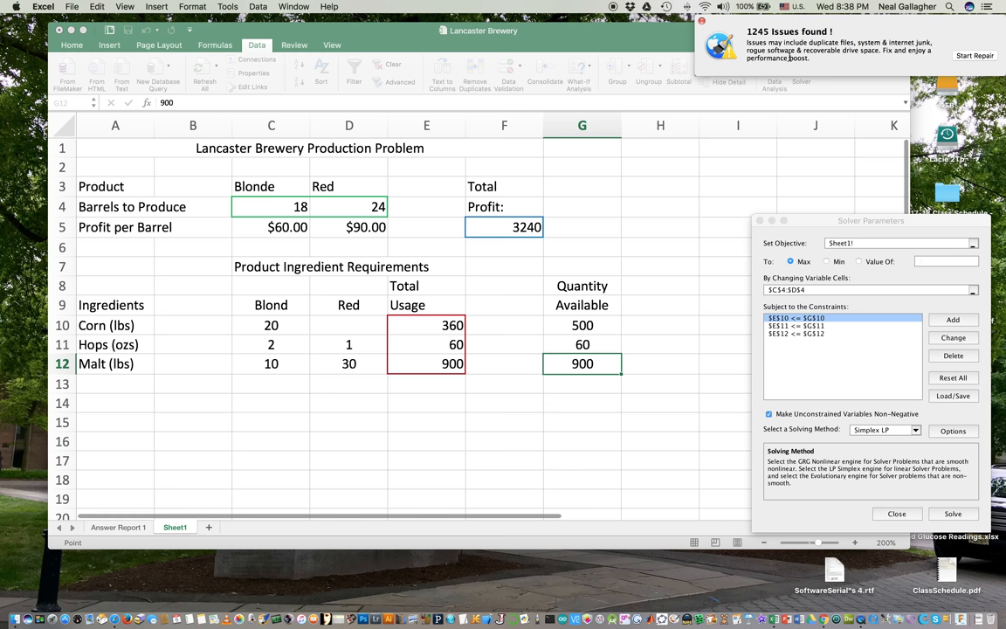
mouse_move(835, 220)
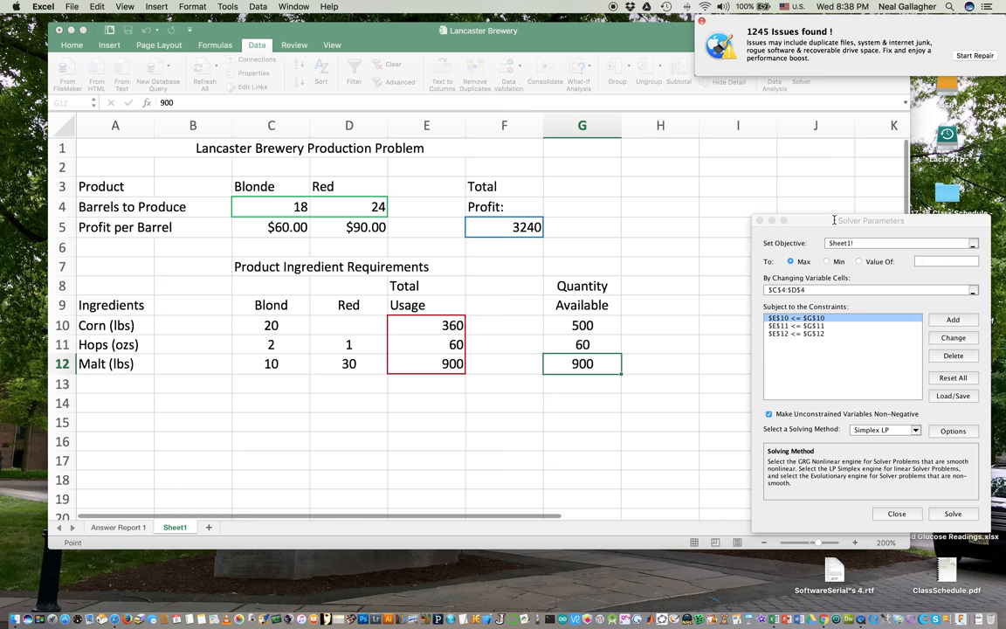